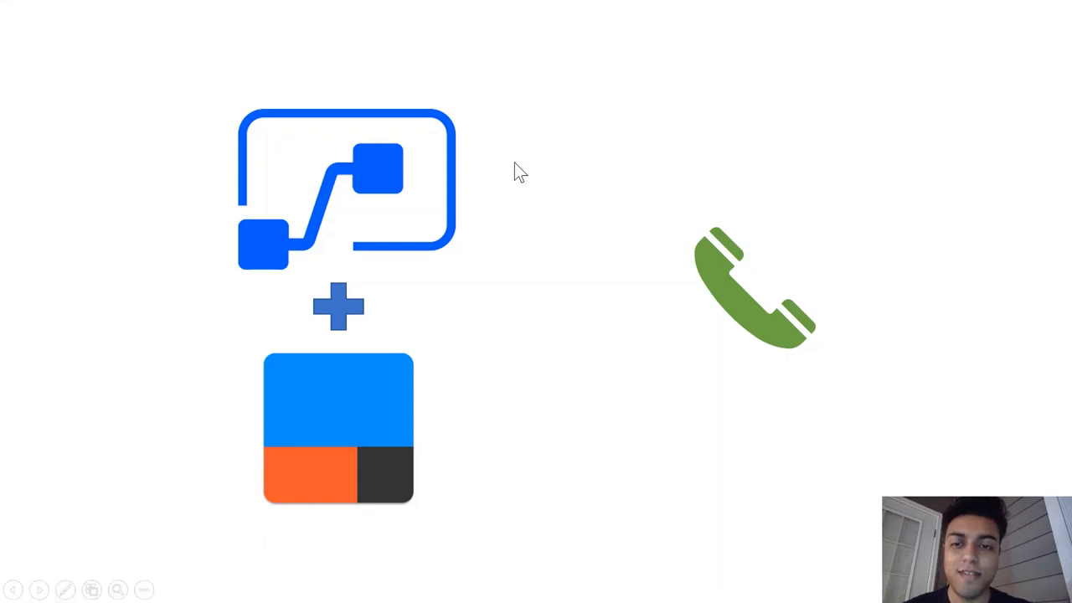
mouse_move(410, 293)
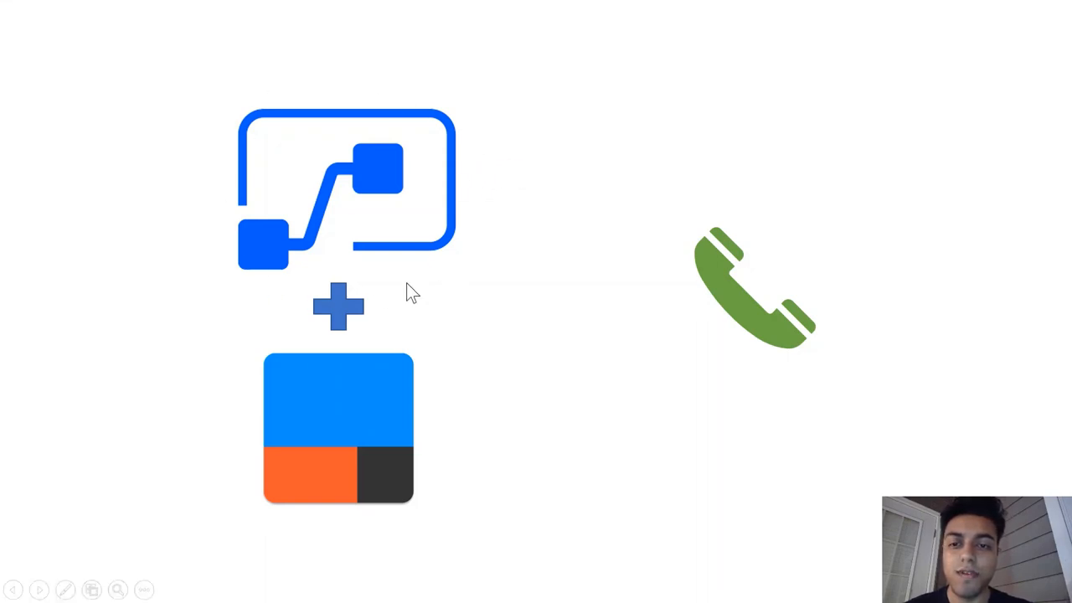
mouse_move(472, 519)
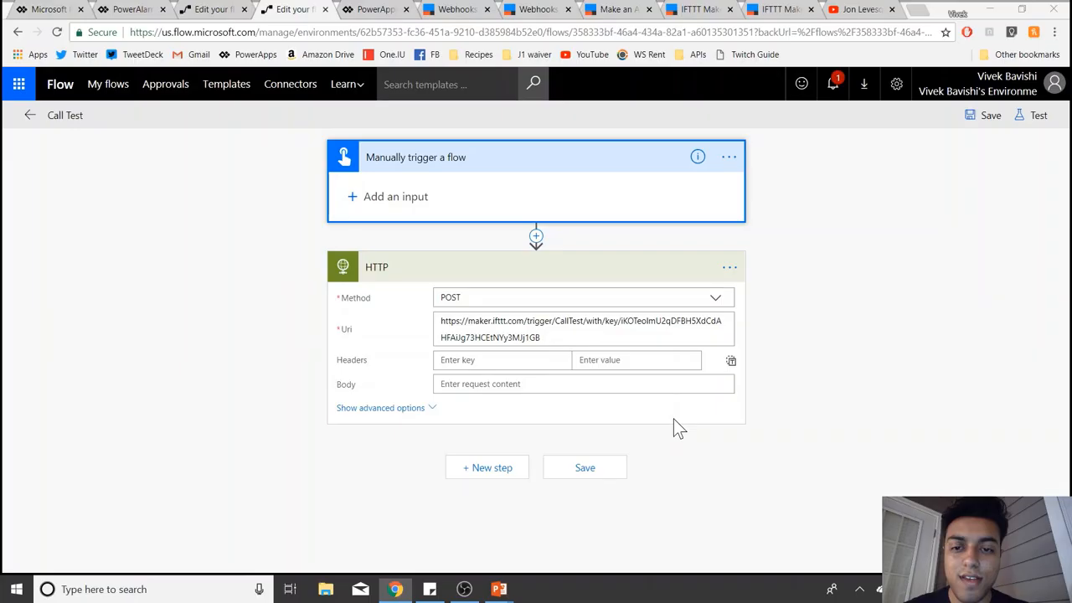
mouse_move(646, 243)
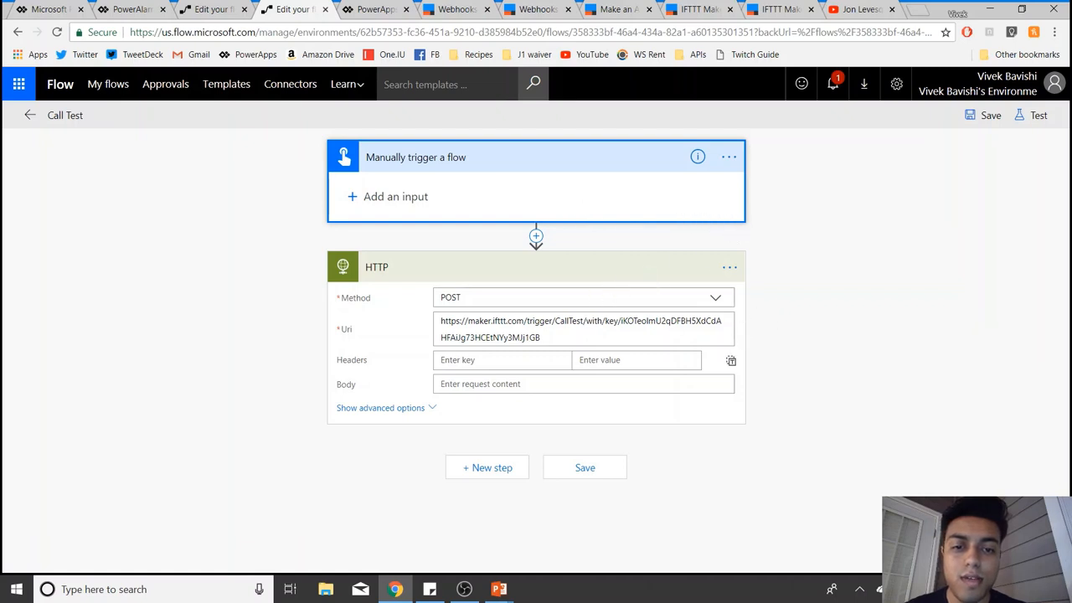
mouse_move(583, 328)
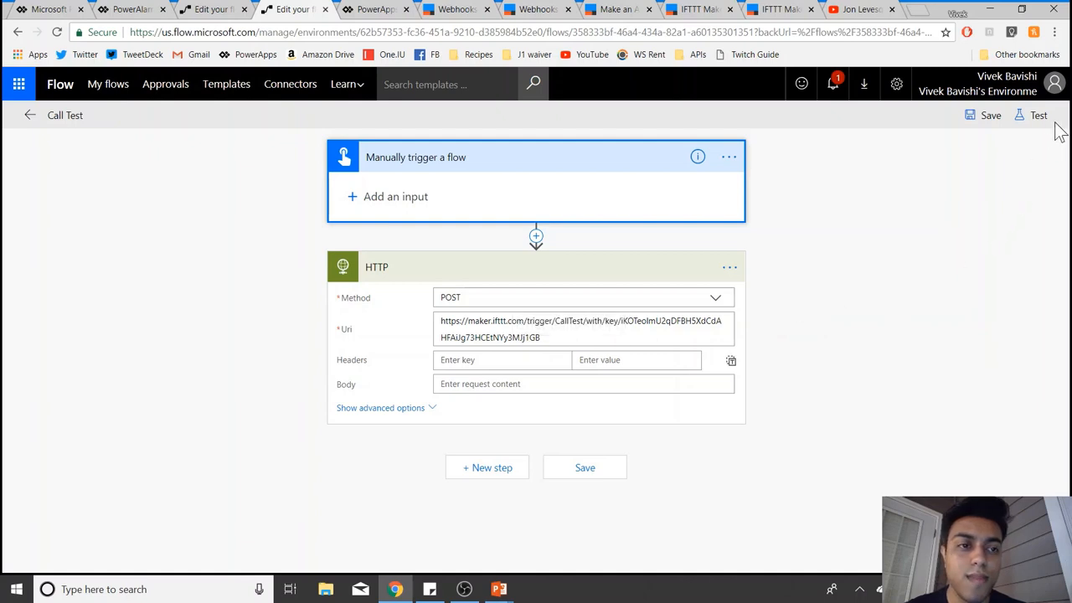
Step: Test the Call Test flow with 'I'll perform the trigger action' and run it now
click(1039, 114)
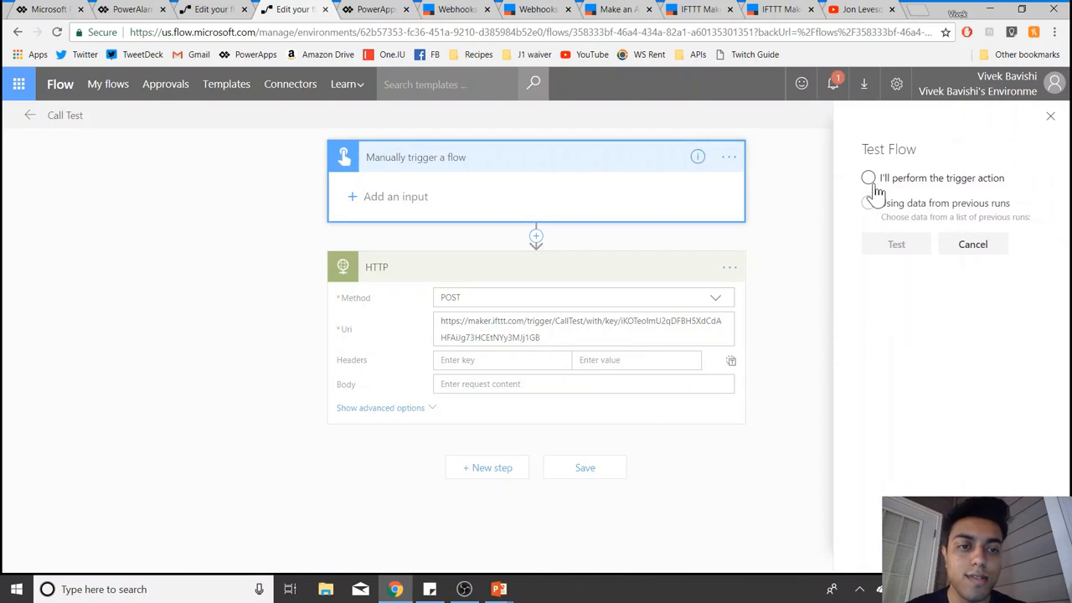
click(867, 177)
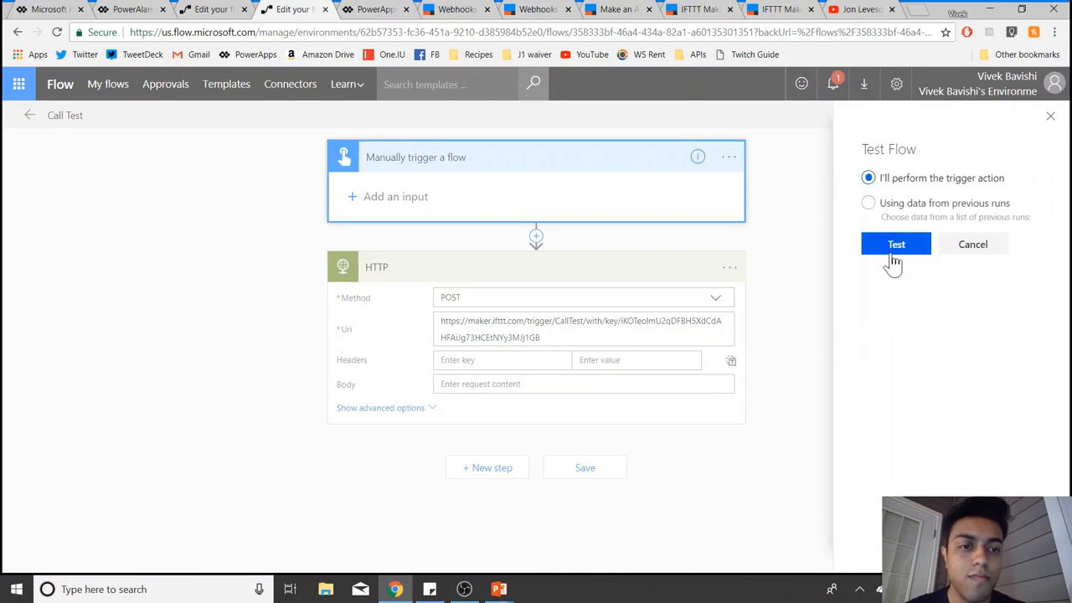
click(896, 245)
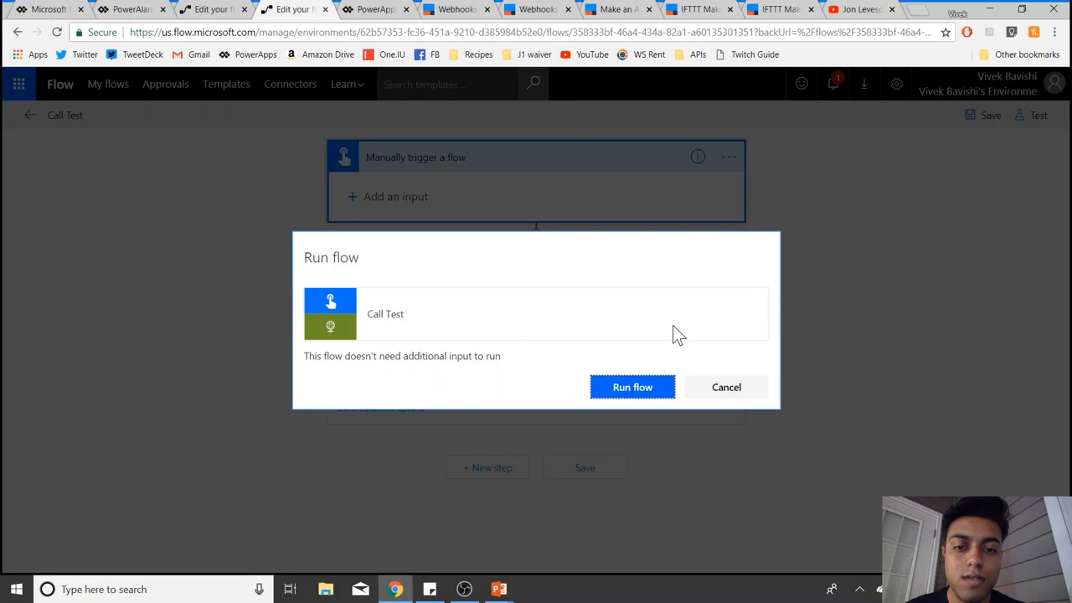
click(633, 385)
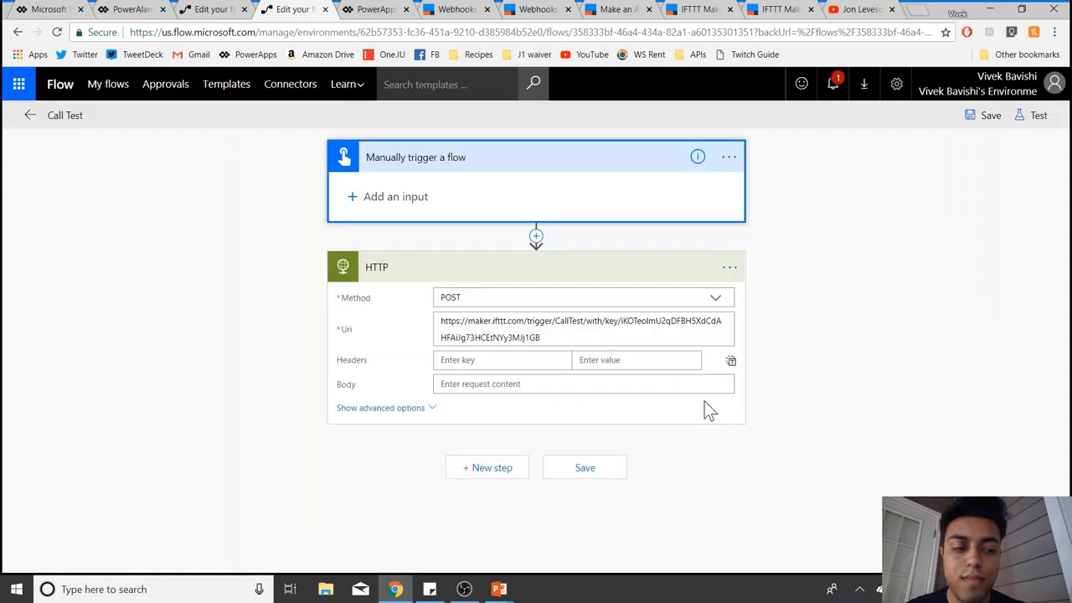
Step: Show the run results with 'Your flow ran successfully' and both steps checked green
click(1038, 114)
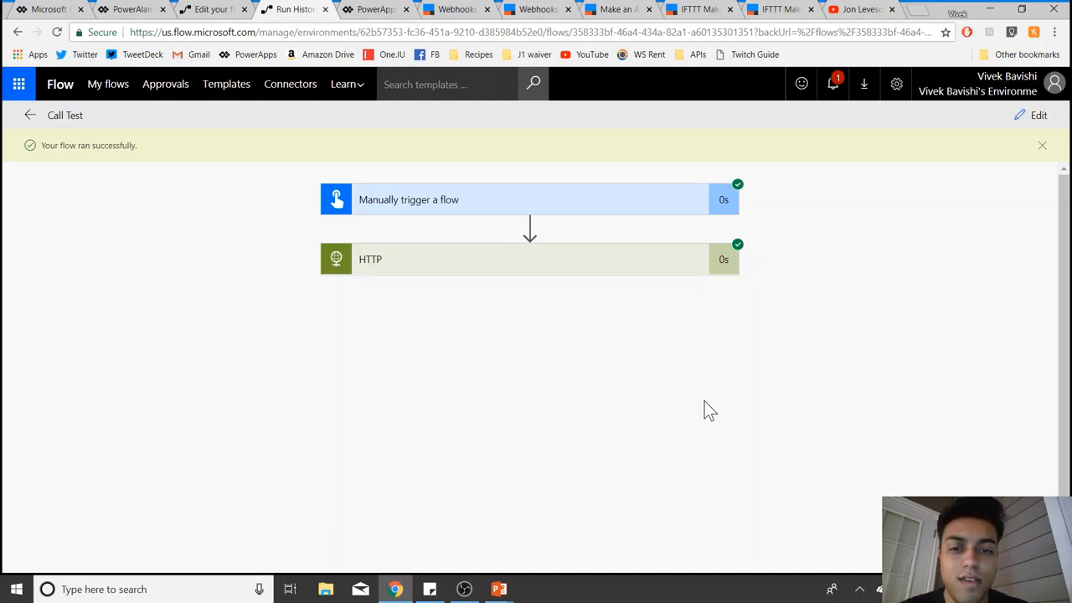
mouse_move(712, 315)
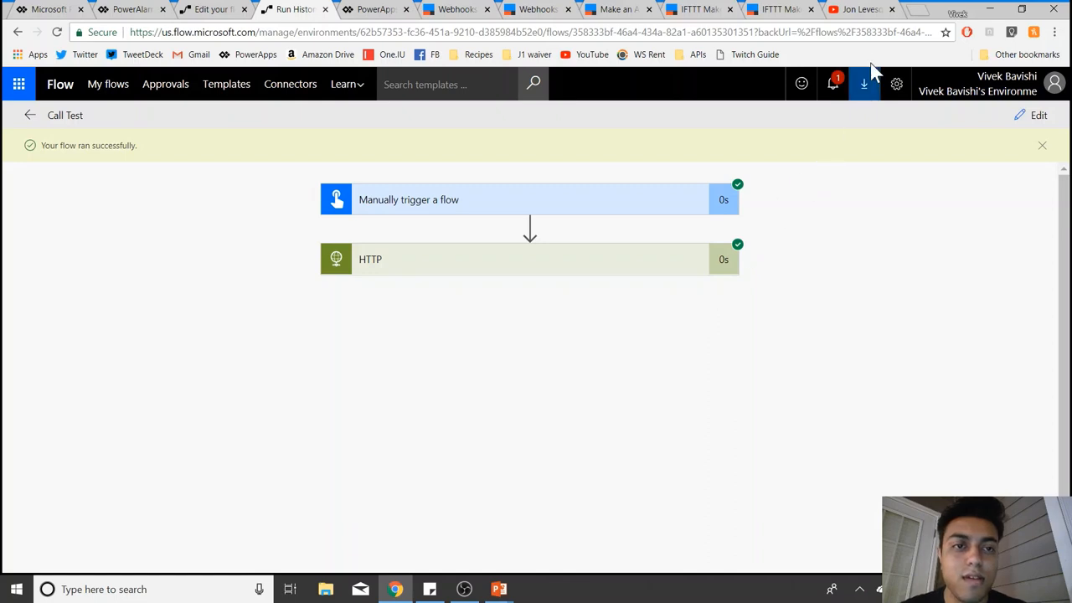
mouse_move(862, 10)
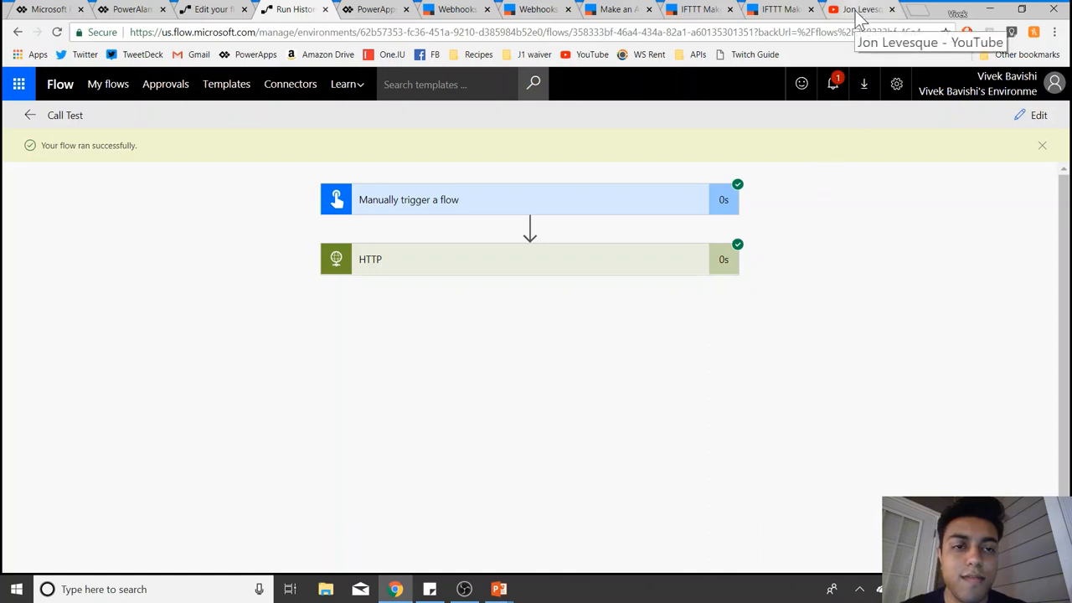
Step: Switch to the YouTube channel's Videos page listing the Flow Button phone-call tutorial
click(854, 10)
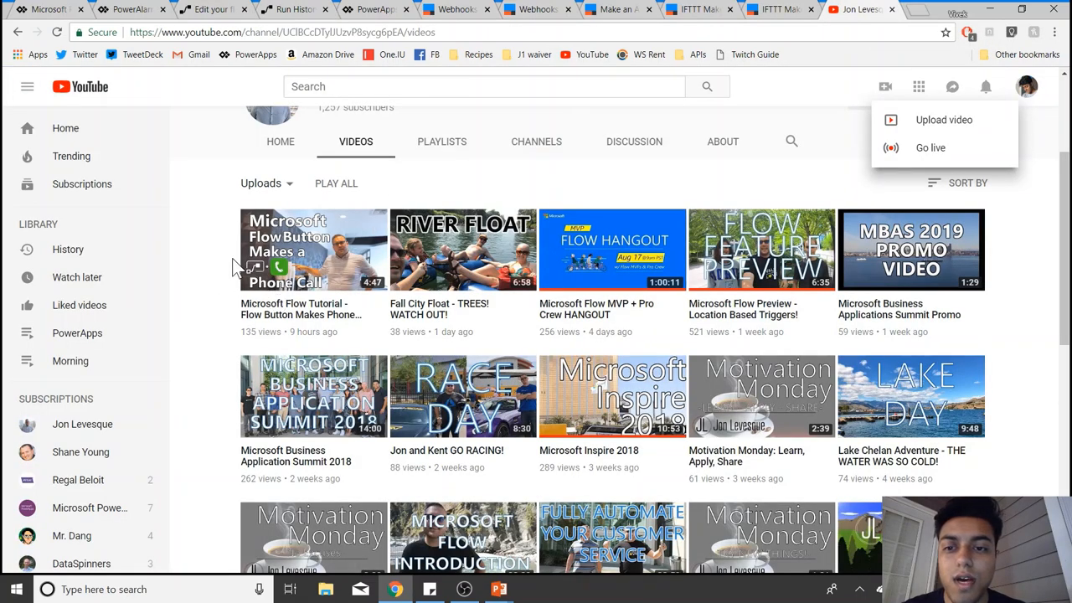
mouse_move(236, 272)
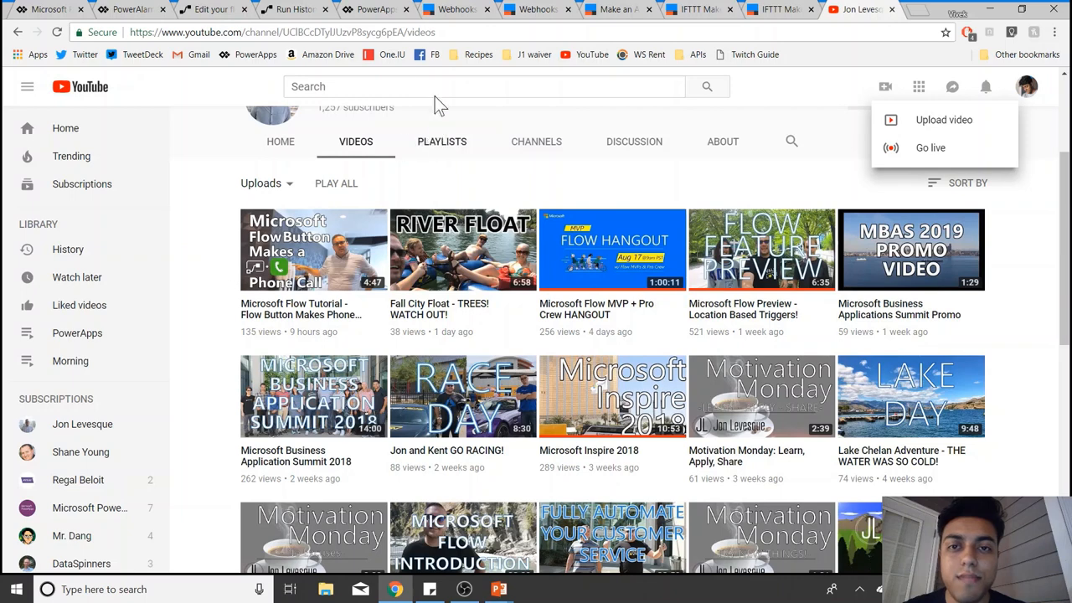
mouse_move(301, 20)
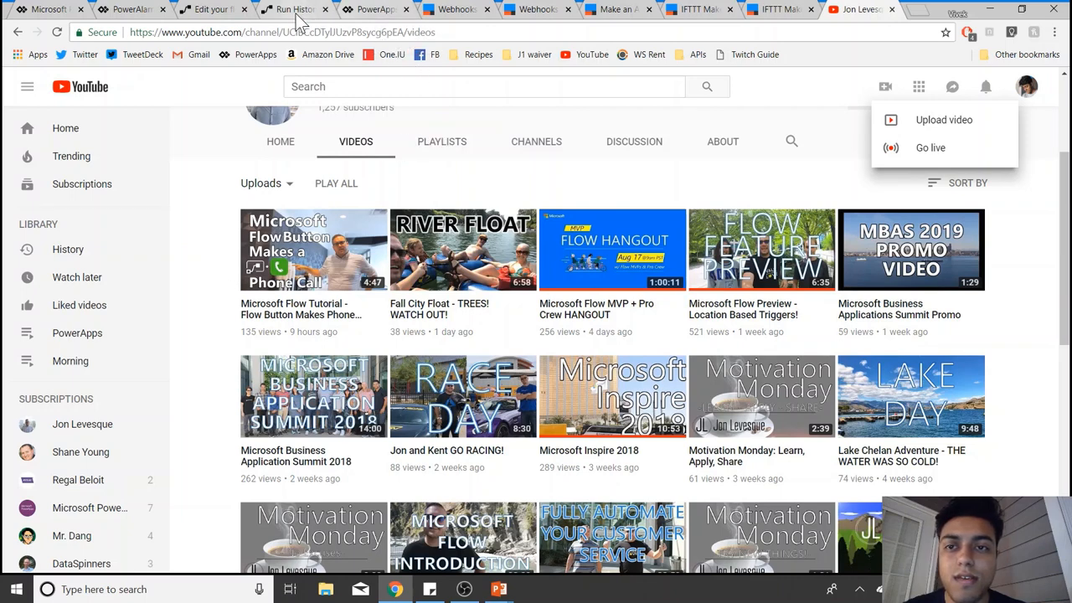
mouse_move(291, 10)
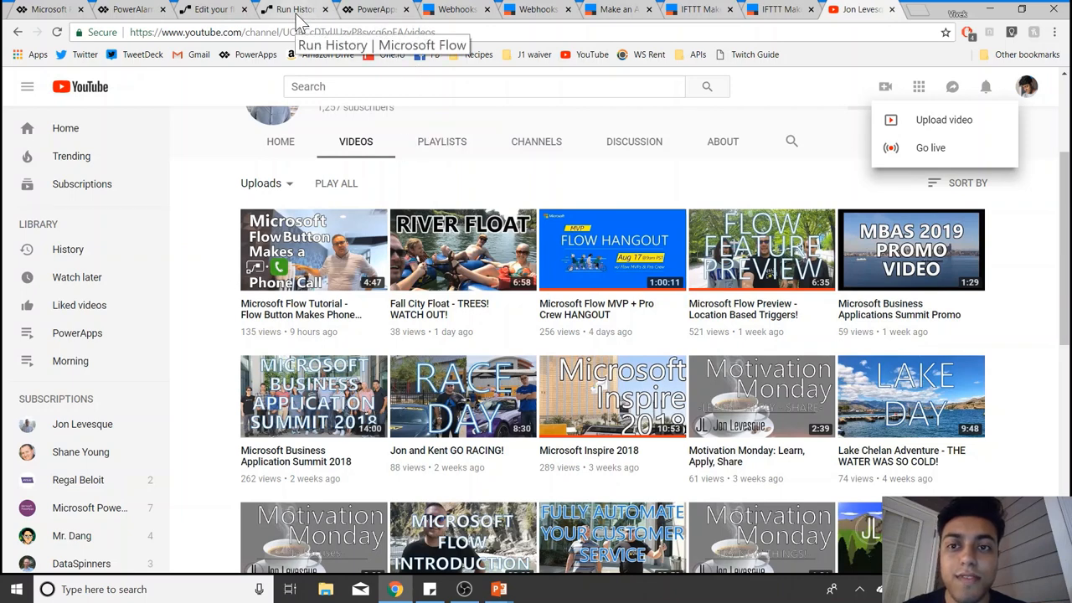
Step: Return to the Run History tab showing the Call Test run succeeded
click(293, 10)
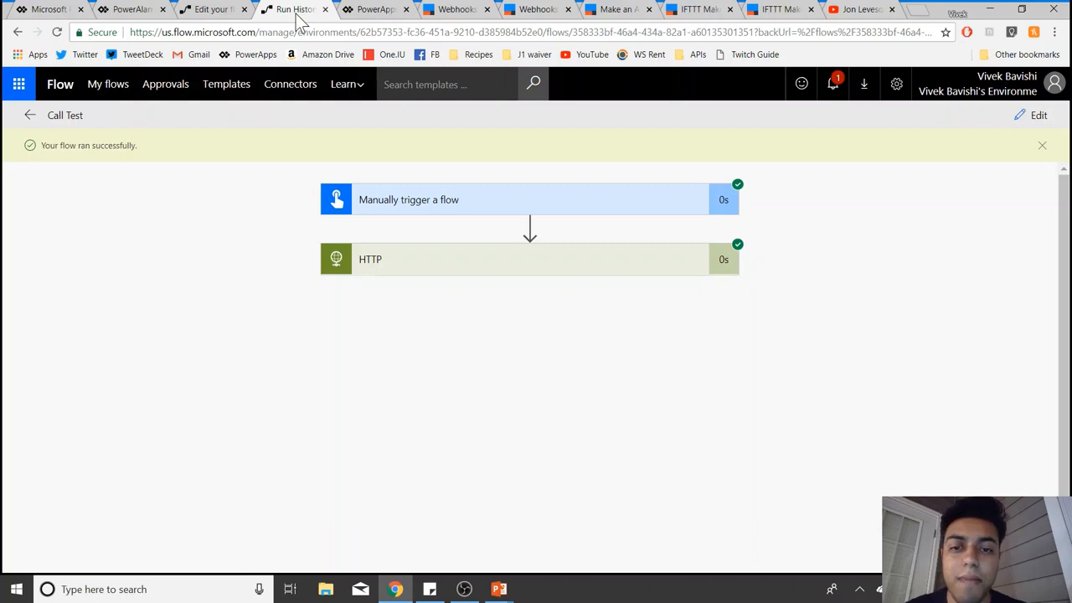
mouse_move(288, 342)
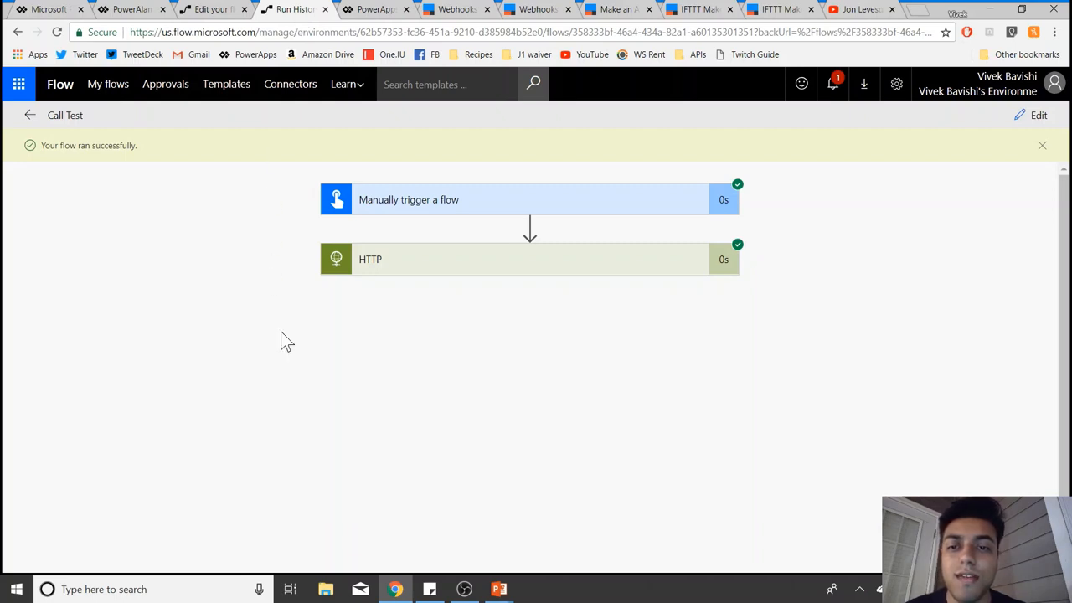
mouse_move(614, 358)
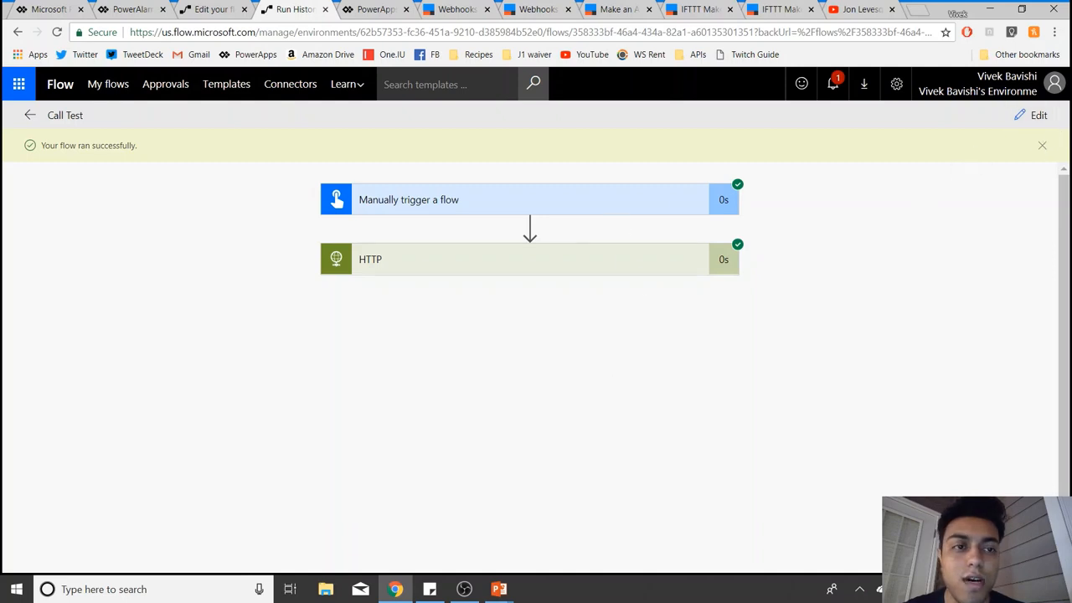
Step: Reopen the Call Test flow designer showing the manual trigger and HTTP POST to IFTTT
click(1039, 114)
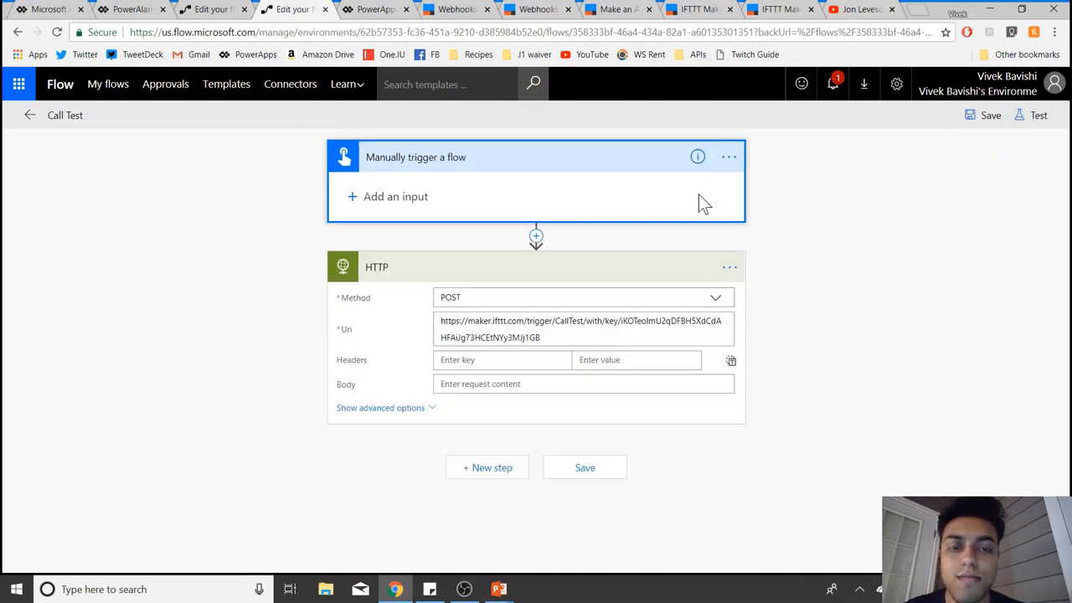
mouse_move(576, 207)
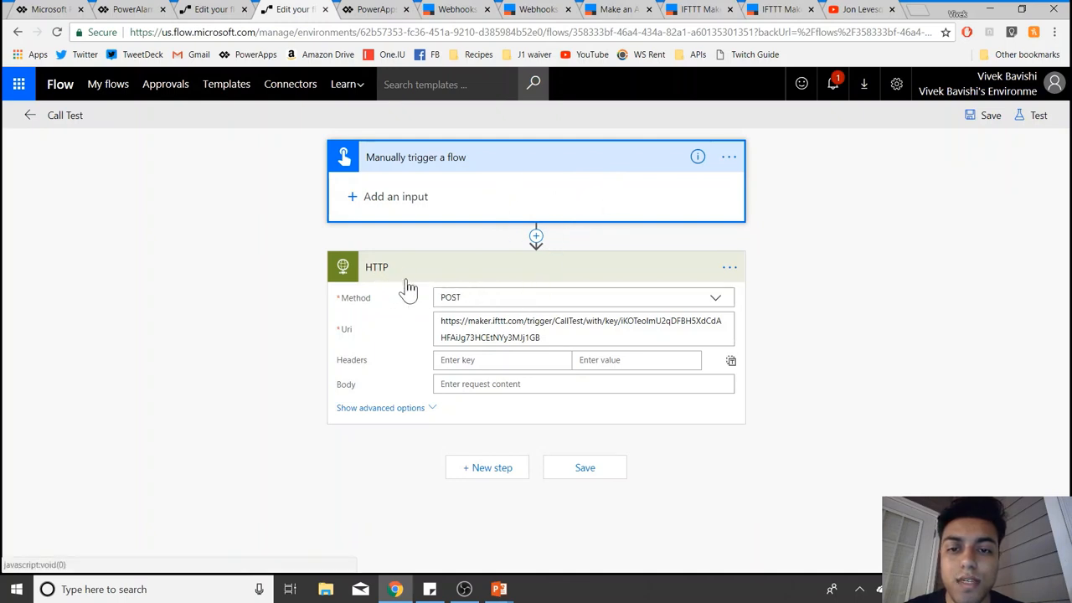
mouse_move(511, 270)
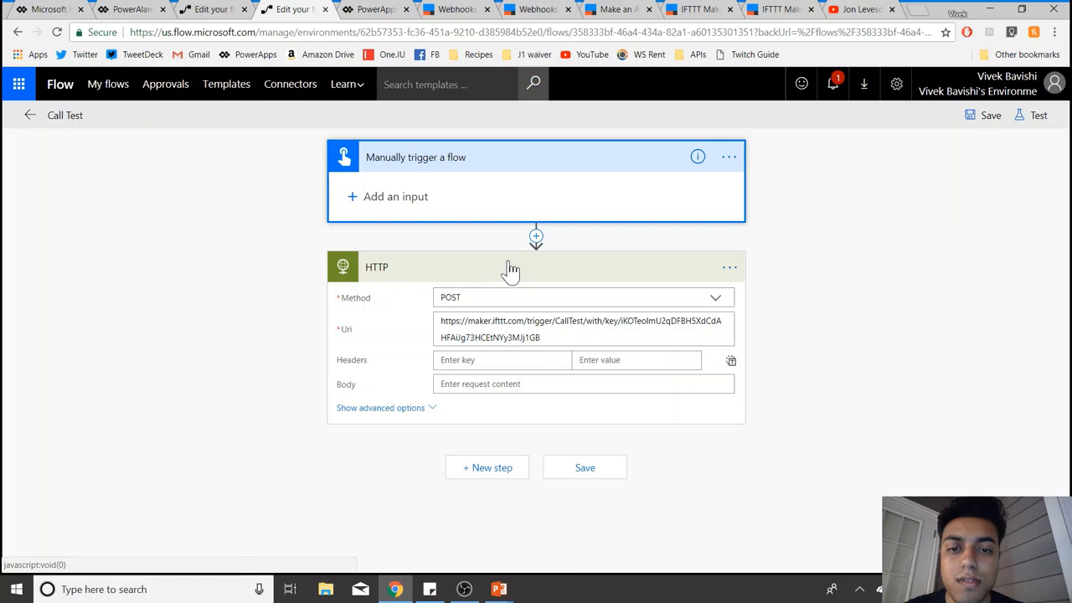
mouse_move(422, 317)
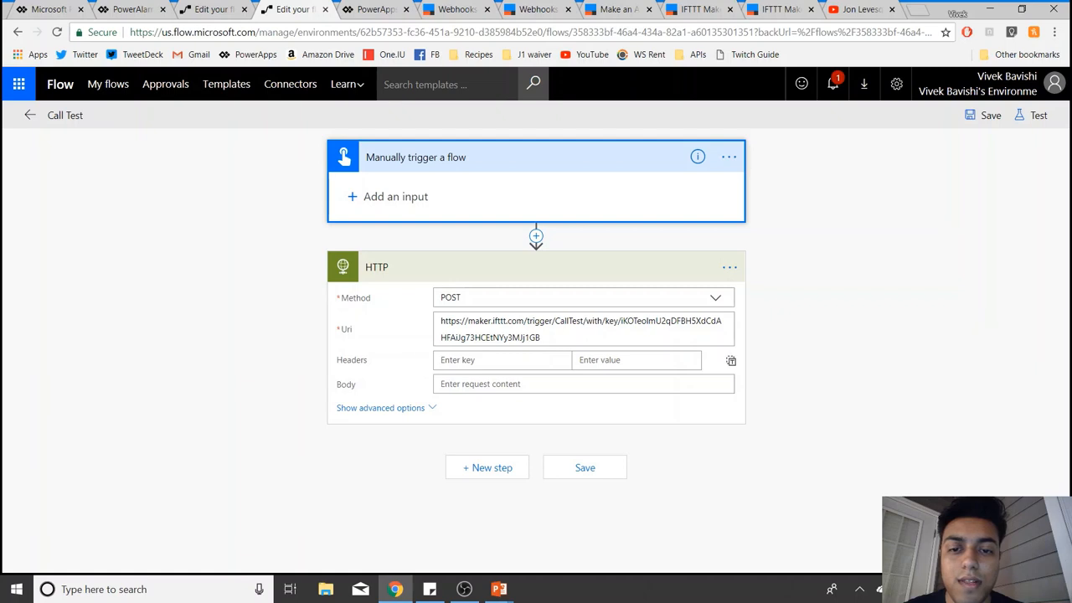
mouse_move(583, 328)
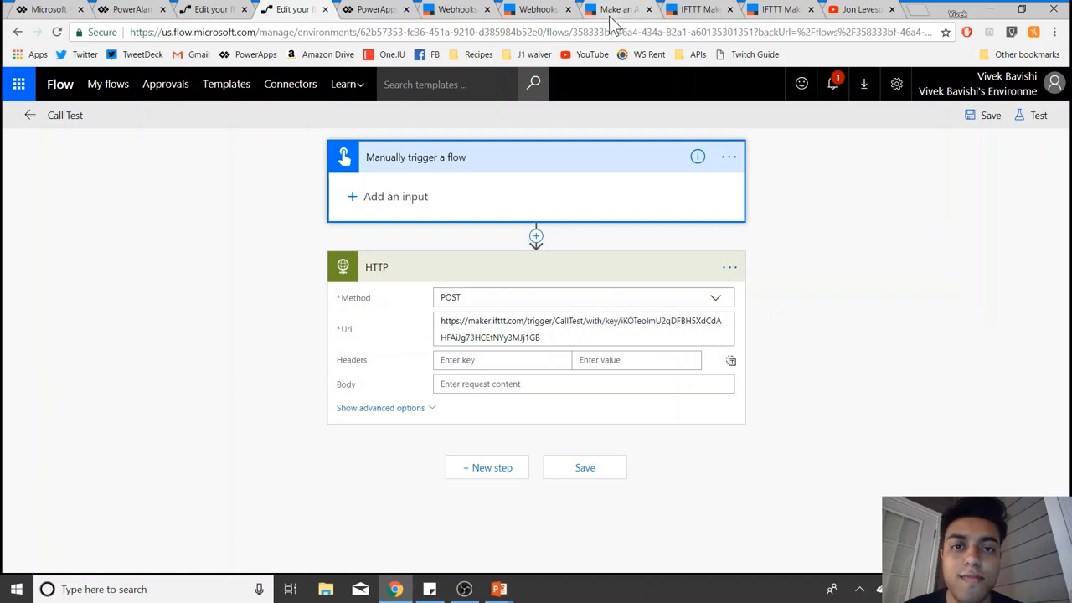
mouse_move(616, 10)
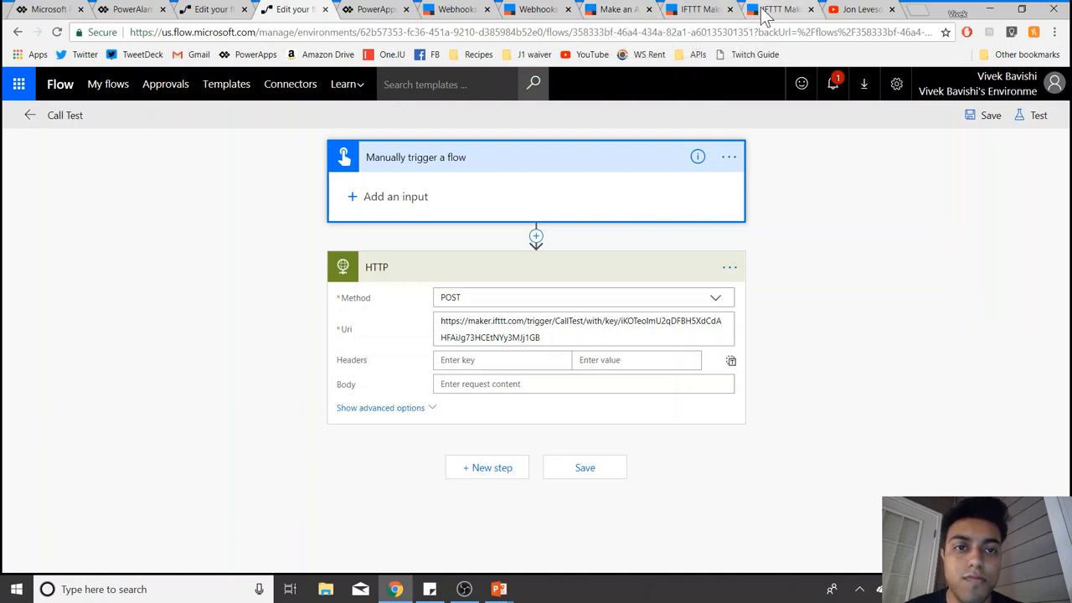
click(695, 10)
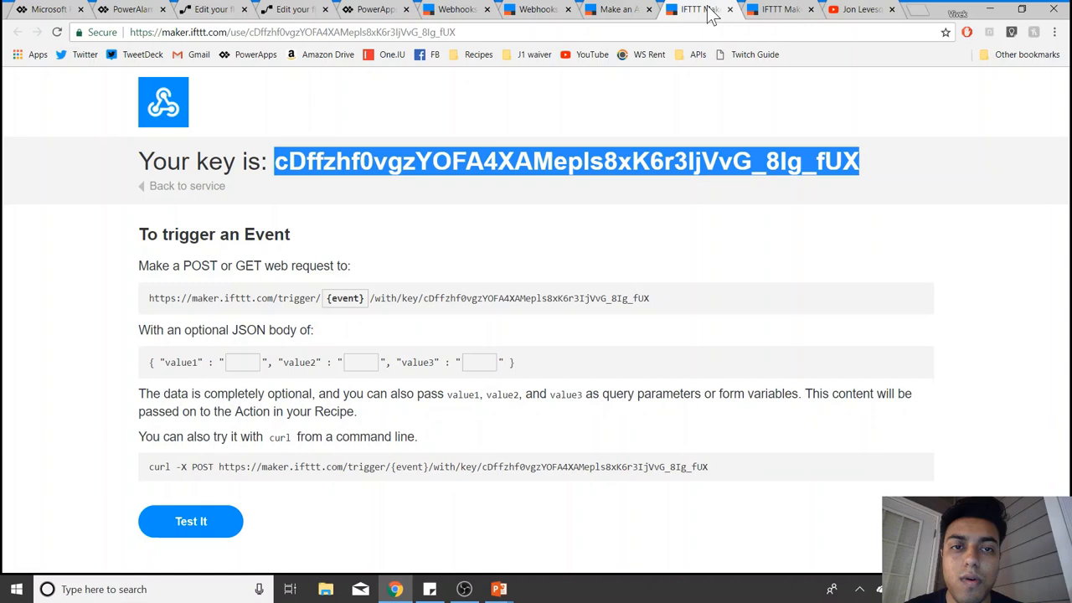
click(617, 10)
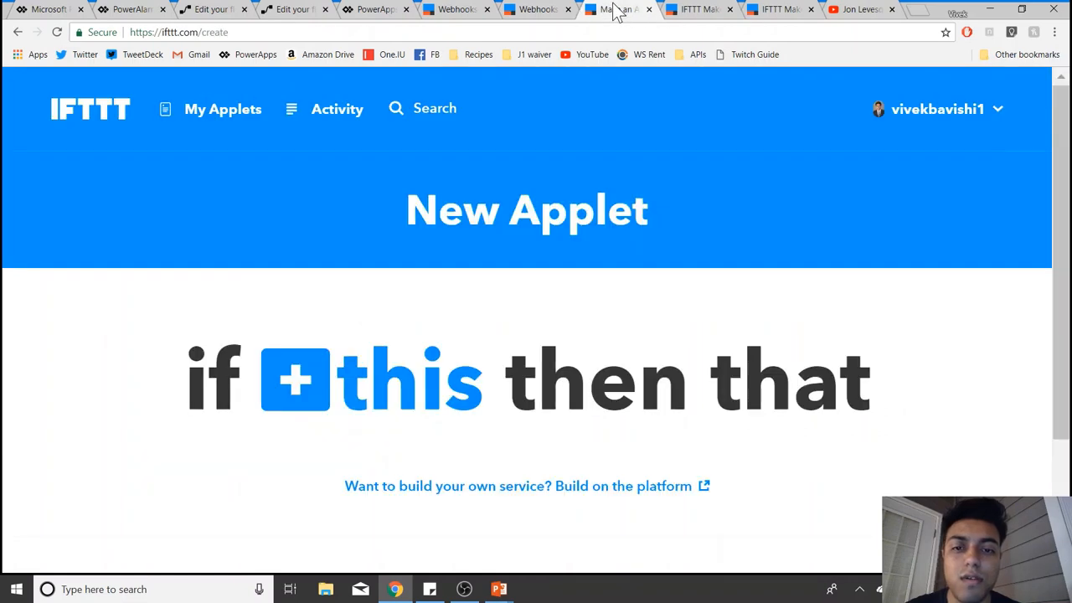
mouse_move(583, 317)
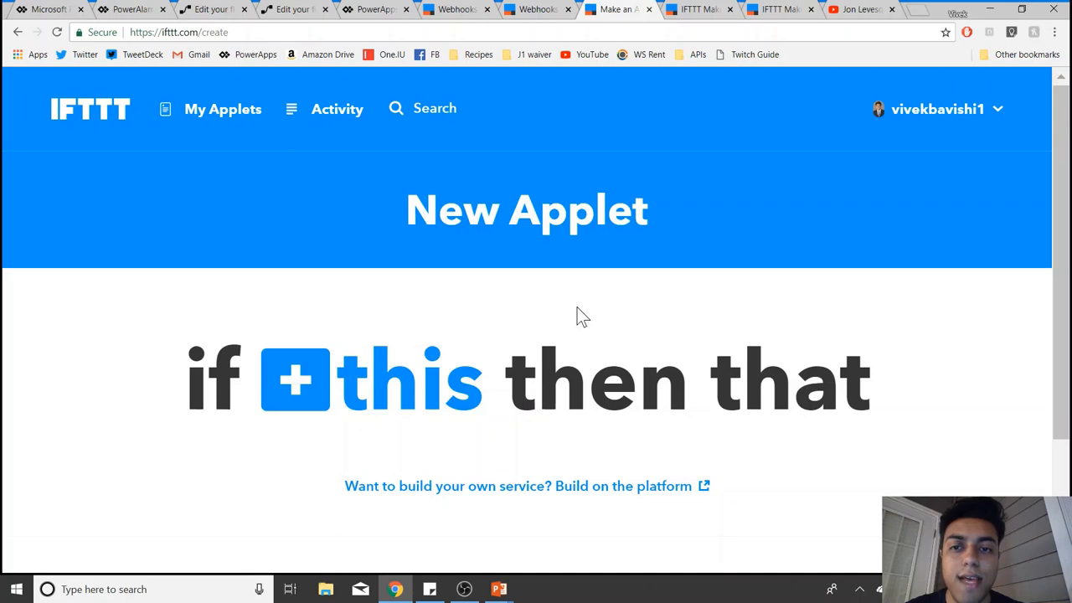
mouse_move(369, 328)
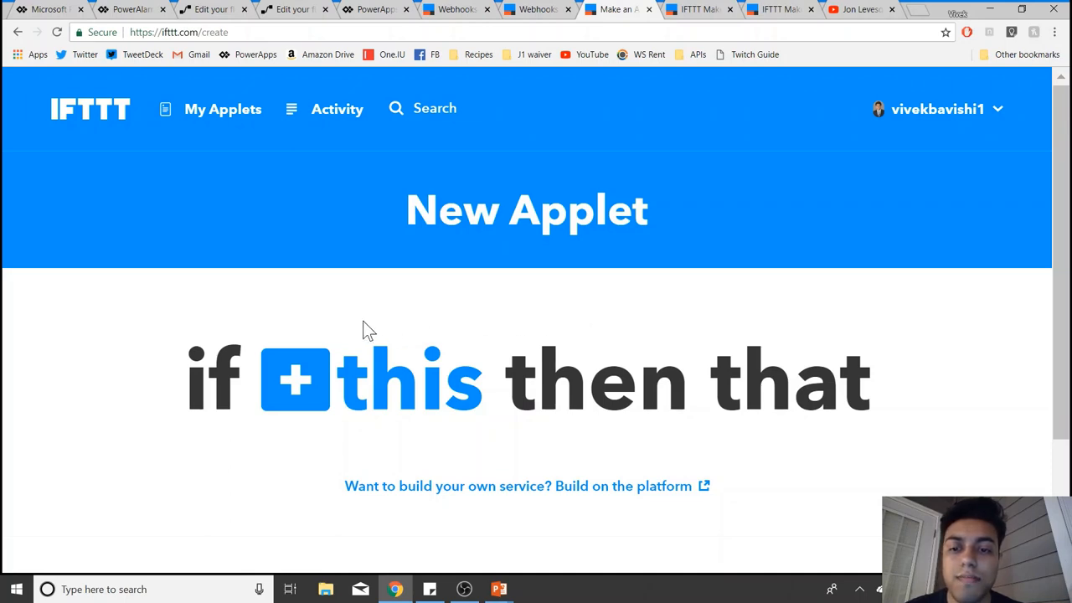
mouse_move(348, 376)
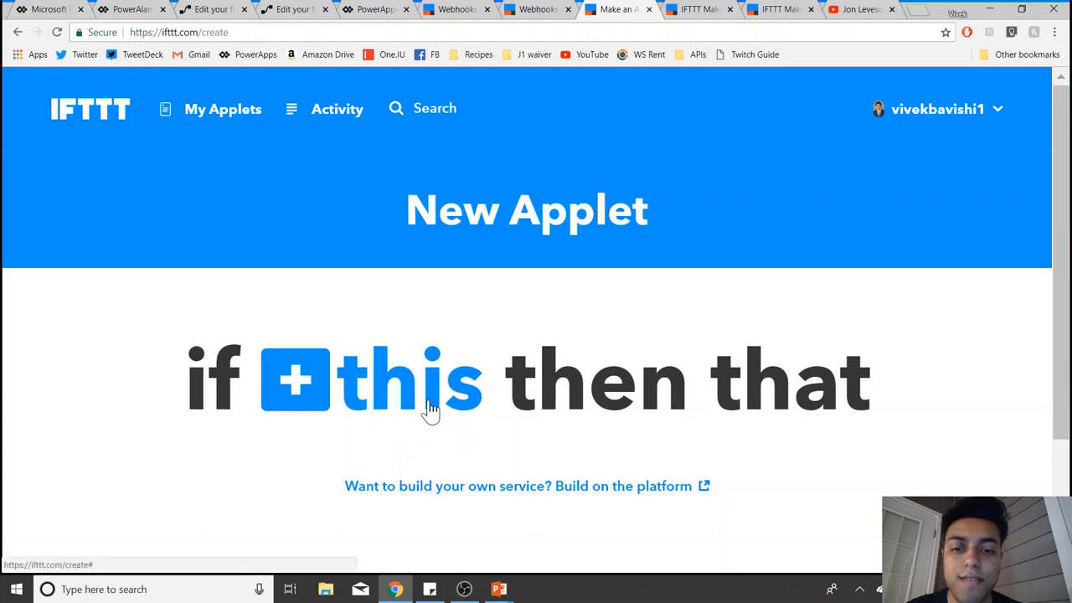
mouse_move(841, 443)
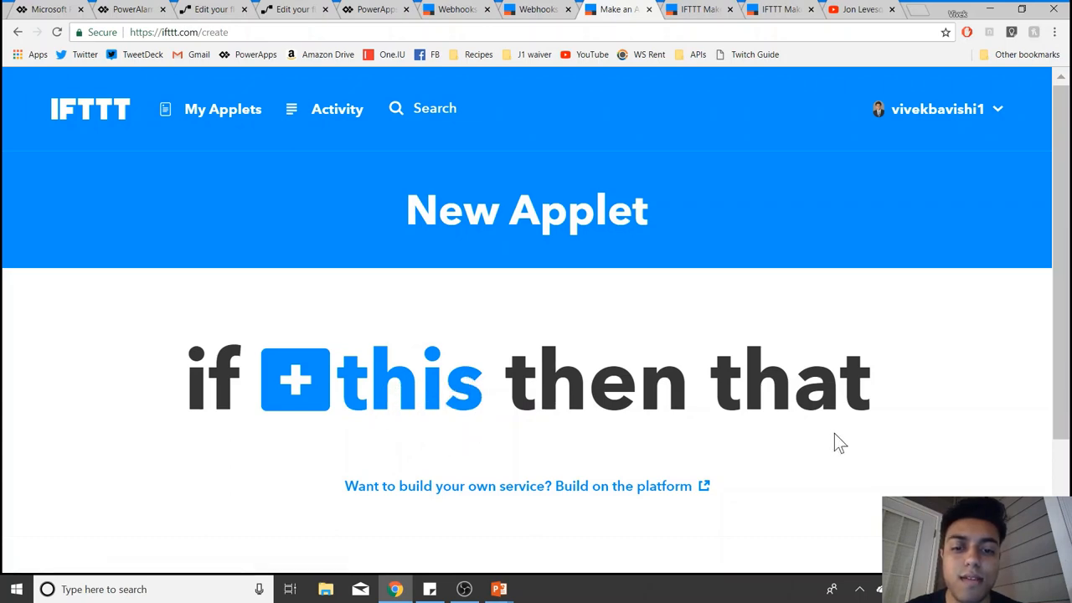
mouse_move(824, 442)
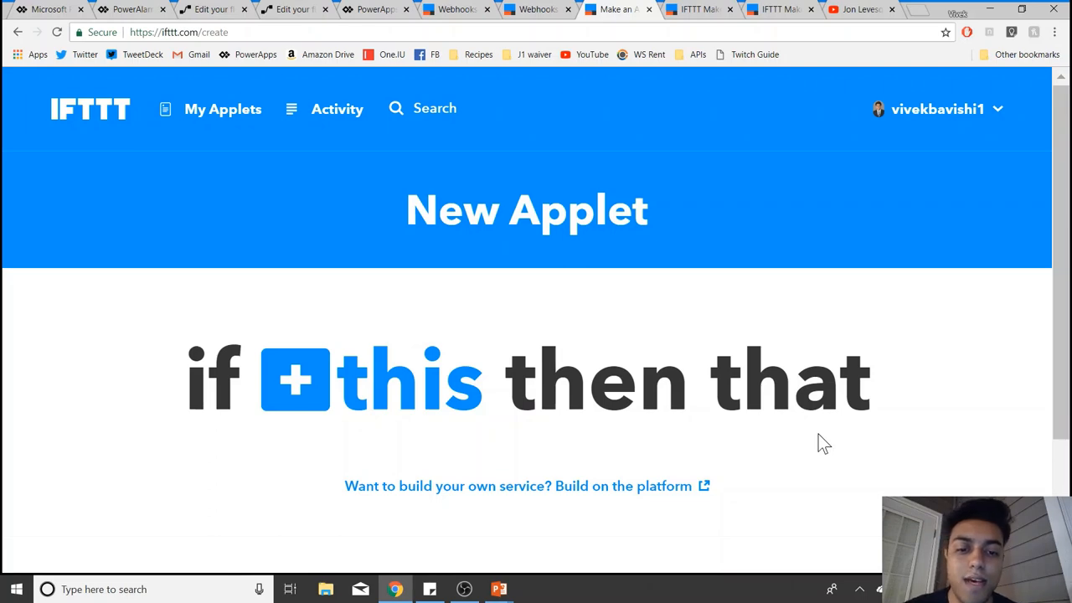
mouse_move(729, 444)
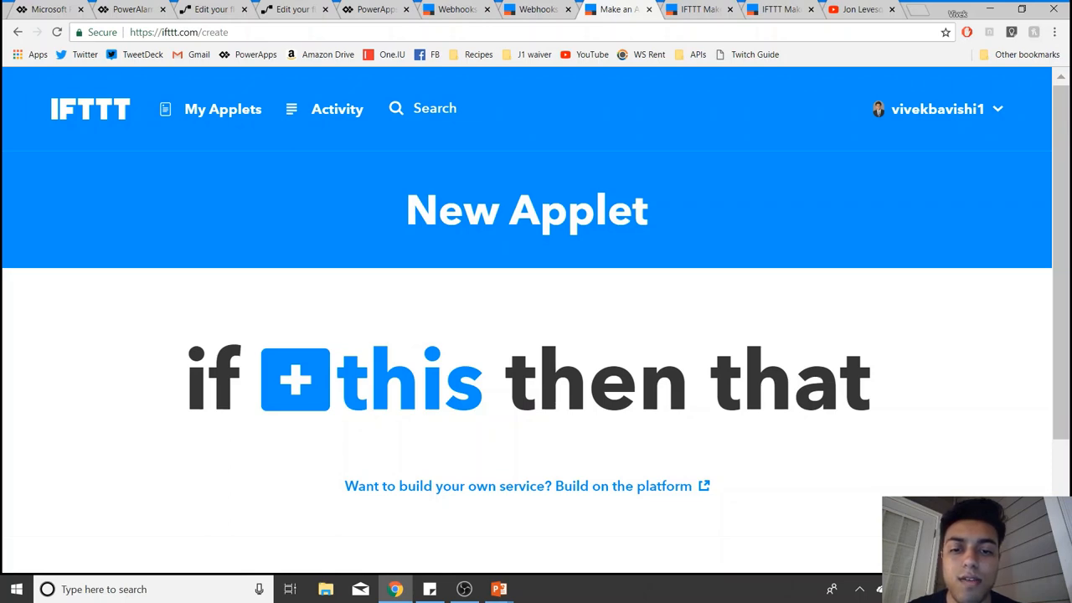
mouse_move(618, 255)
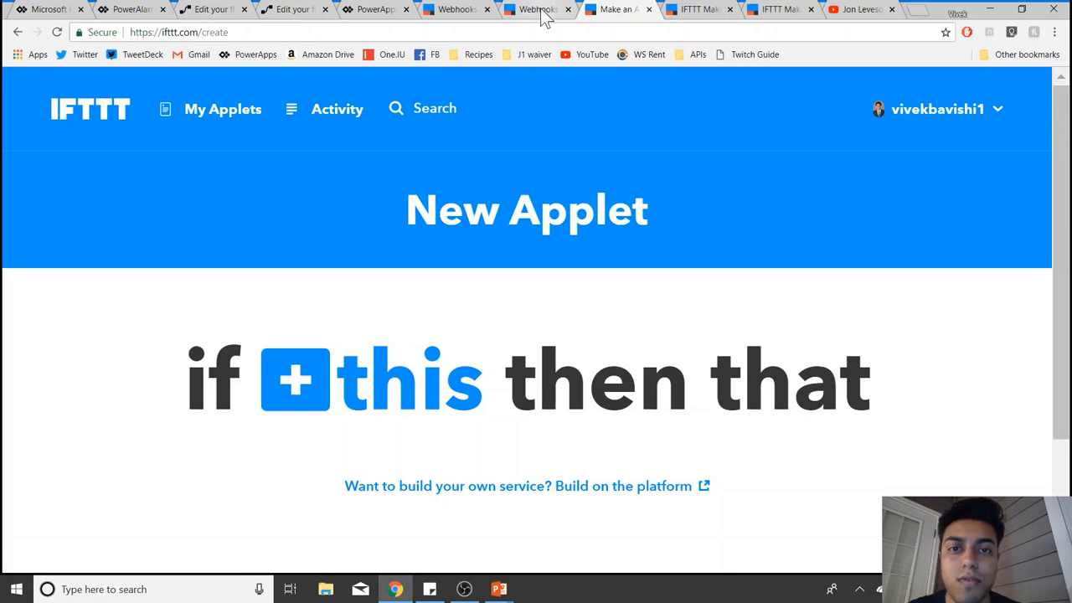
Step: Review the Webhooks settings page, then show the maker.ifttt.com 'Your key is' page
click(535, 10)
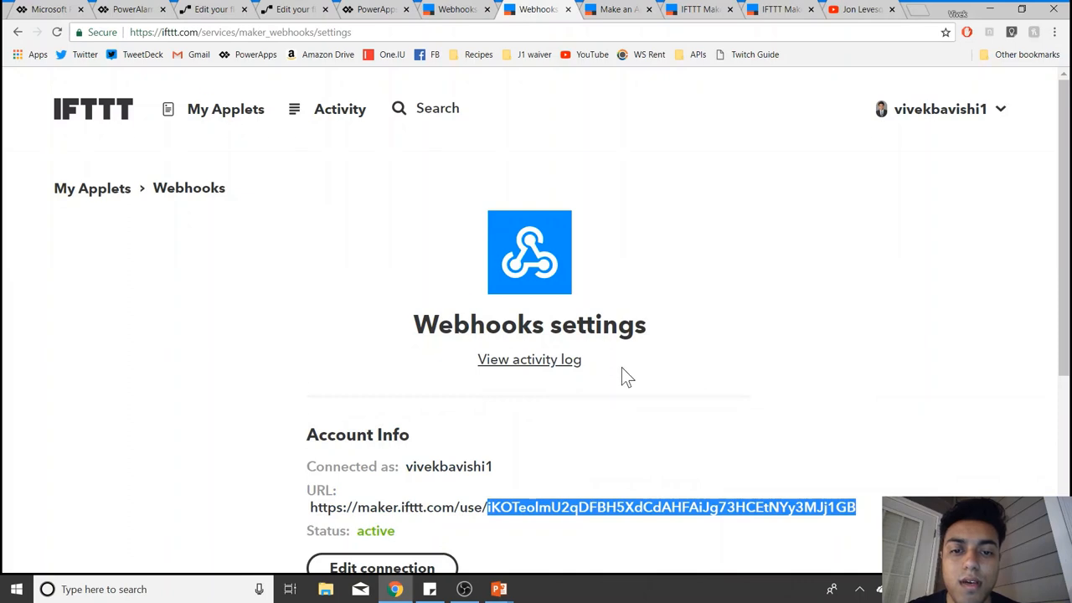
scroll(up, 3)
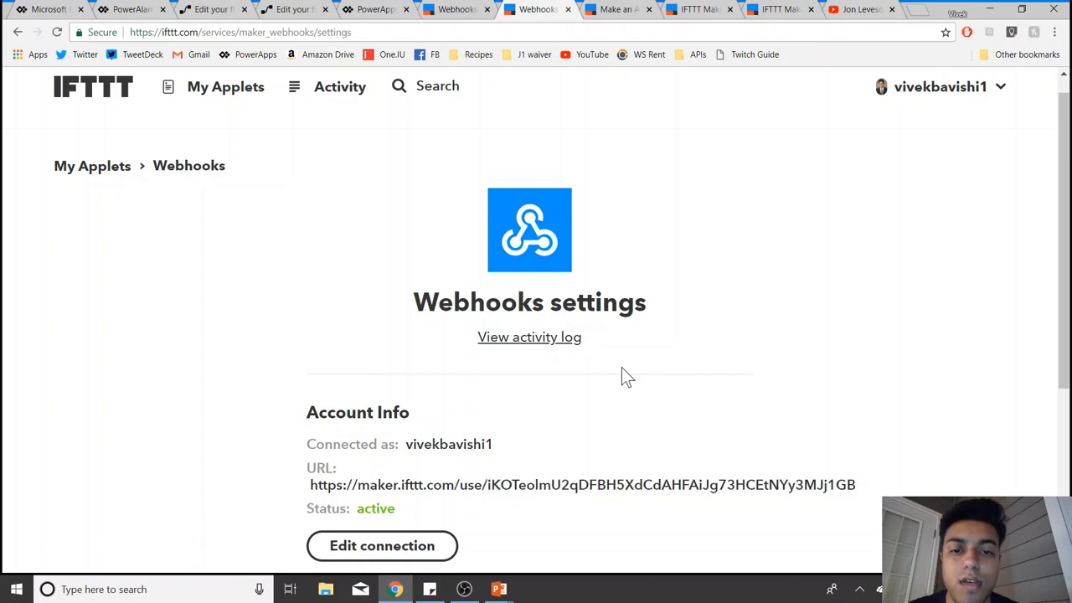
mouse_move(698, 213)
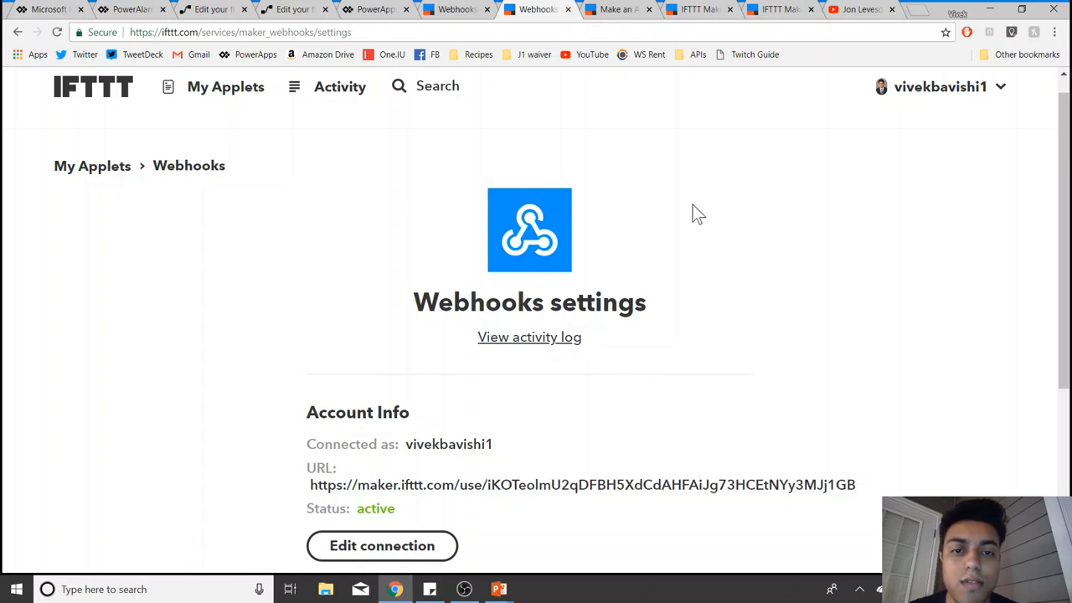
mouse_move(608, 261)
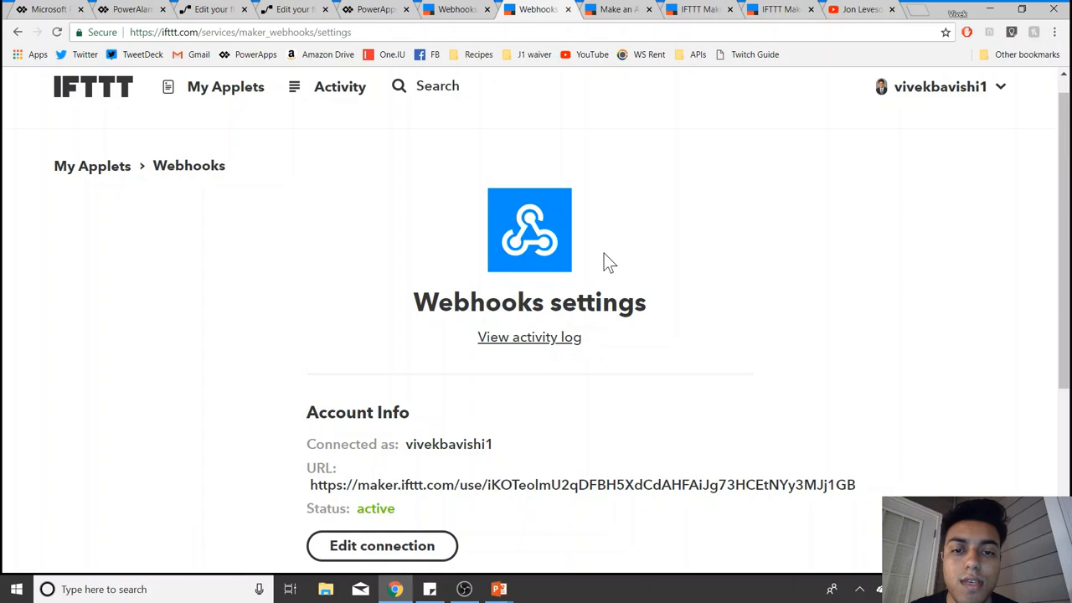
mouse_move(678, 451)
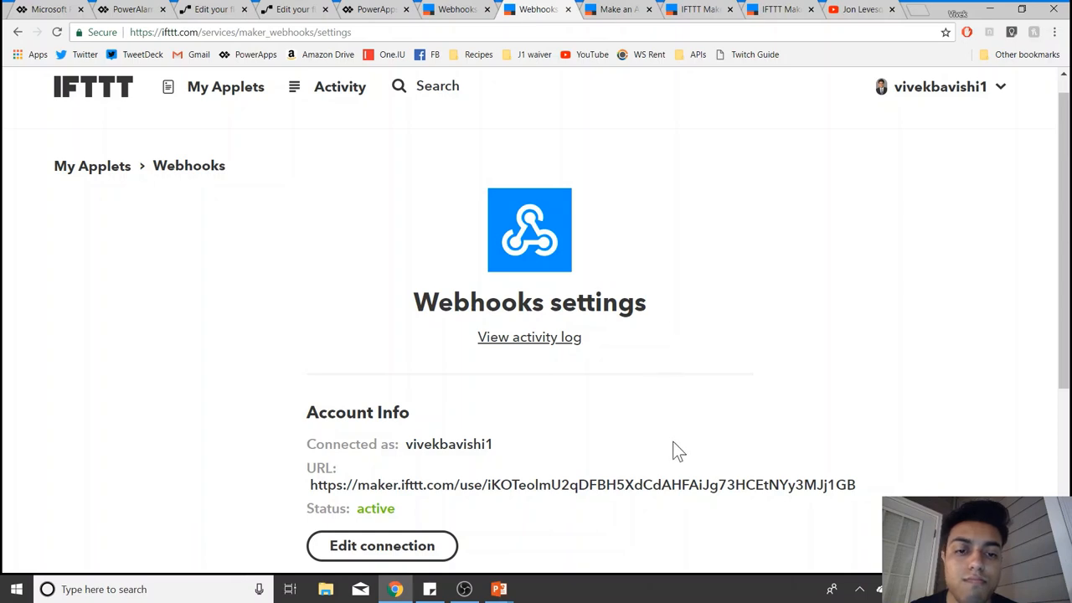
mouse_move(710, 294)
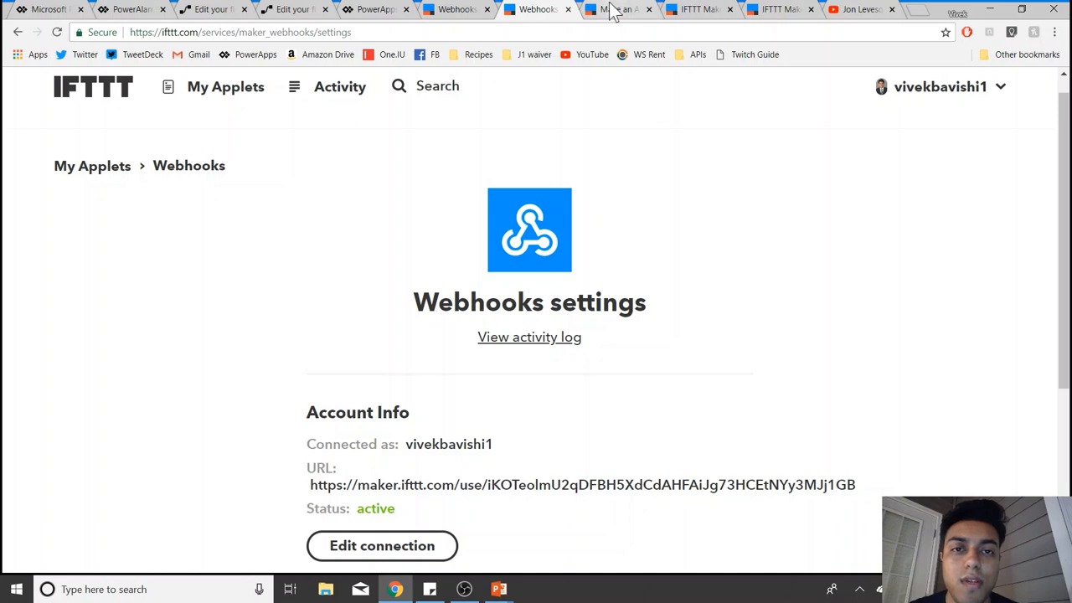
click(616, 10)
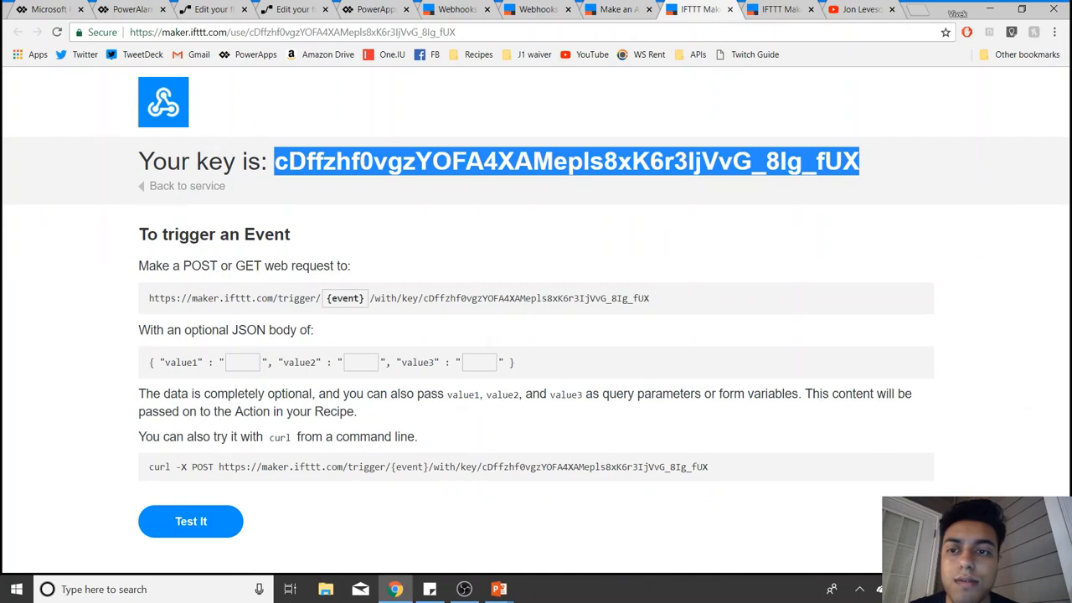
Step: Show the connected account's Webhooks key page and select the key in the request URL
click(187, 184)
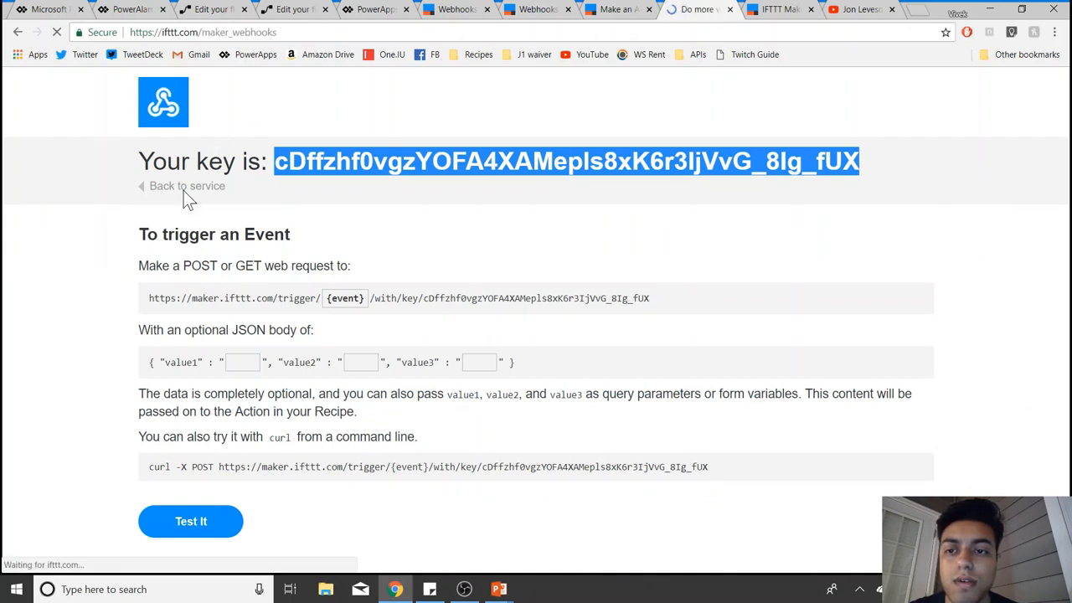
click(188, 185)
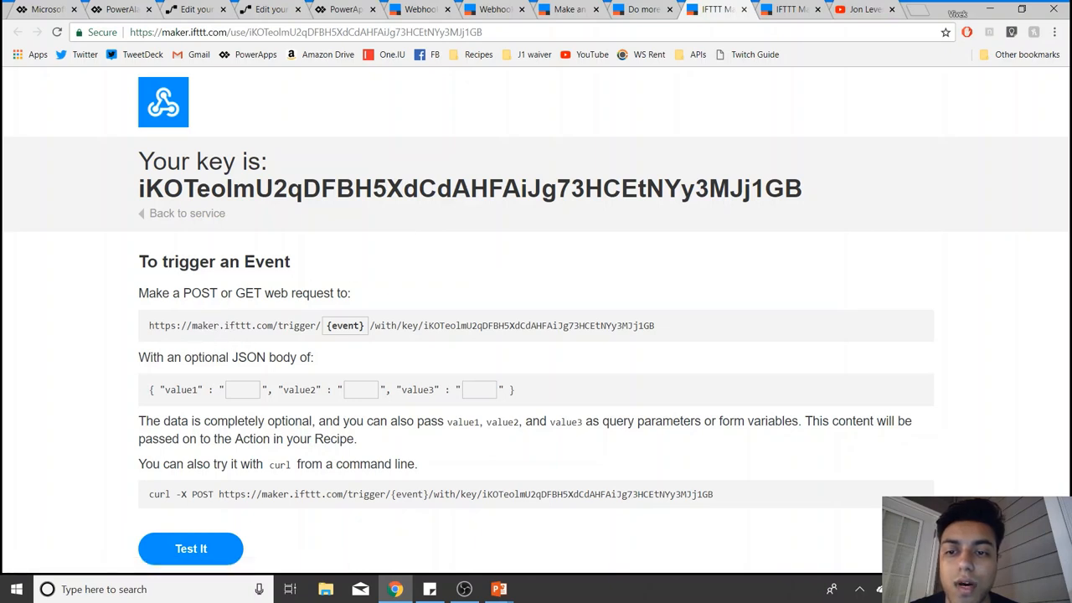
mouse_move(300, 321)
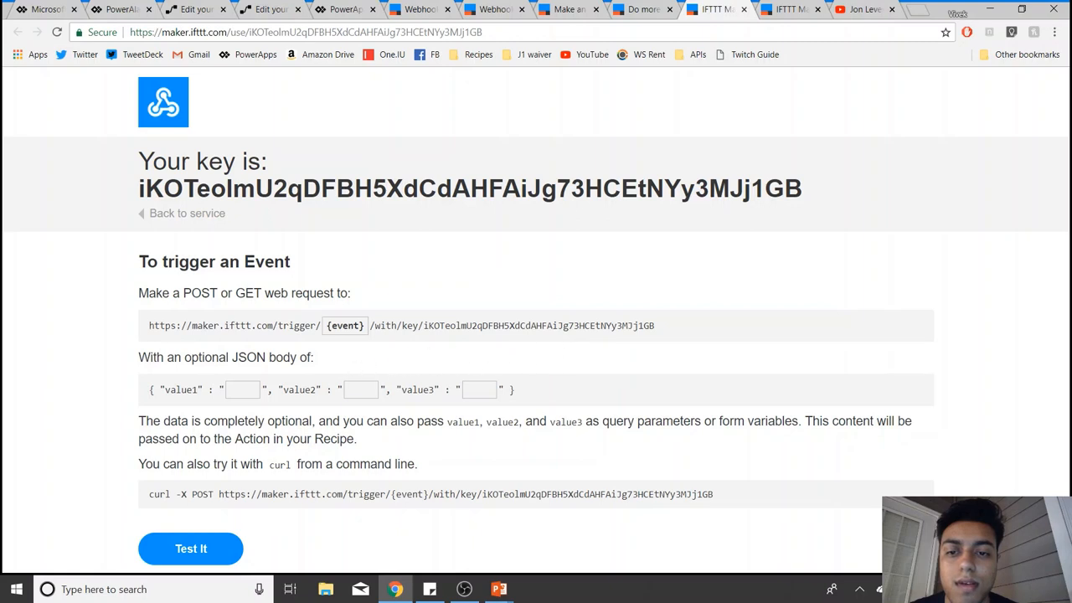
mouse_move(355, 345)
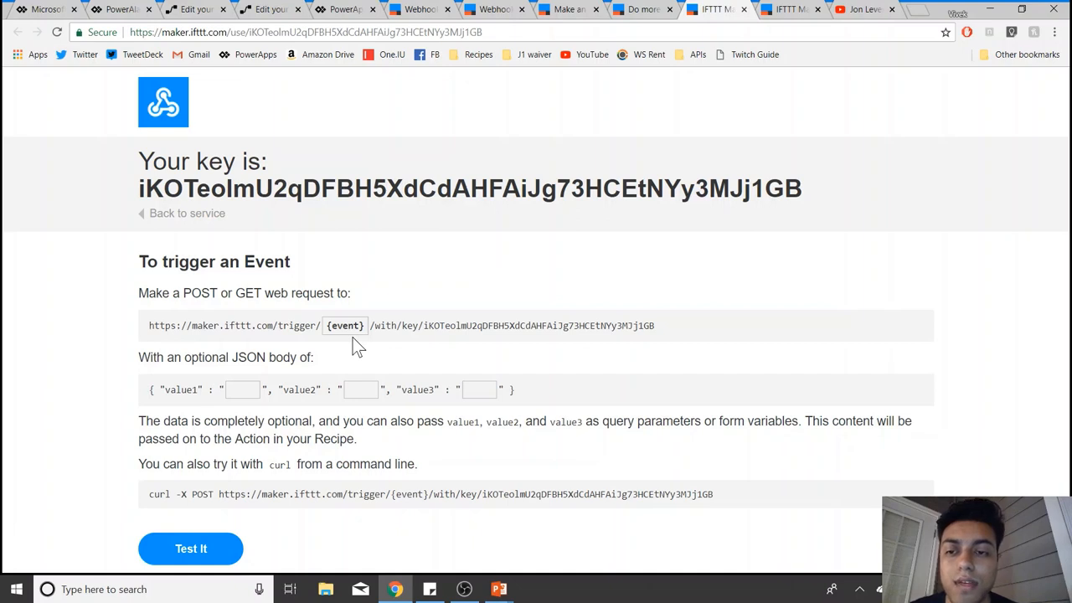
mouse_move(633, 171)
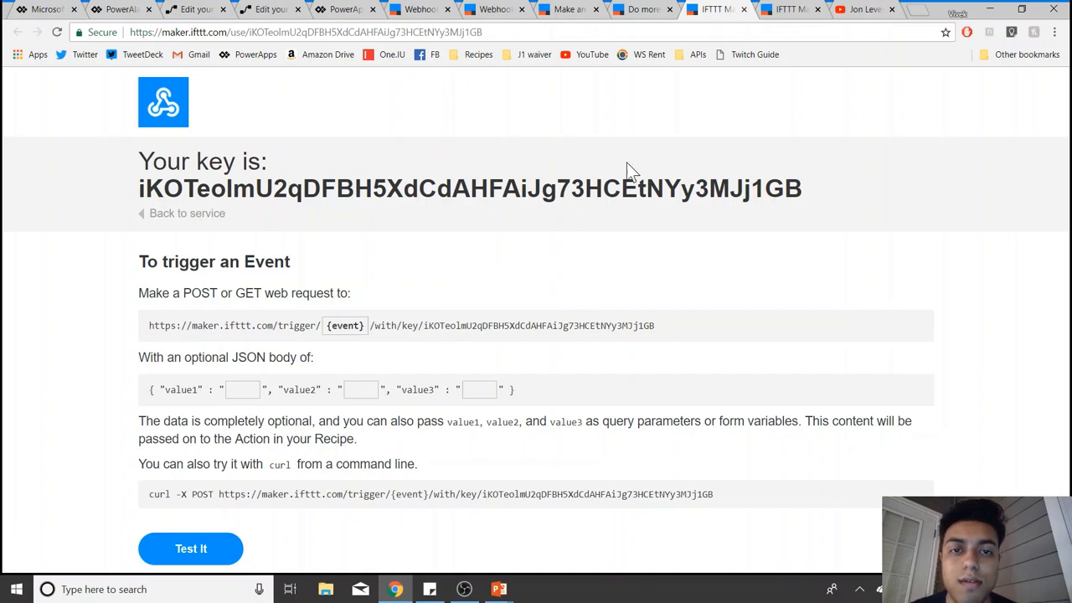
mouse_move(399, 172)
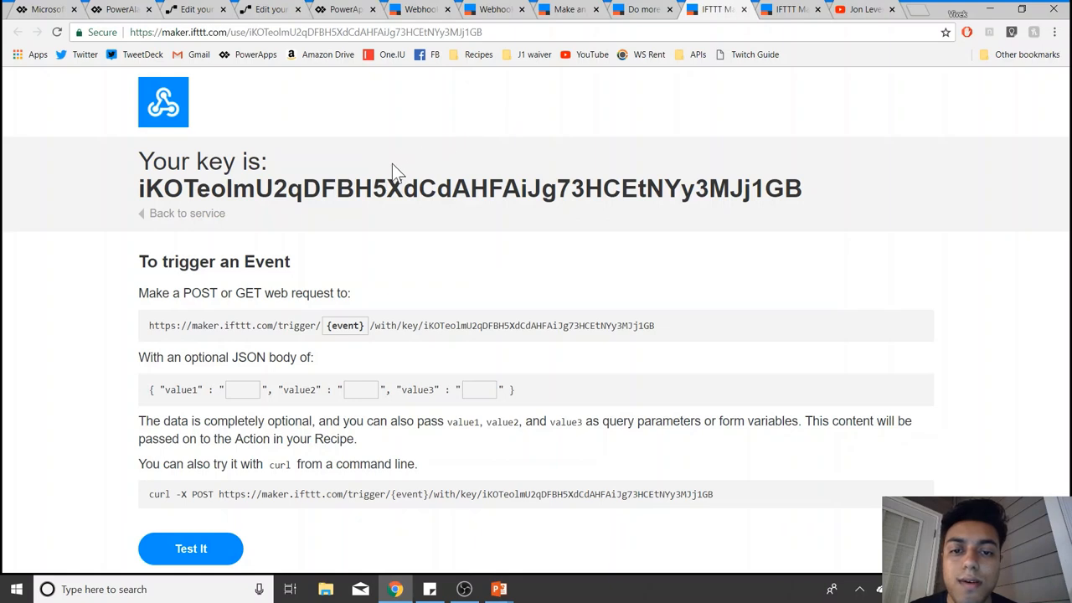
double_click(629, 325)
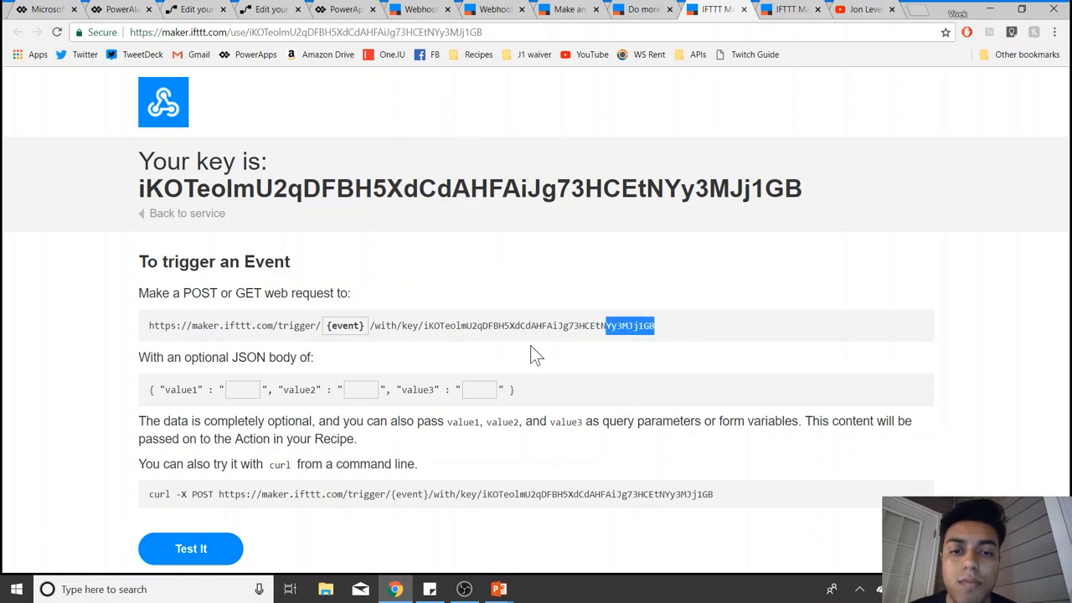
triple_click(402, 325)
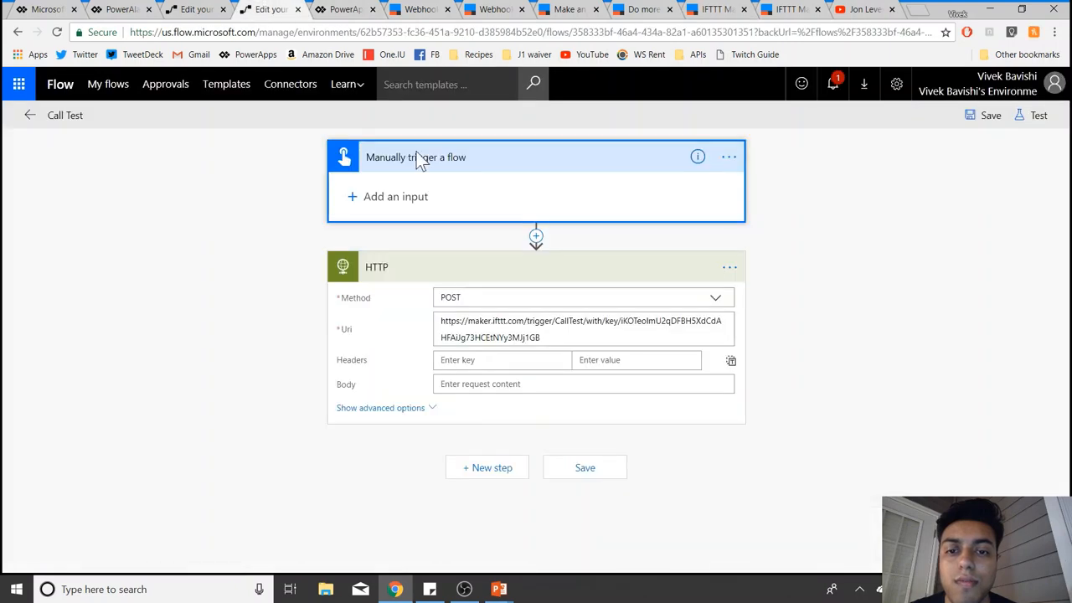
mouse_move(560, 358)
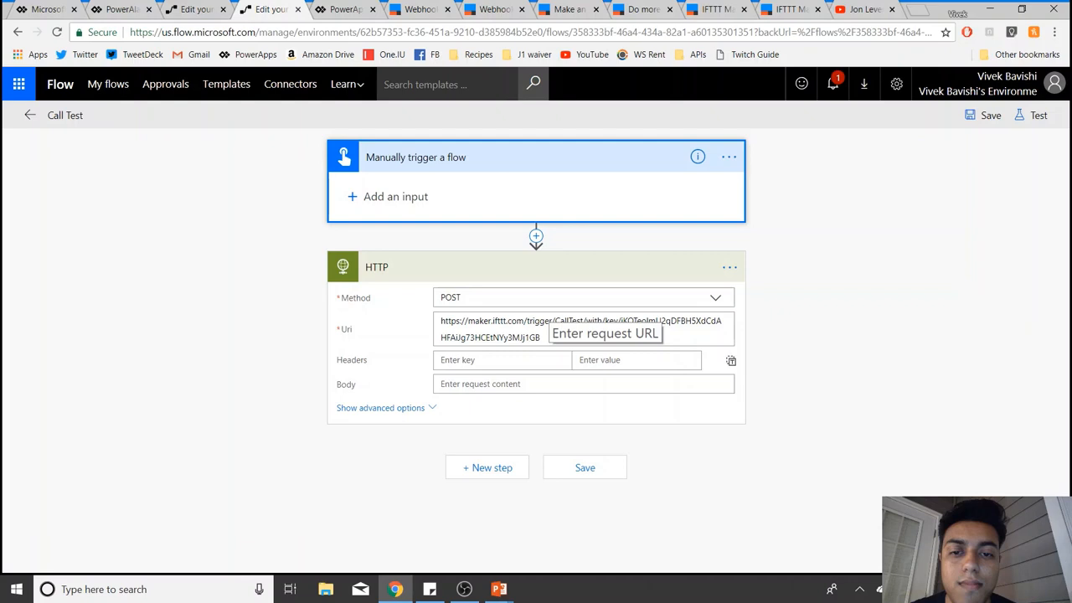
click(577, 328)
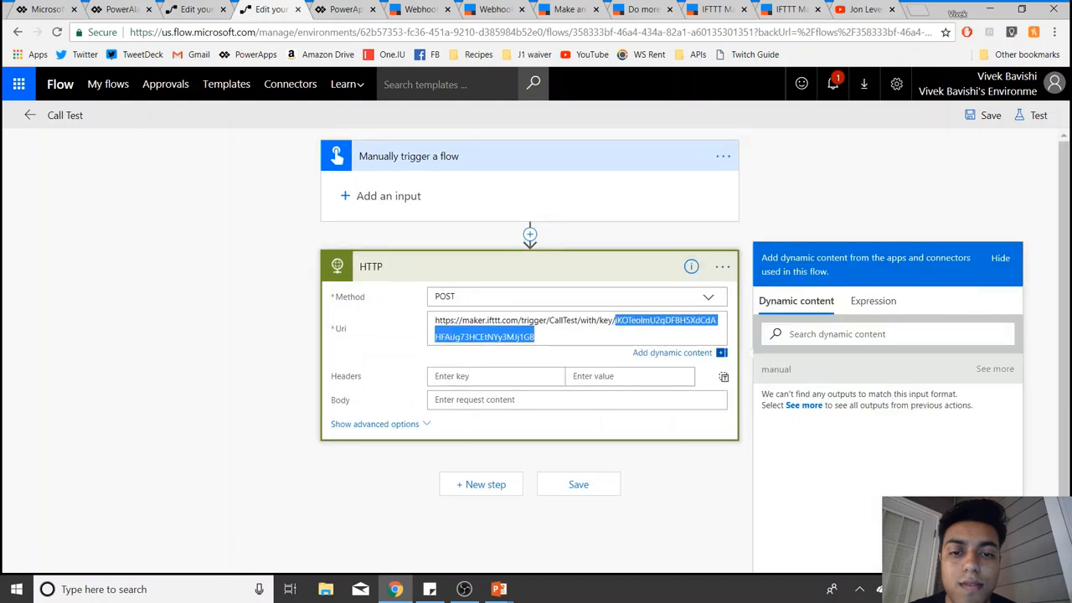
click(566, 320)
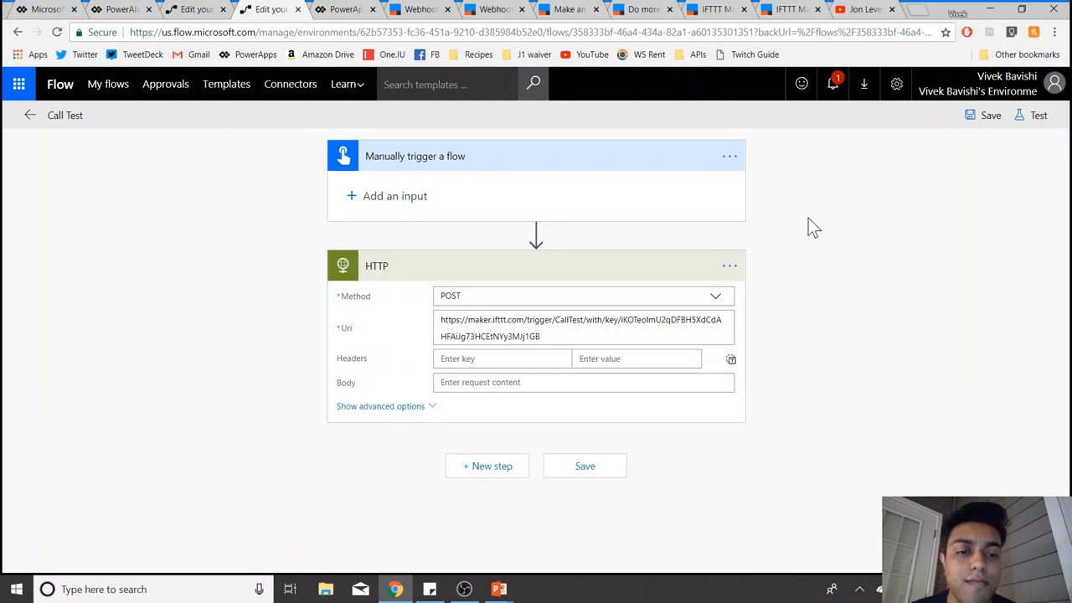
mouse_move(796, 395)
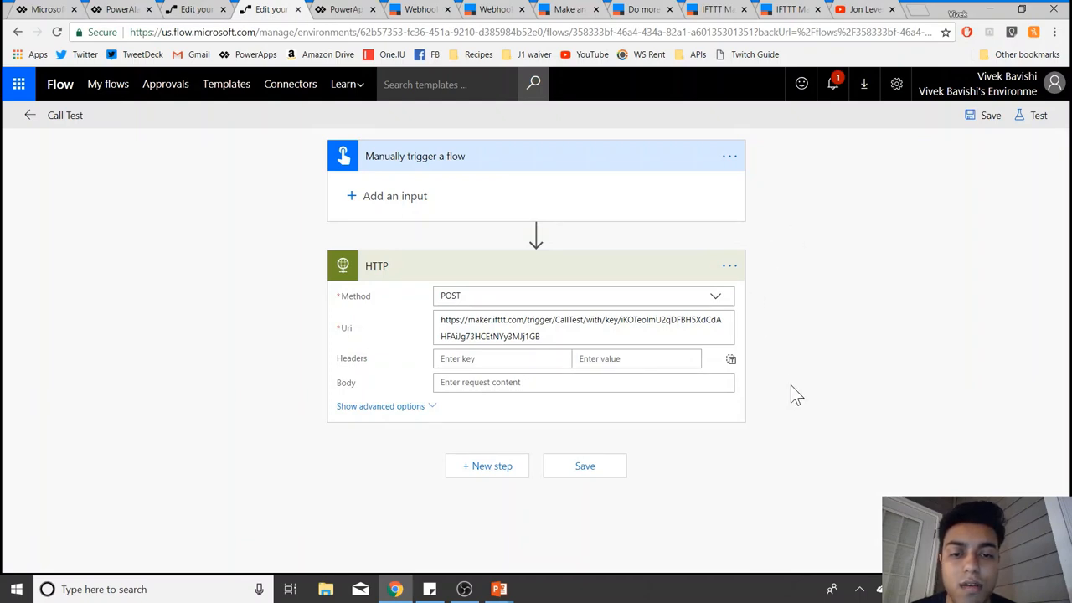
mouse_move(812, 345)
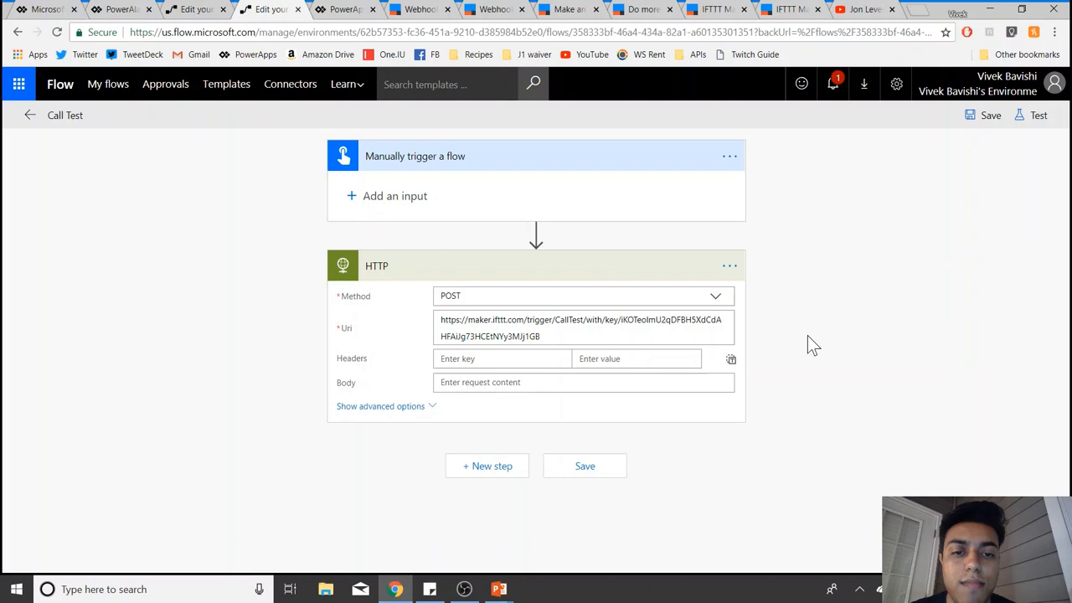
mouse_move(729, 25)
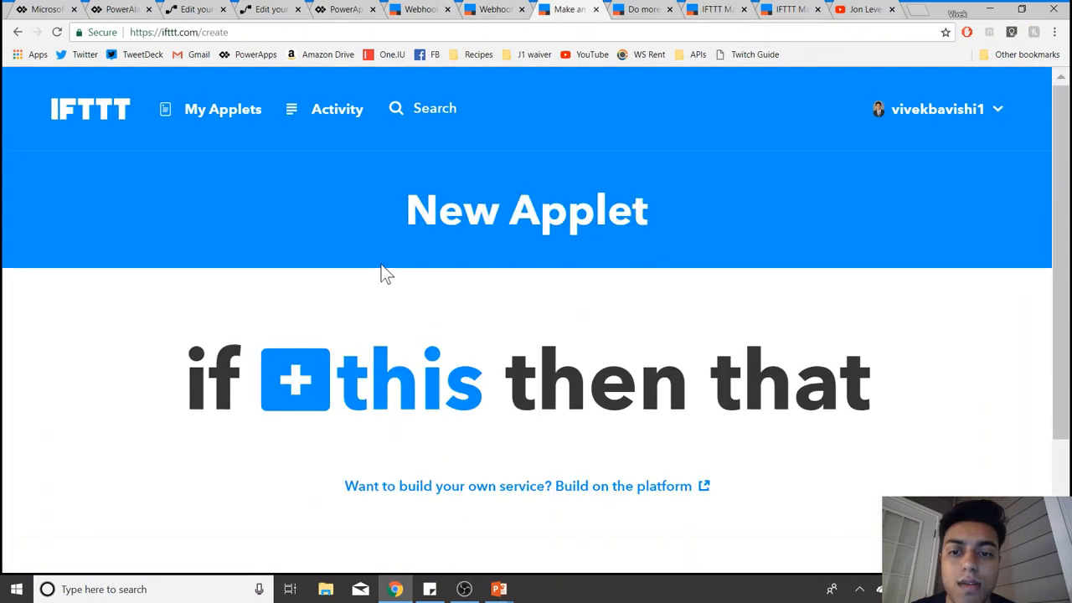
mouse_move(369, 402)
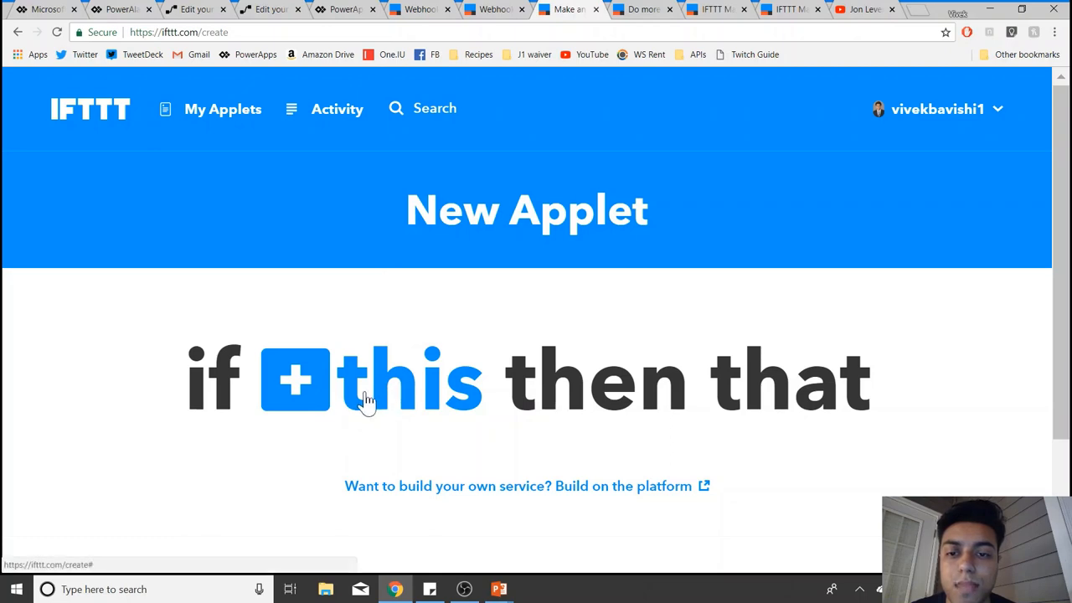
mouse_move(324, 409)
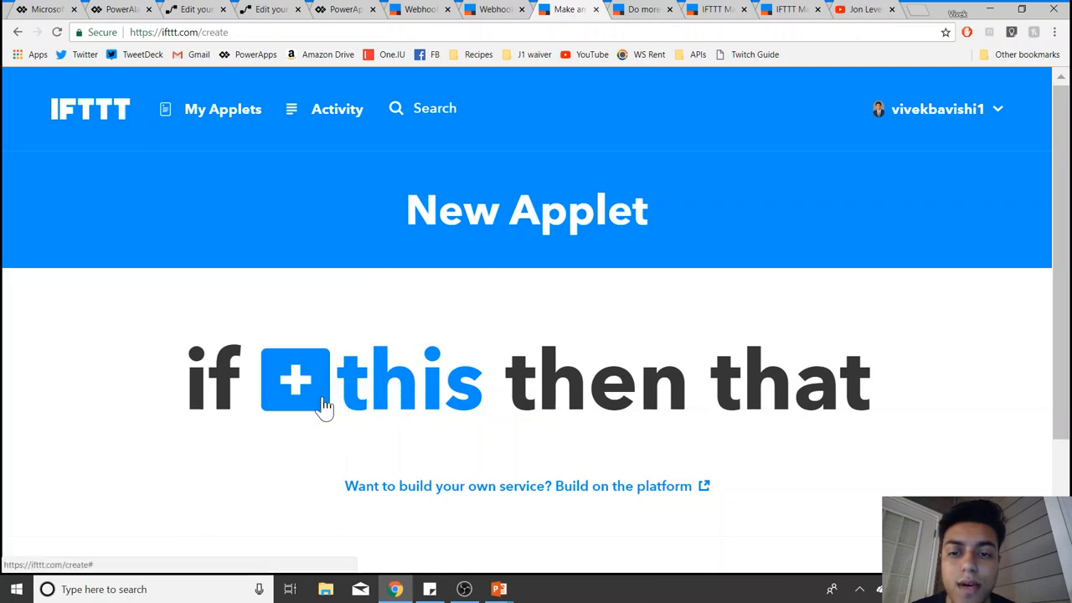
Step: Choose Webhooks as the 'this' service with the 'Receive a web request' trigger
click(295, 378)
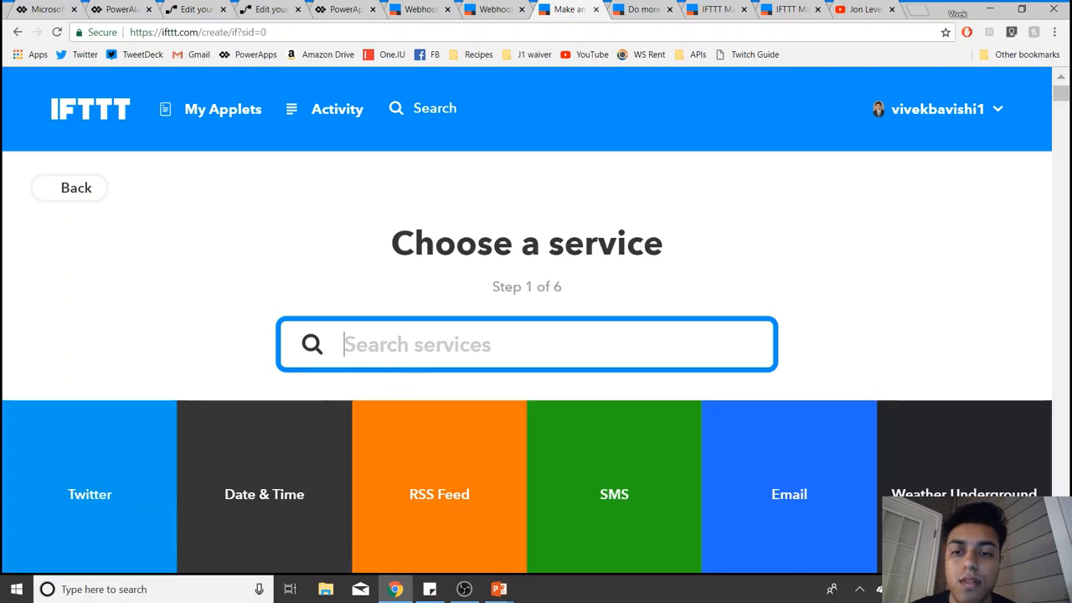
text(webhoo)
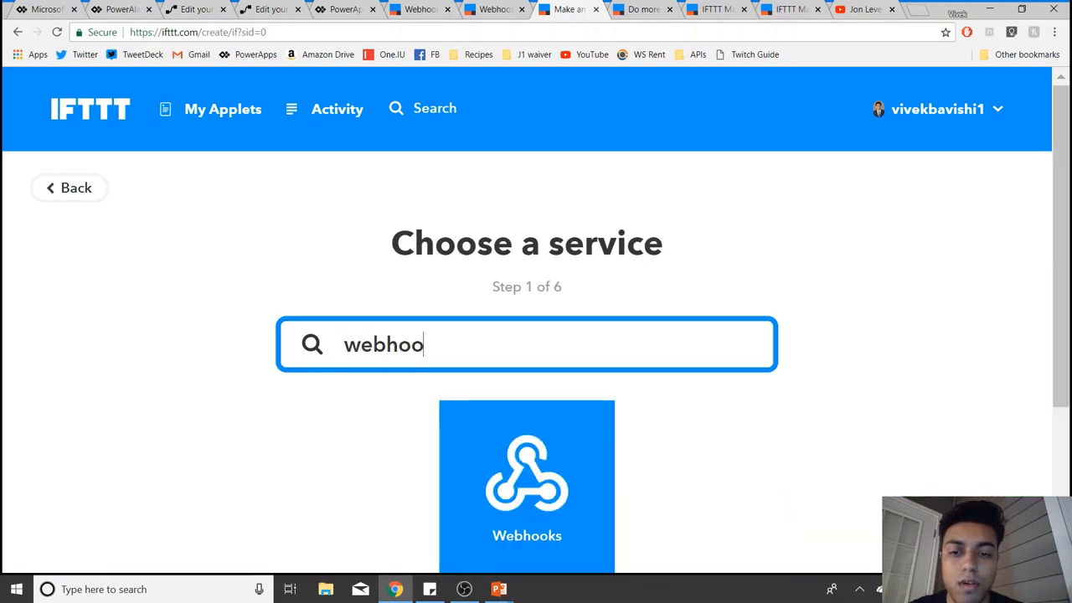
click(526, 485)
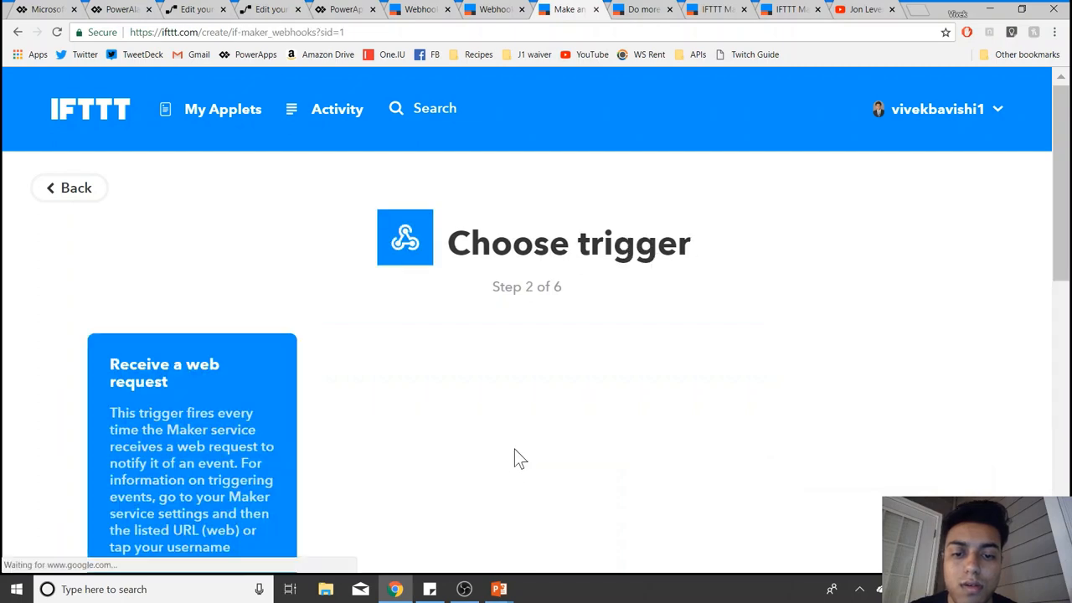
scroll(down, 3)
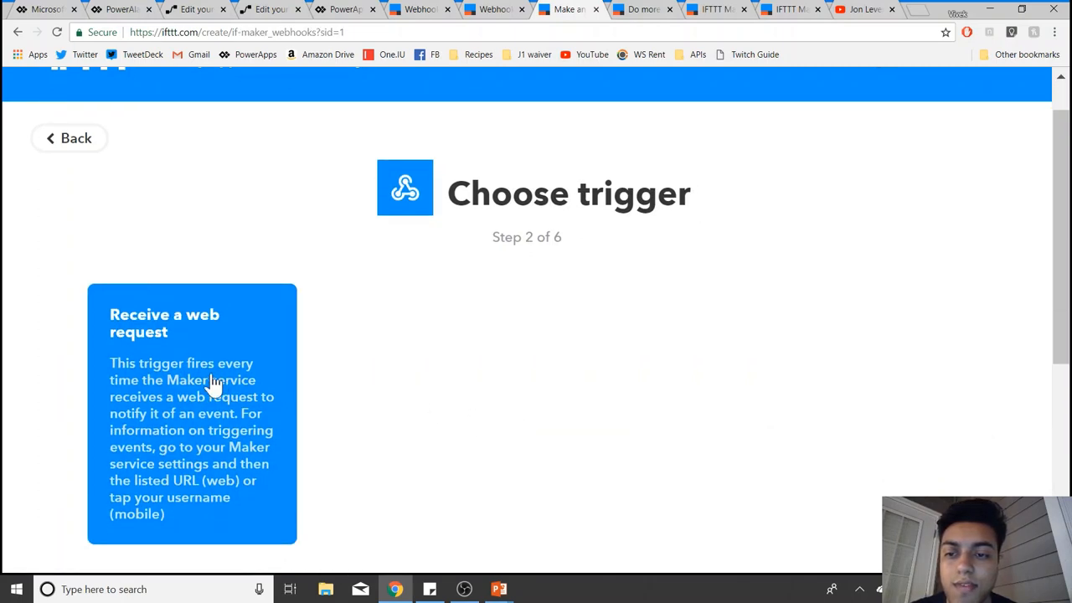
click(191, 414)
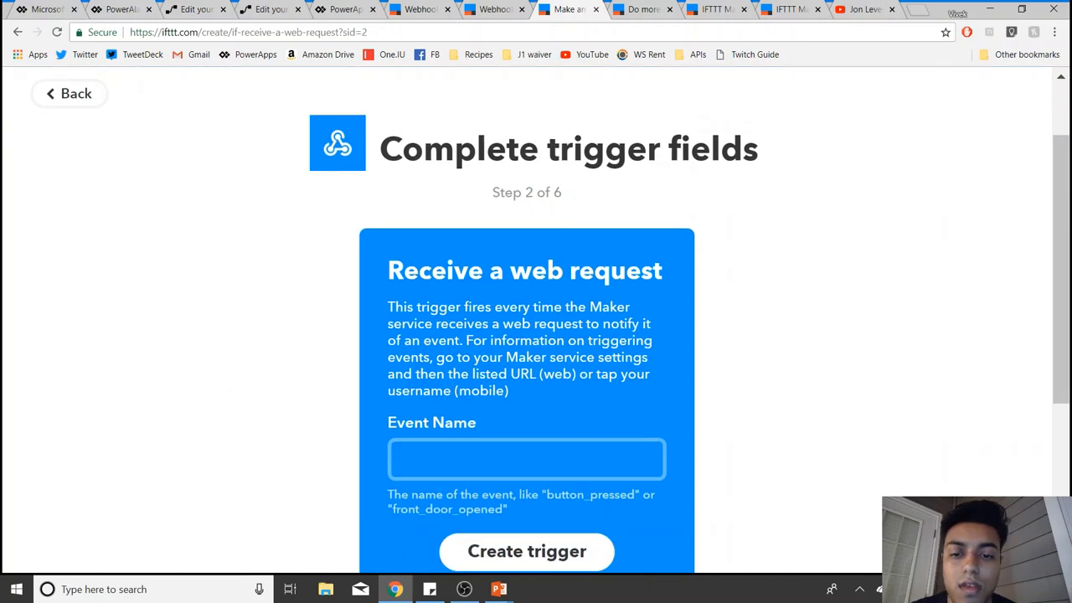
Step: Name the trigger event CallTest and create the trigger
text(CA)
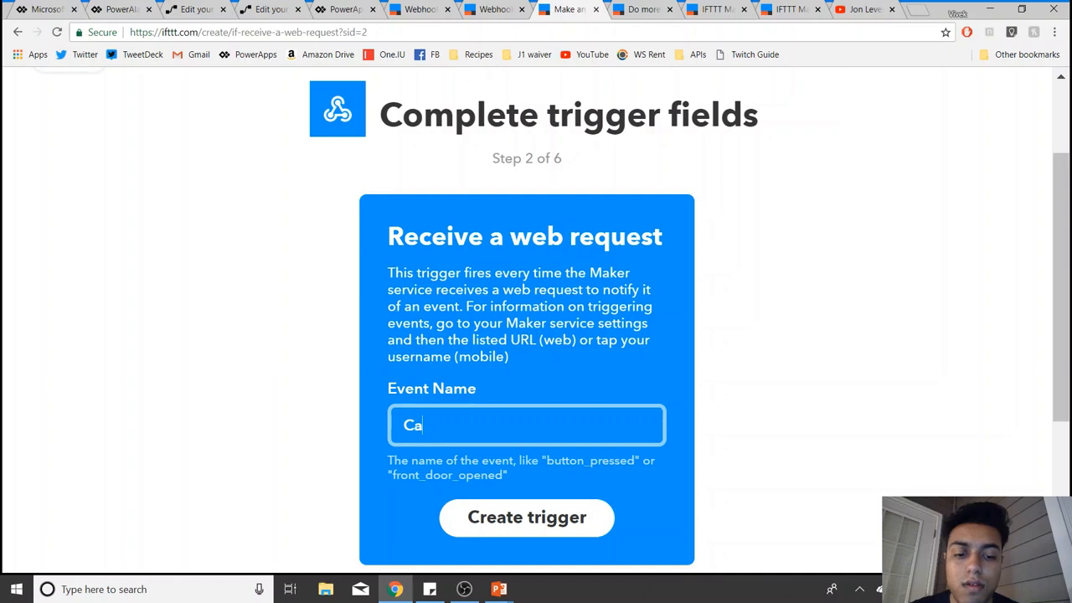
text(llTest)
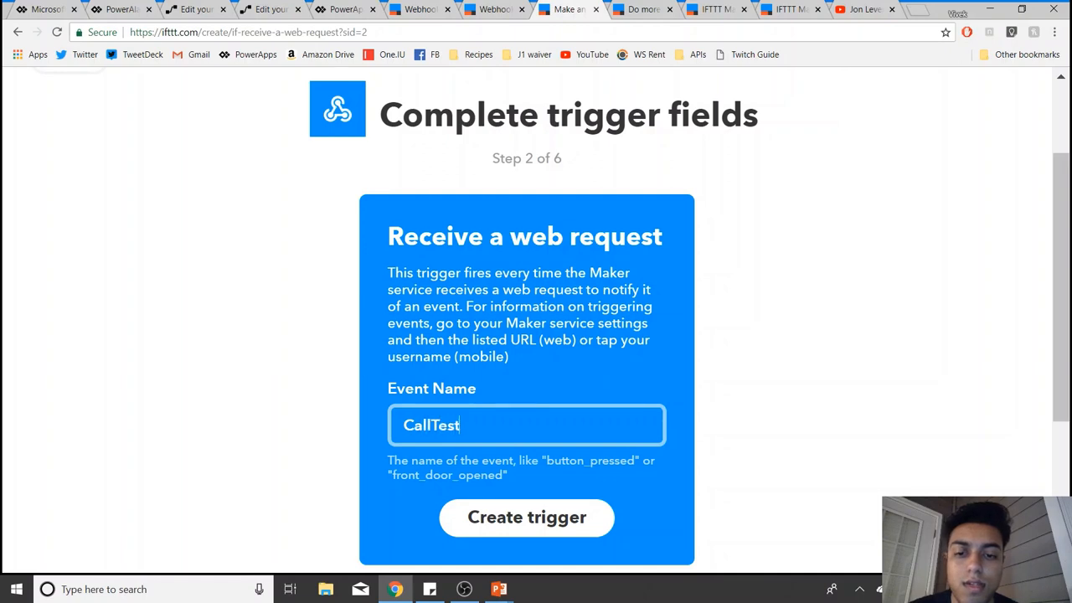
click(525, 516)
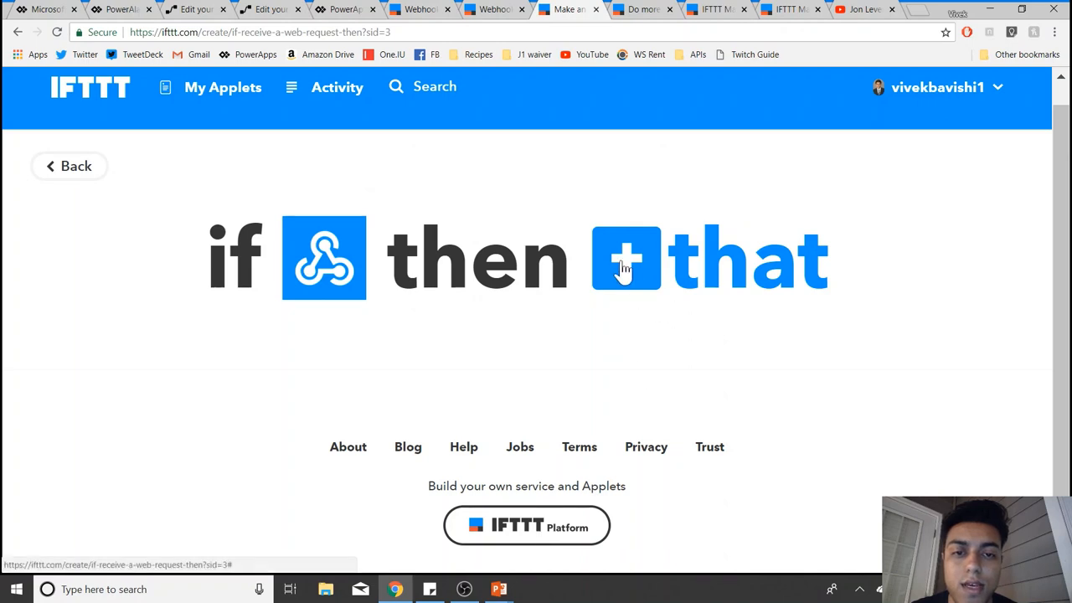
mouse_move(650, 278)
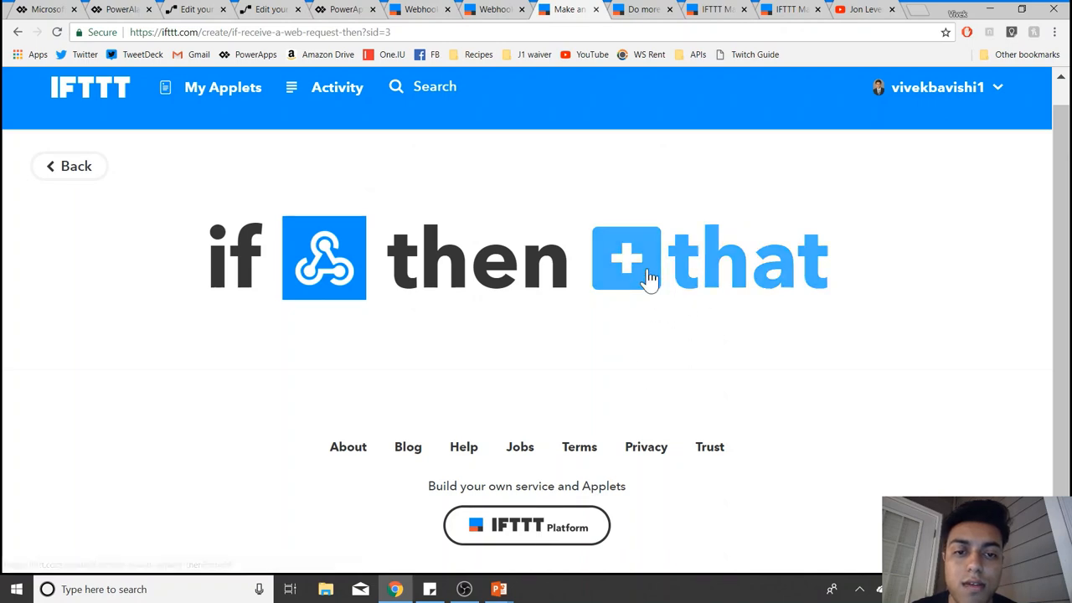
Step: Choose Phone Call (US only) as the 'that' service with the Call my phone action
click(626, 258)
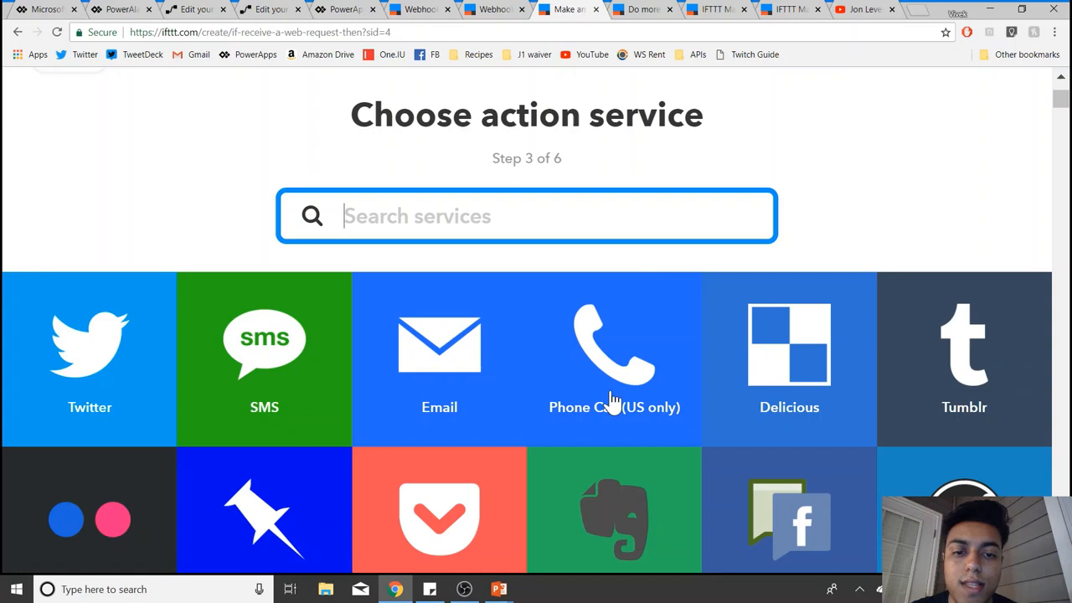
mouse_move(670, 310)
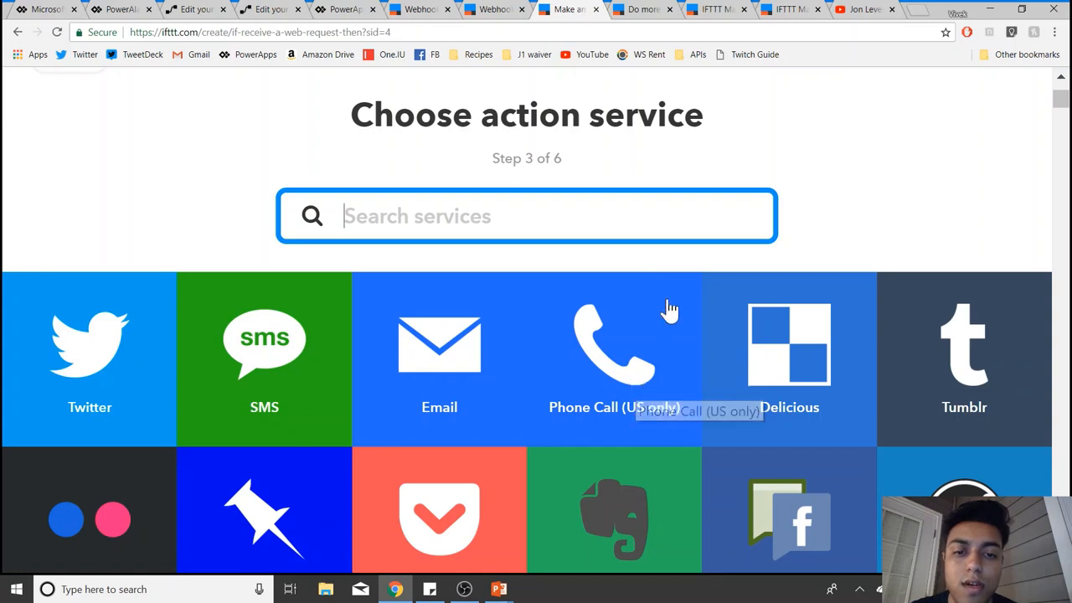
mouse_move(660, 284)
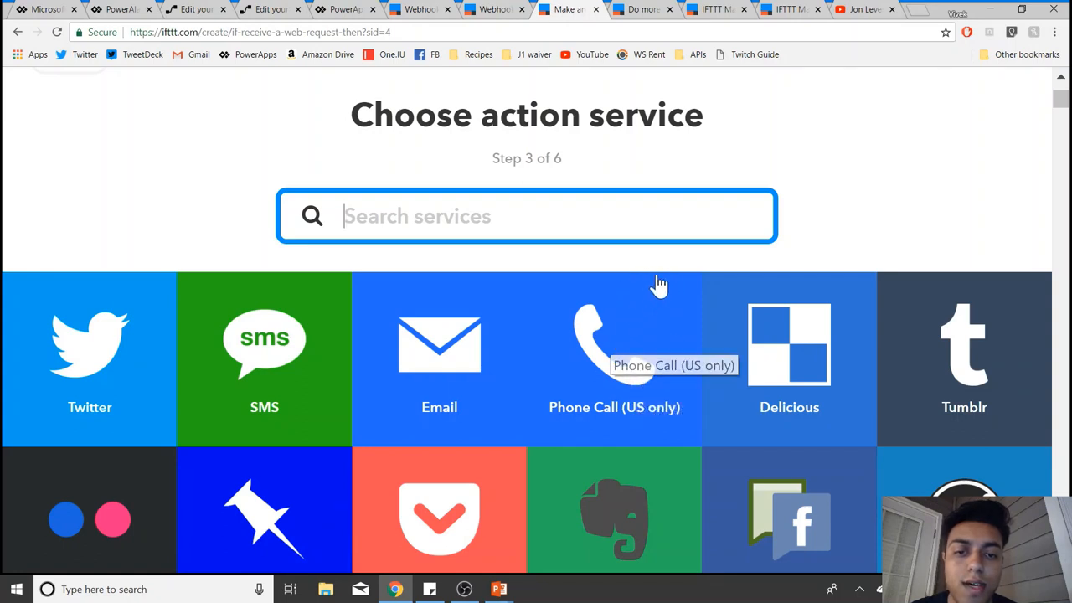
mouse_move(635, 328)
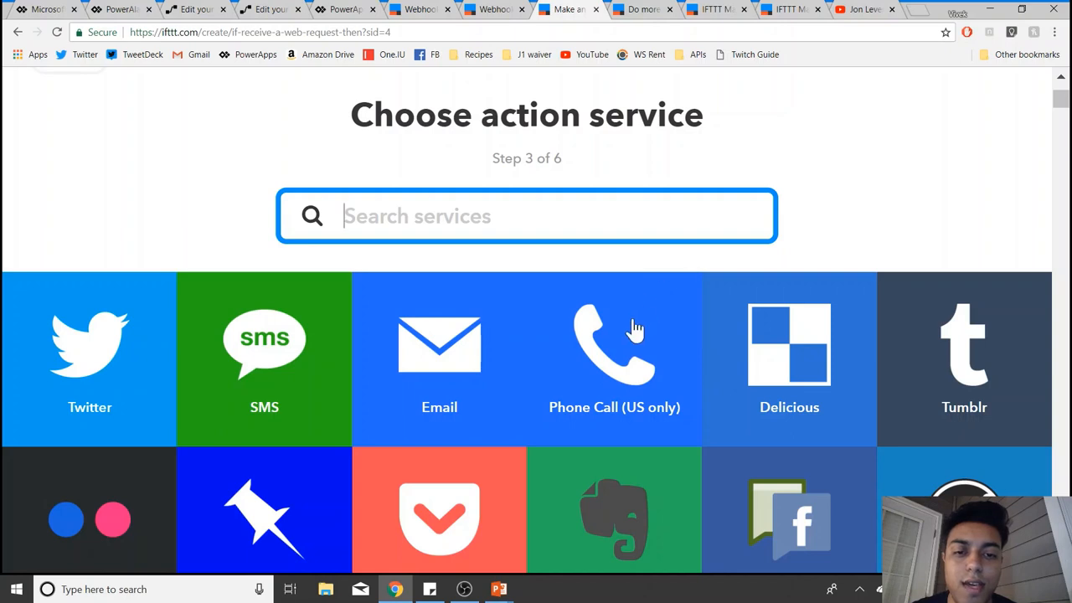
click(613, 344)
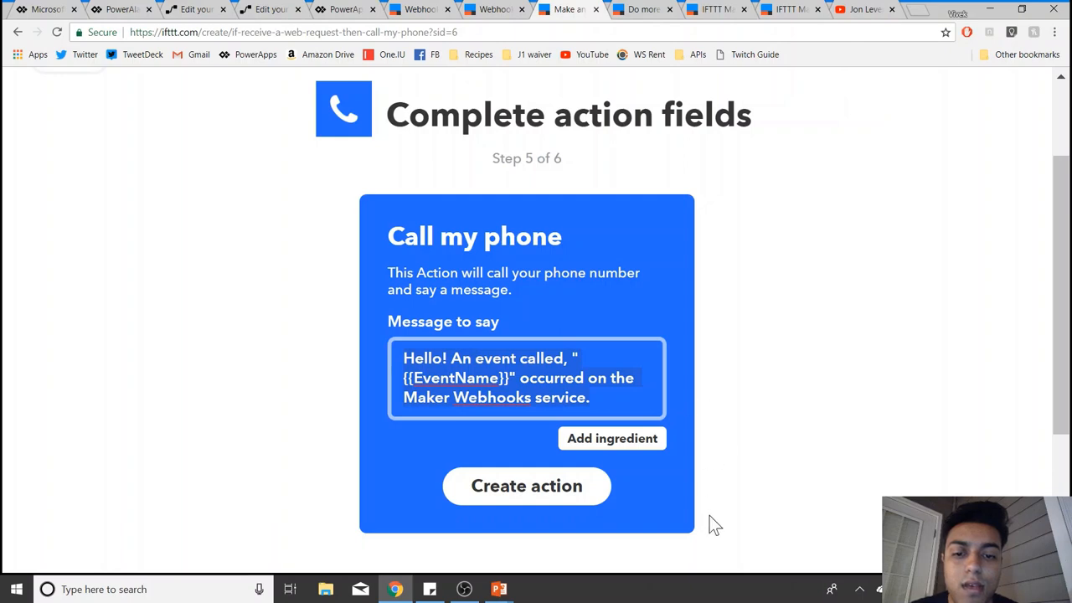
mouse_move(586, 506)
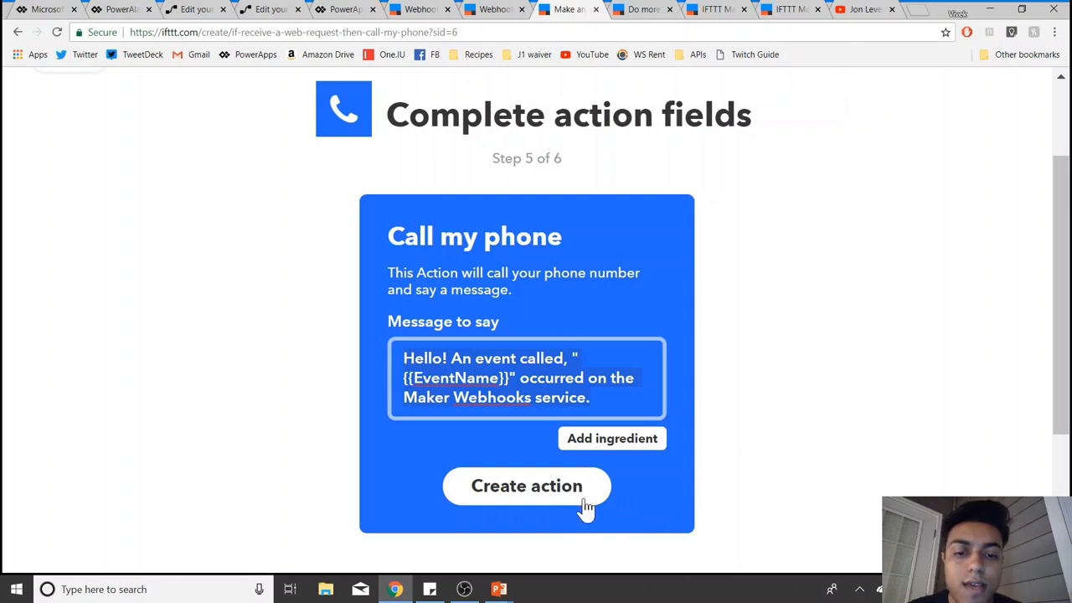
mouse_move(694, 544)
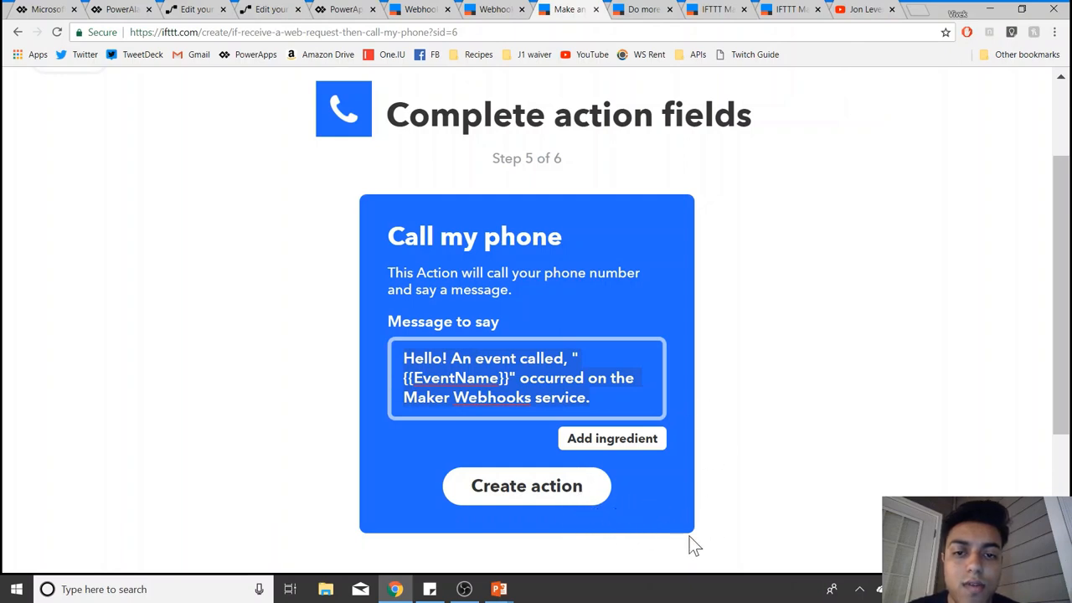
mouse_move(734, 418)
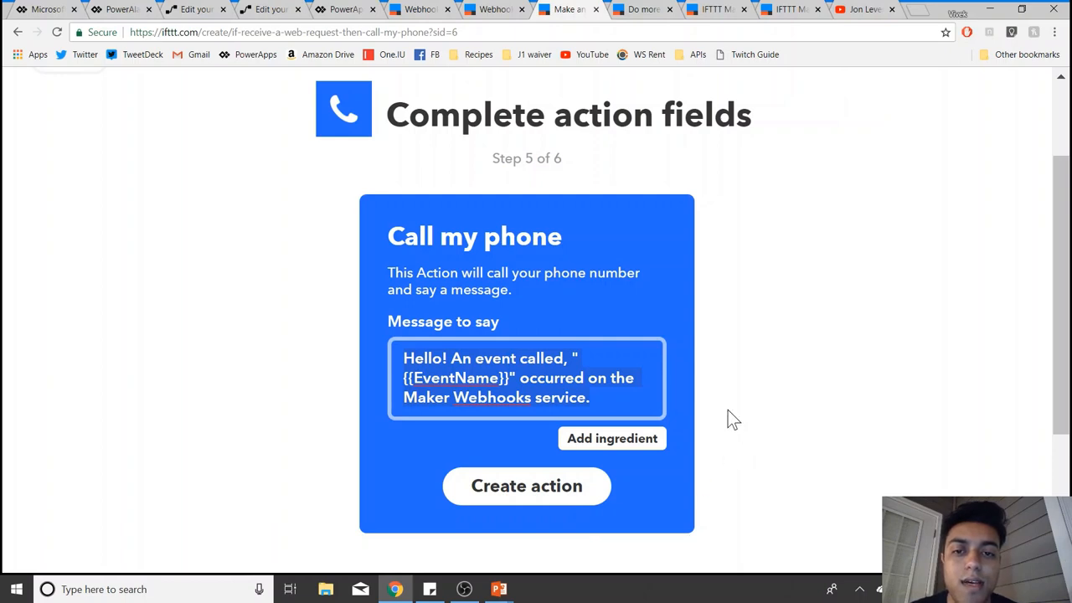
mouse_move(727, 381)
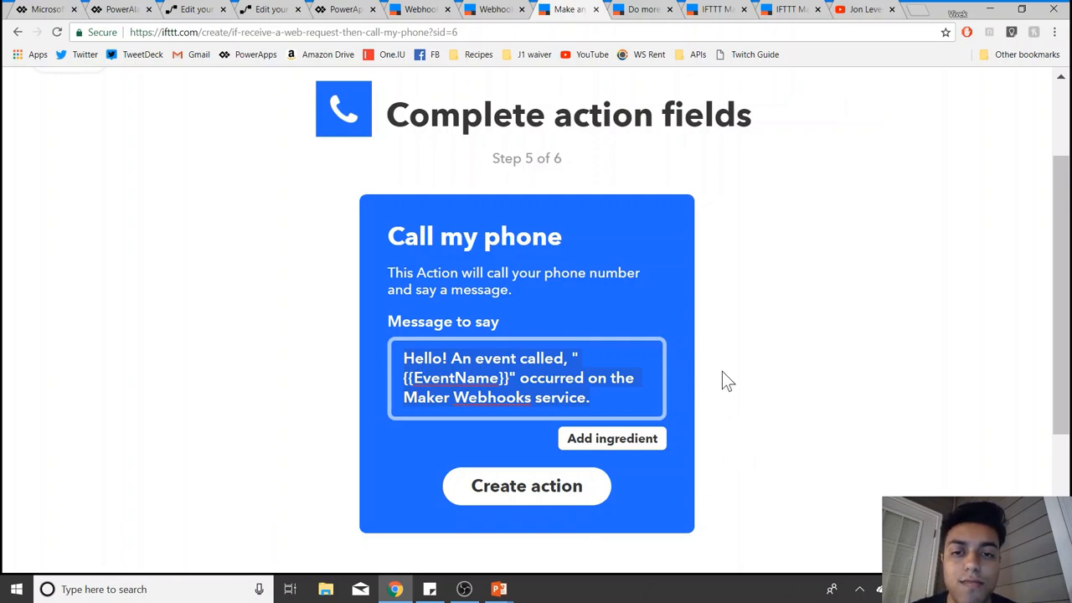
mouse_move(343, 95)
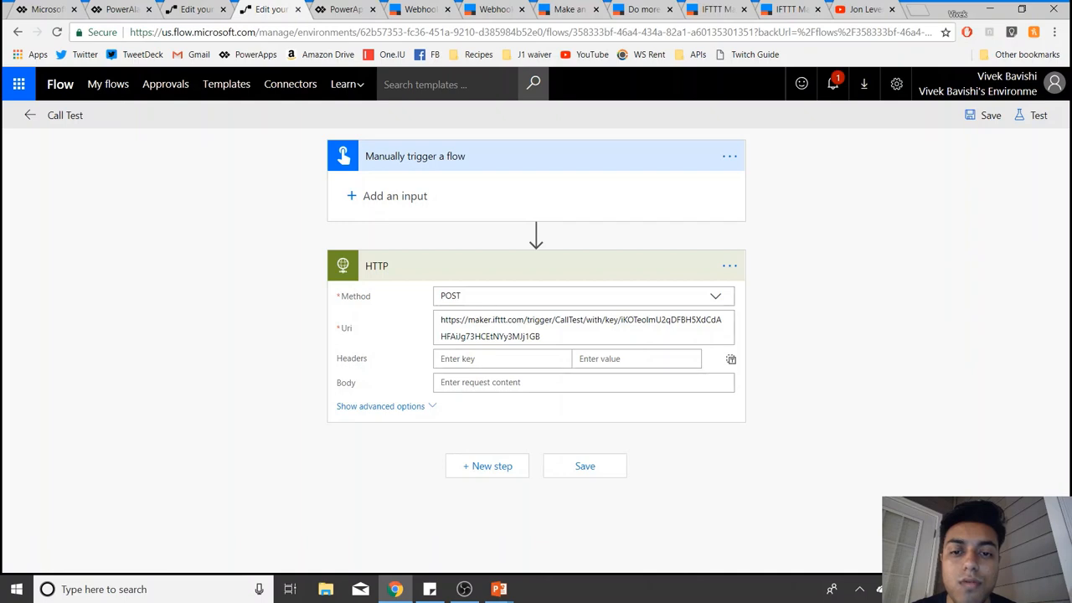
mouse_move(427, 325)
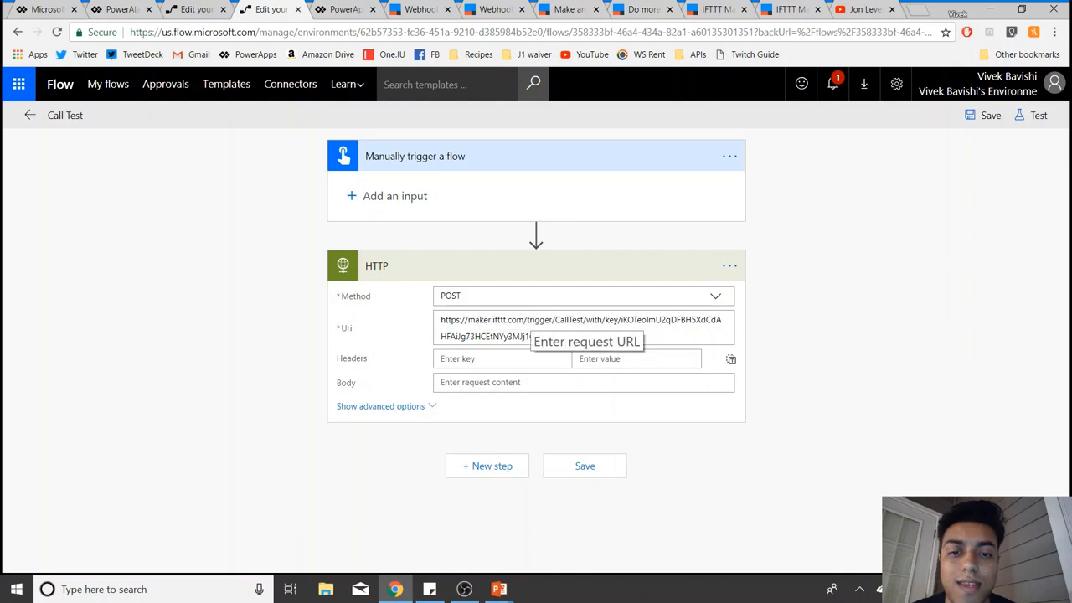
mouse_move(570, 10)
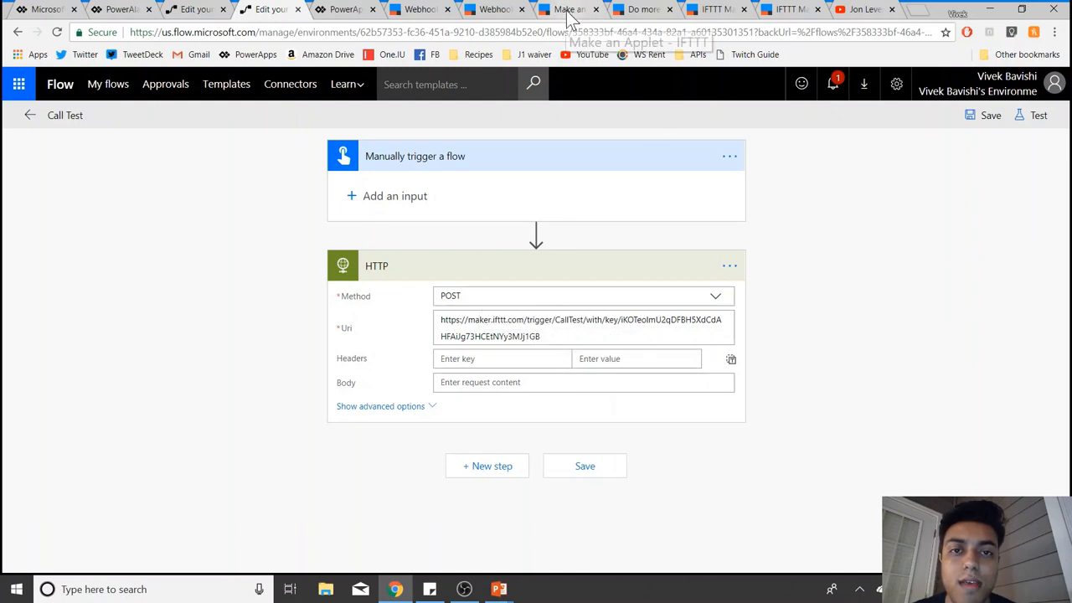
Step: Glance at the IFTTT applet tab, then return to the Call Test flow's HTTP POST step
click(566, 10)
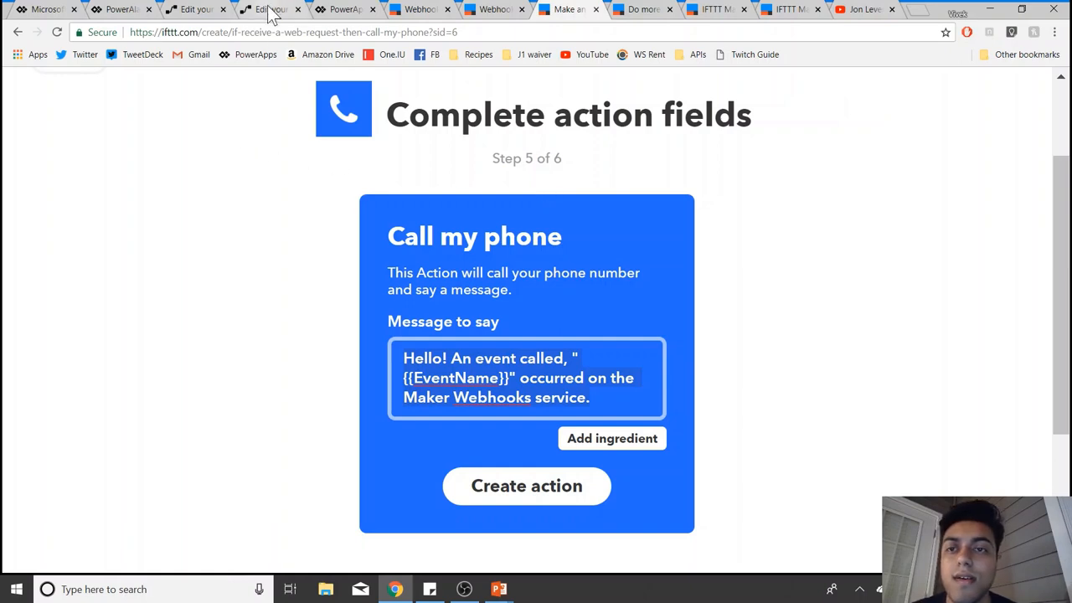
click(268, 11)
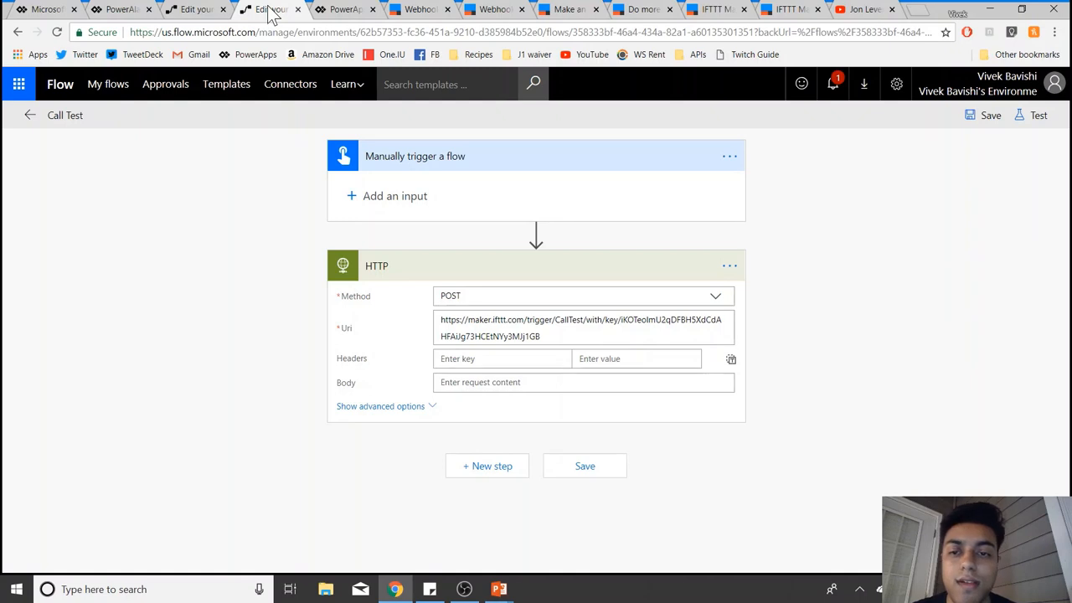
mouse_move(268, 244)
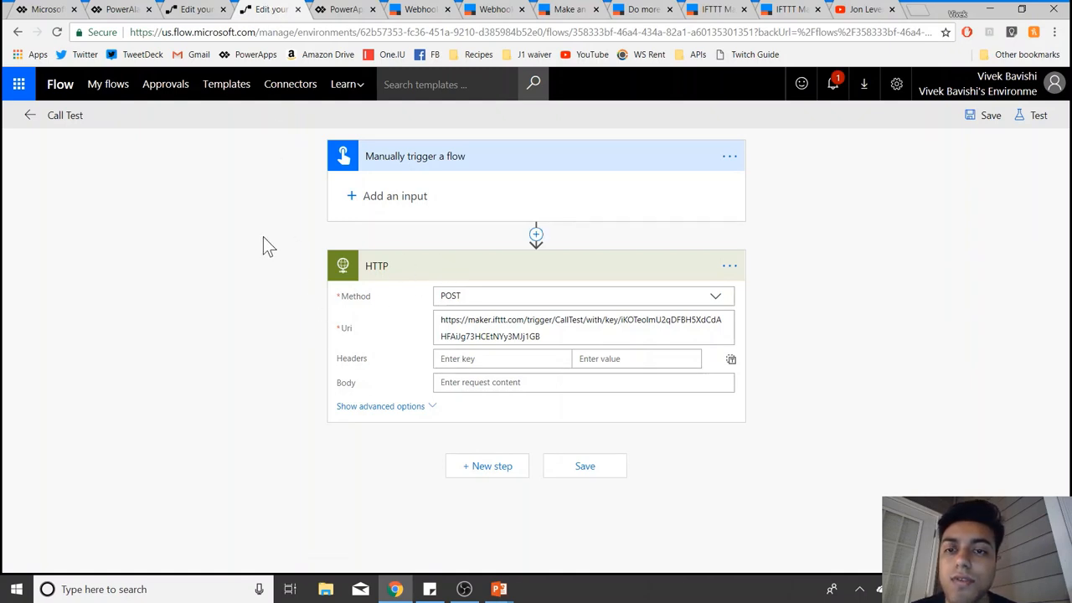
mouse_move(194, 13)
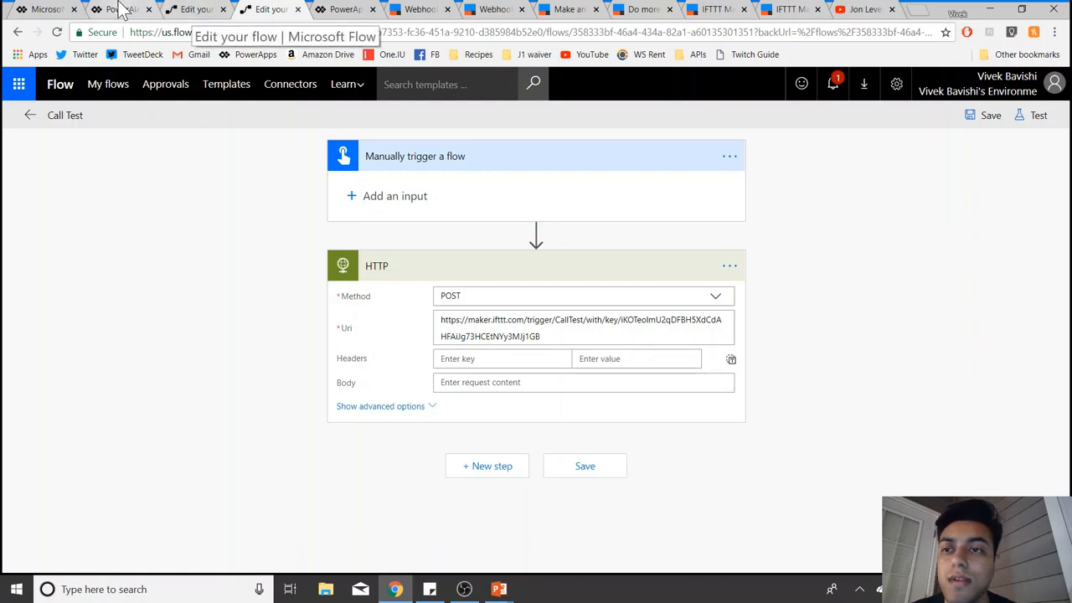
Step: Bring the PowerAlarm app editor back up and enlarge the canvas to preview the alarms screen
click(119, 10)
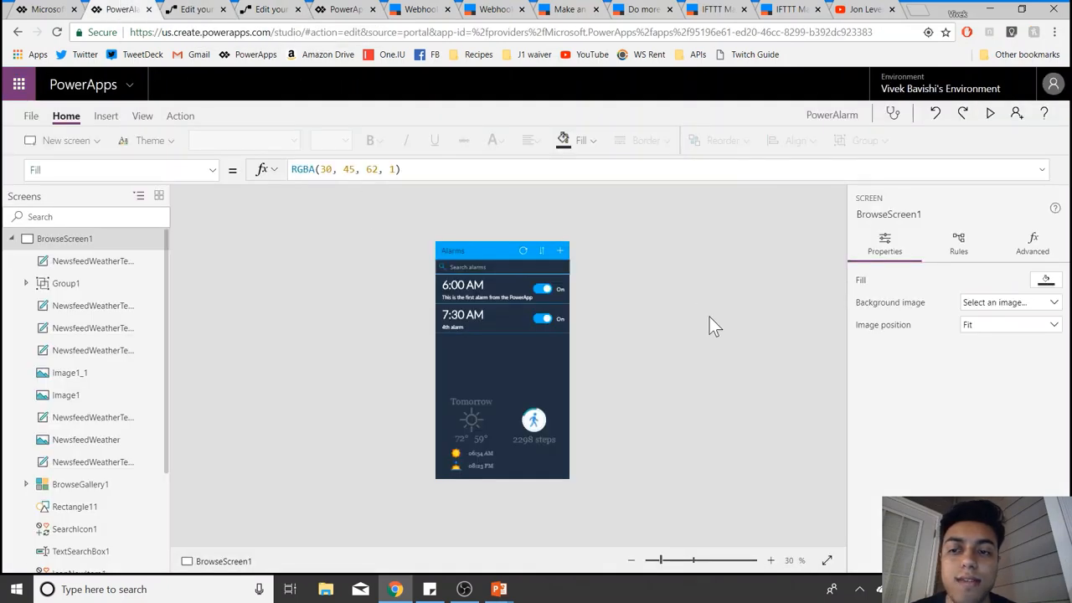
mouse_move(677, 577)
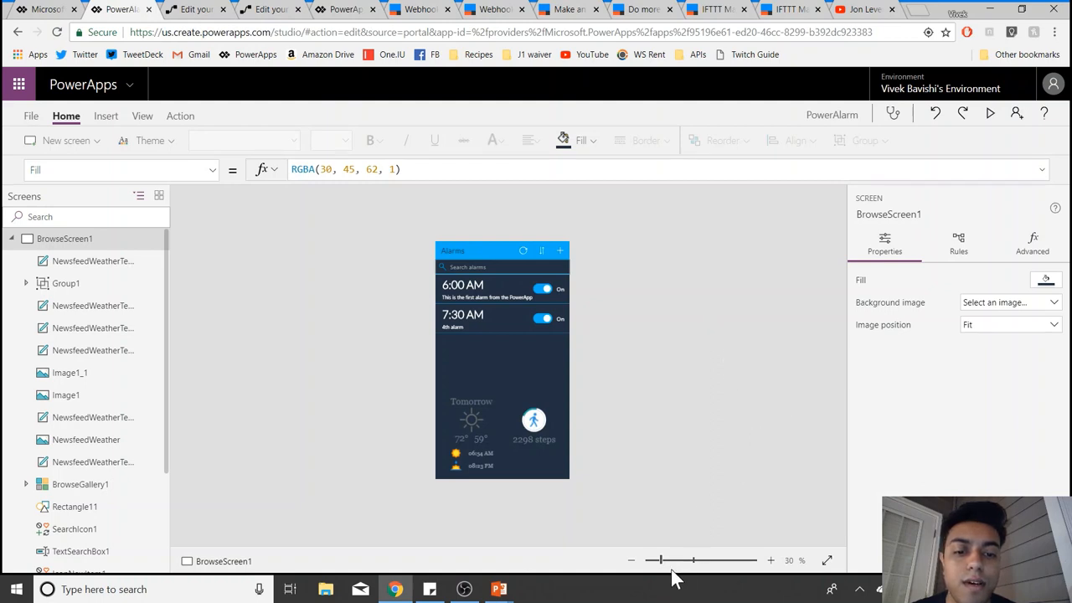
click(770, 559)
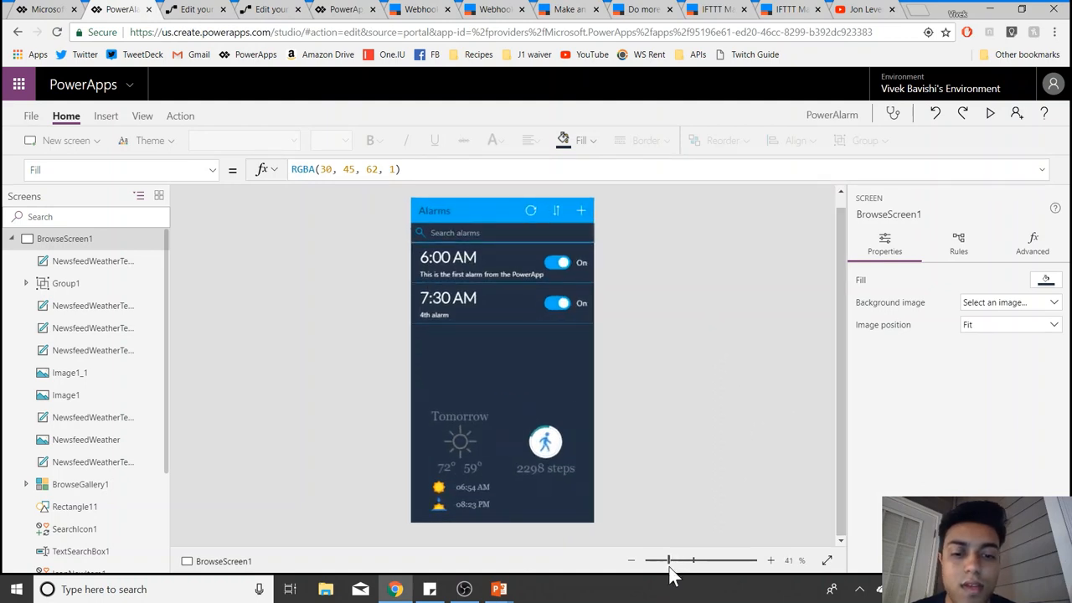
mouse_move(630, 407)
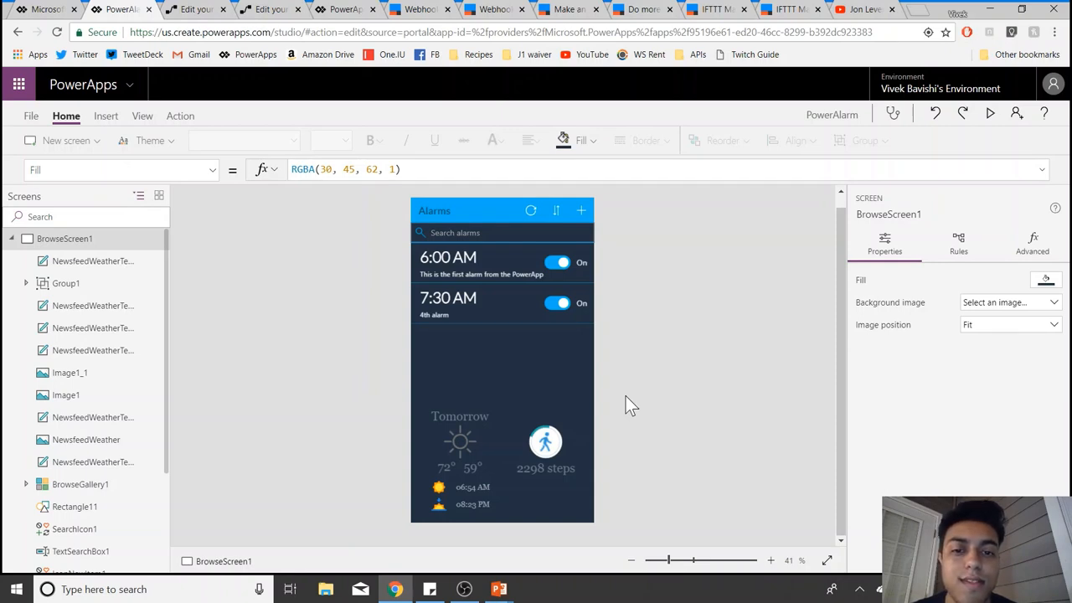
mouse_move(528, 385)
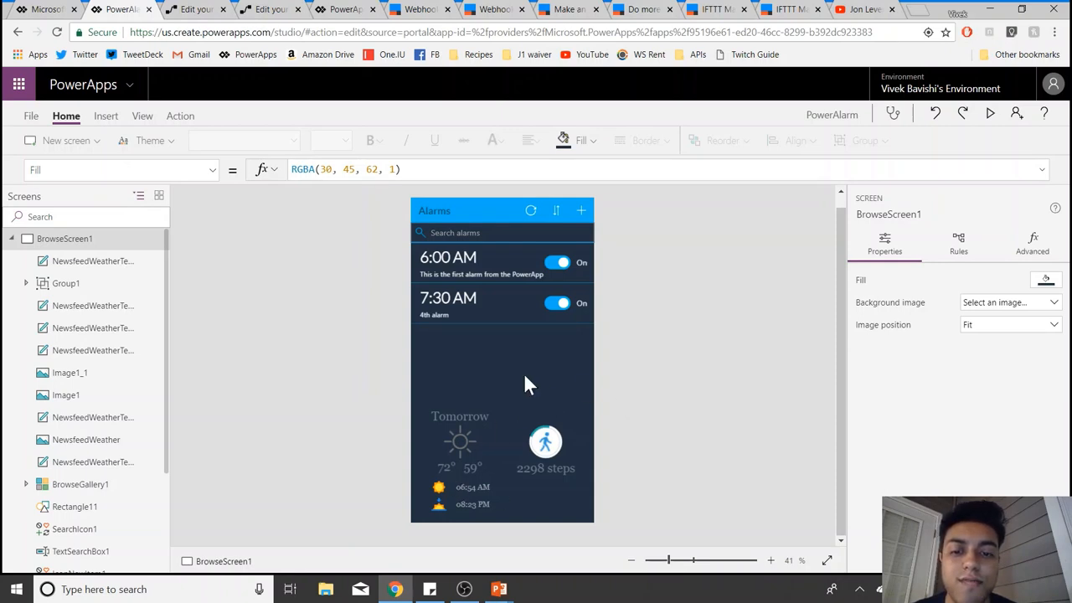
mouse_move(583, 503)
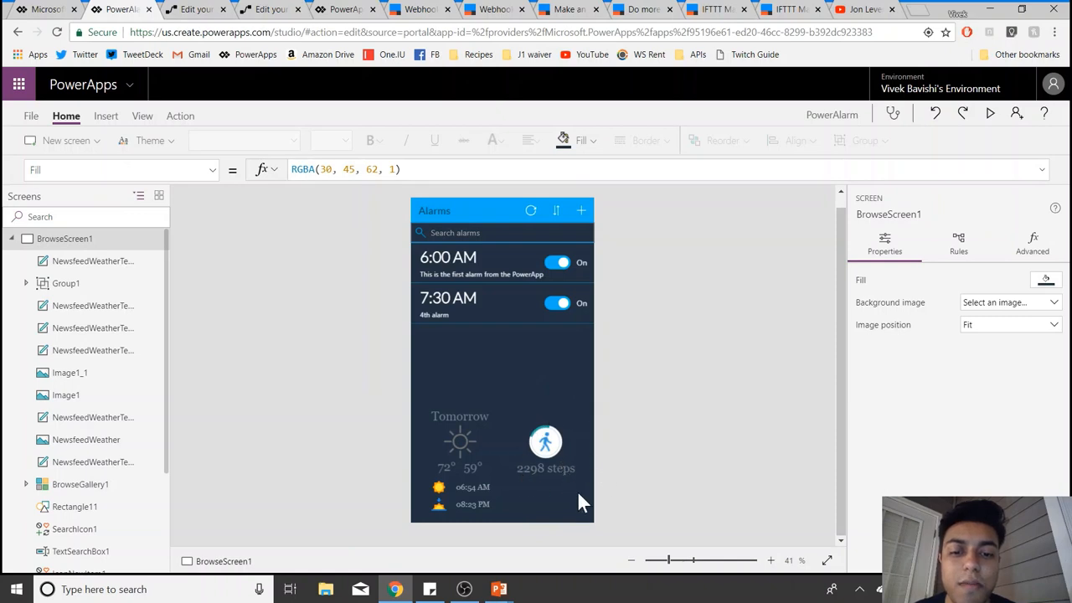
mouse_move(711, 372)
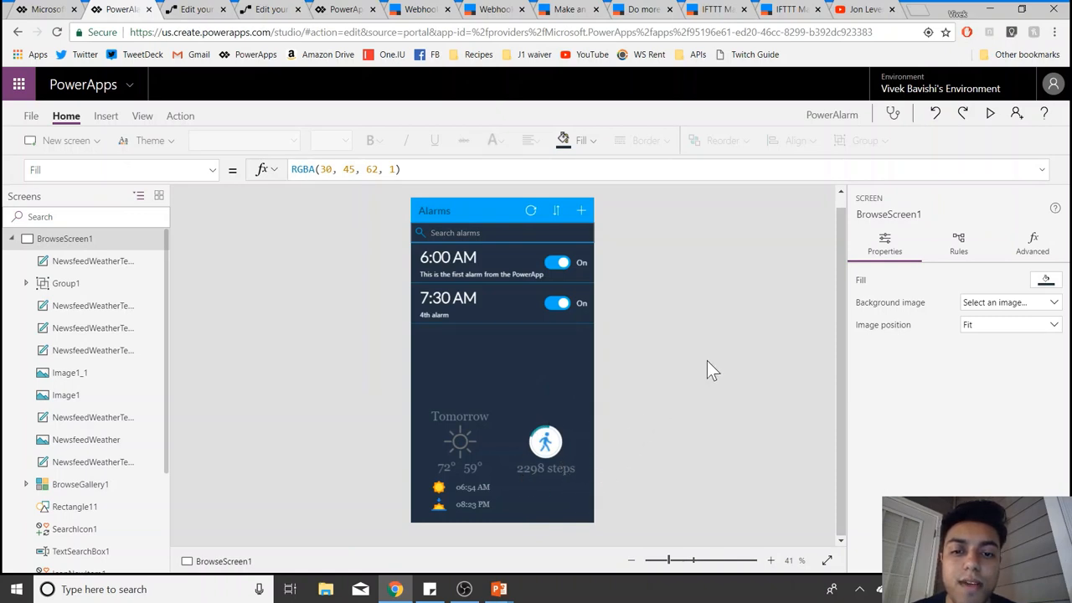
mouse_move(734, 271)
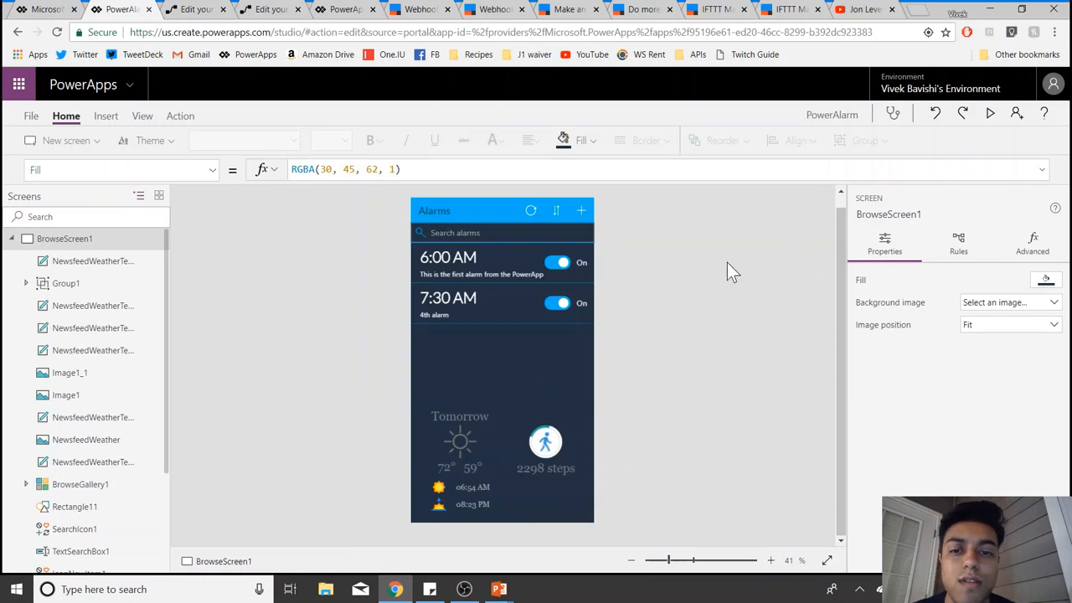
mouse_move(586, 345)
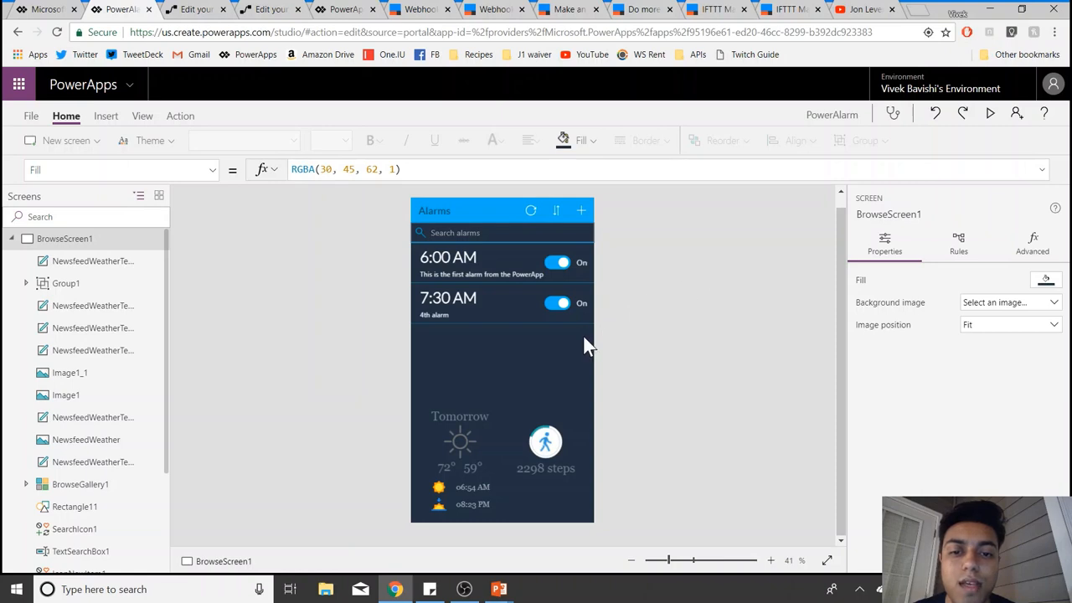
mouse_move(931, 156)
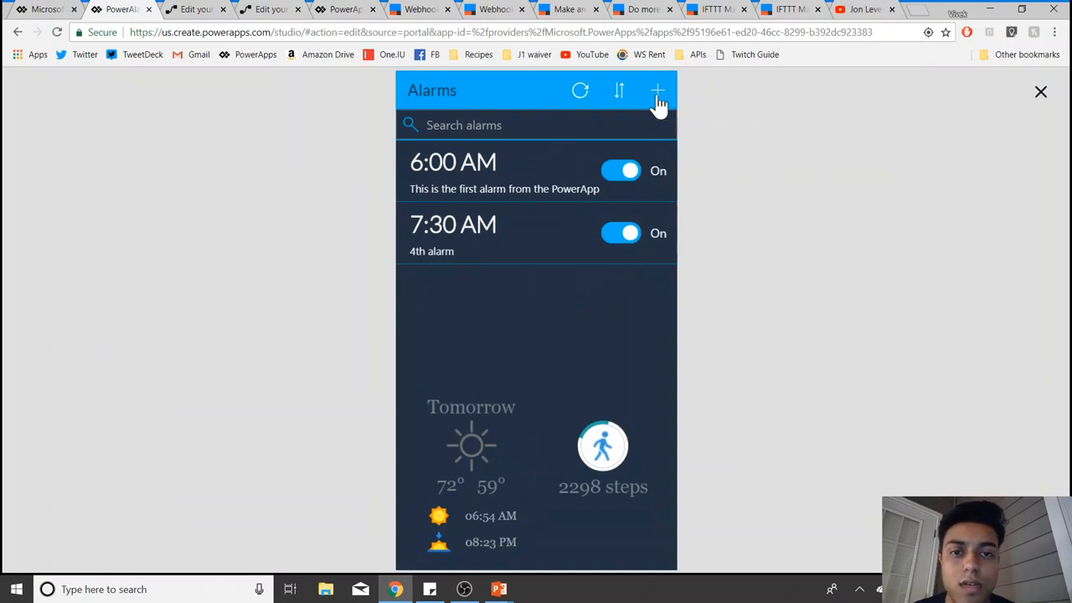
Step: Start a new alarm labelled 'This alarm will make a phone call!'
click(658, 90)
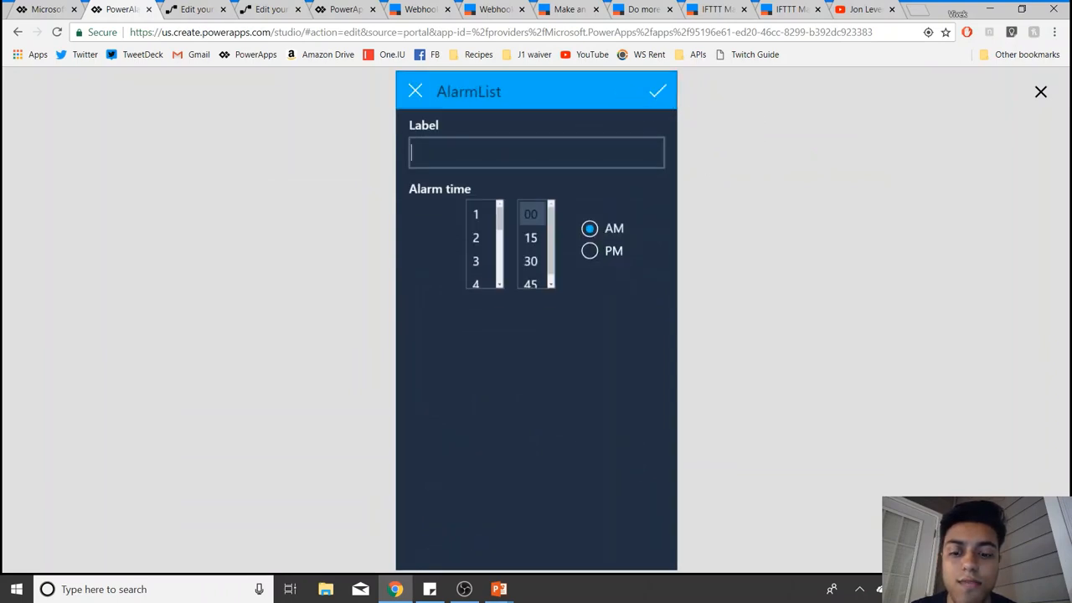
text(This ala)
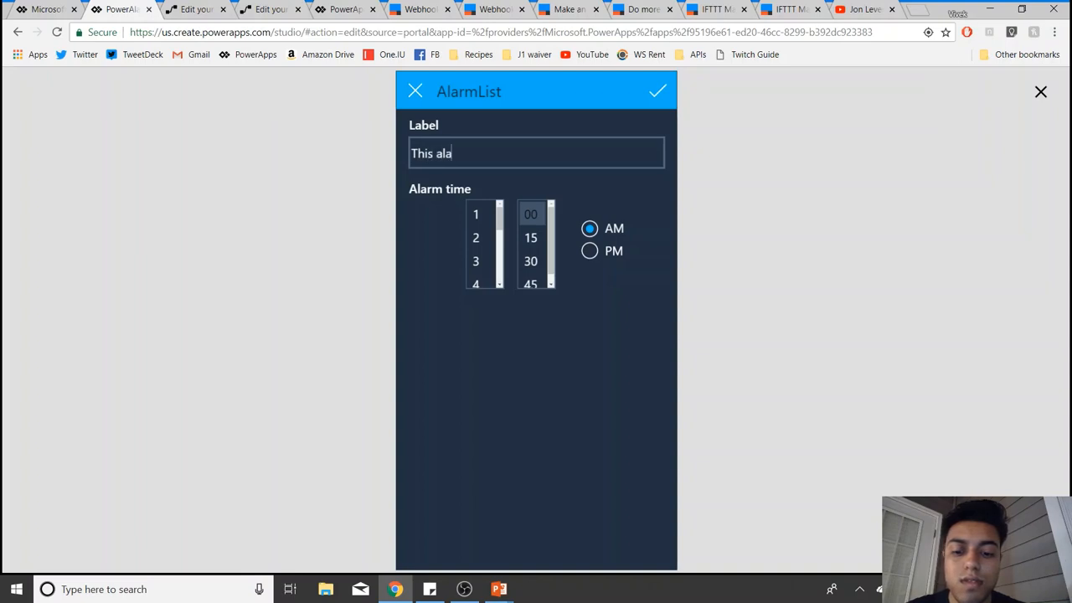
text(rm is)
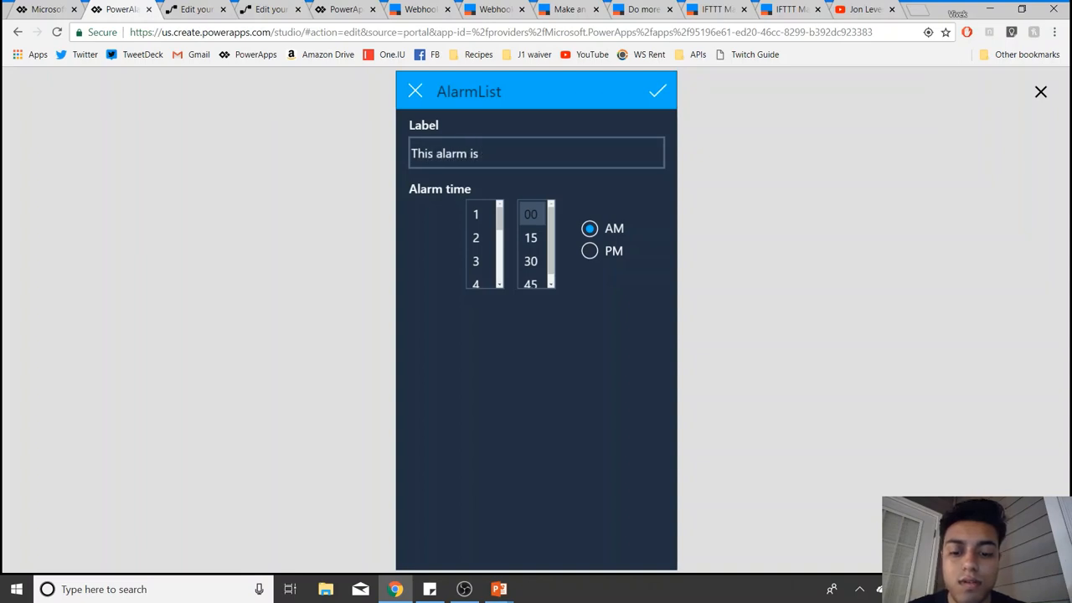
click(536, 154)
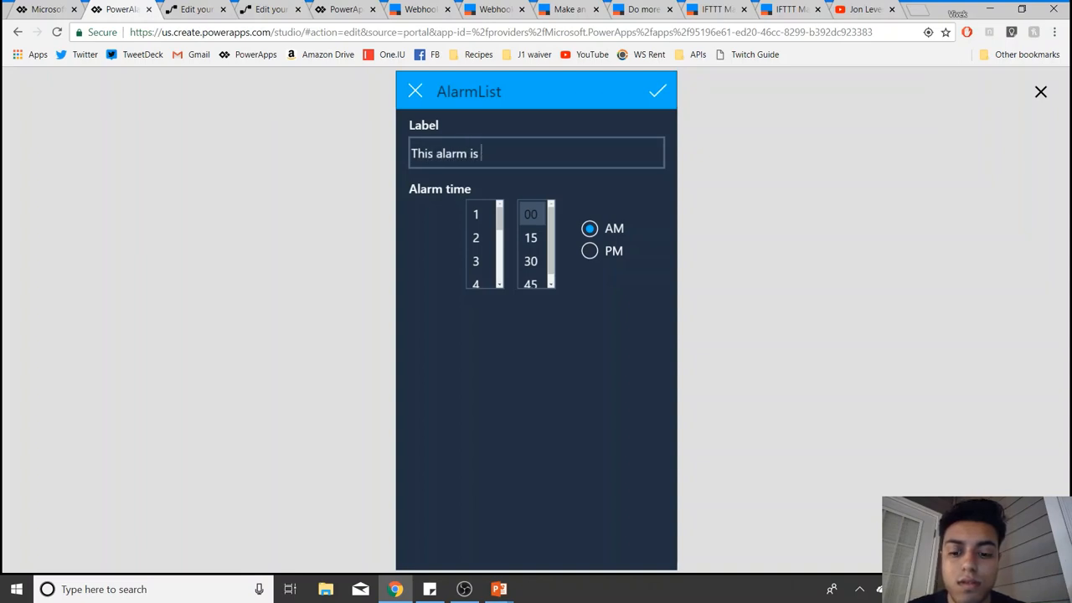
key(Backspace)
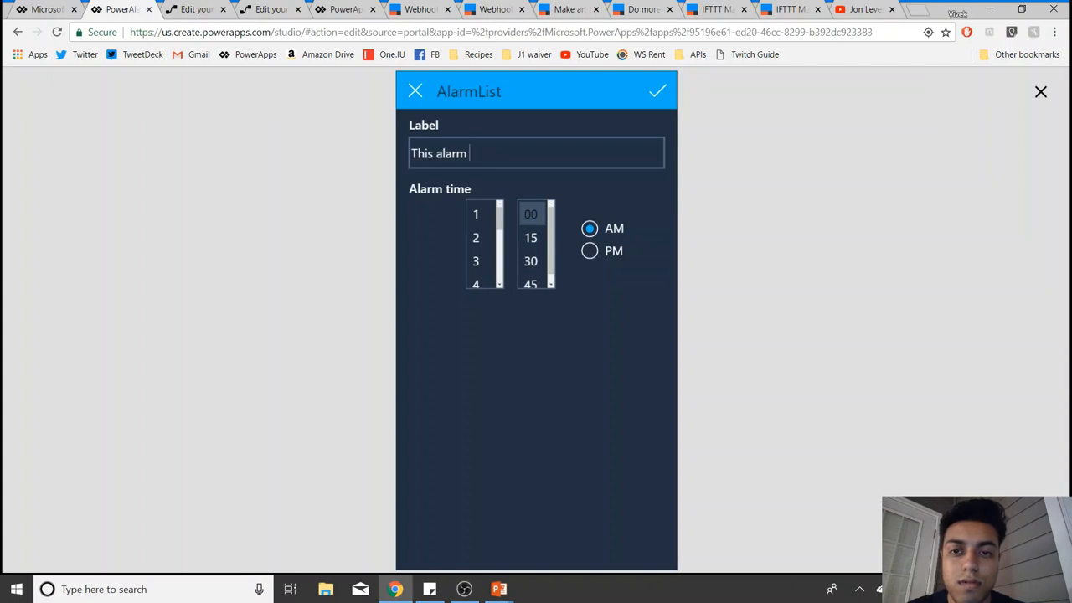
text(wi)
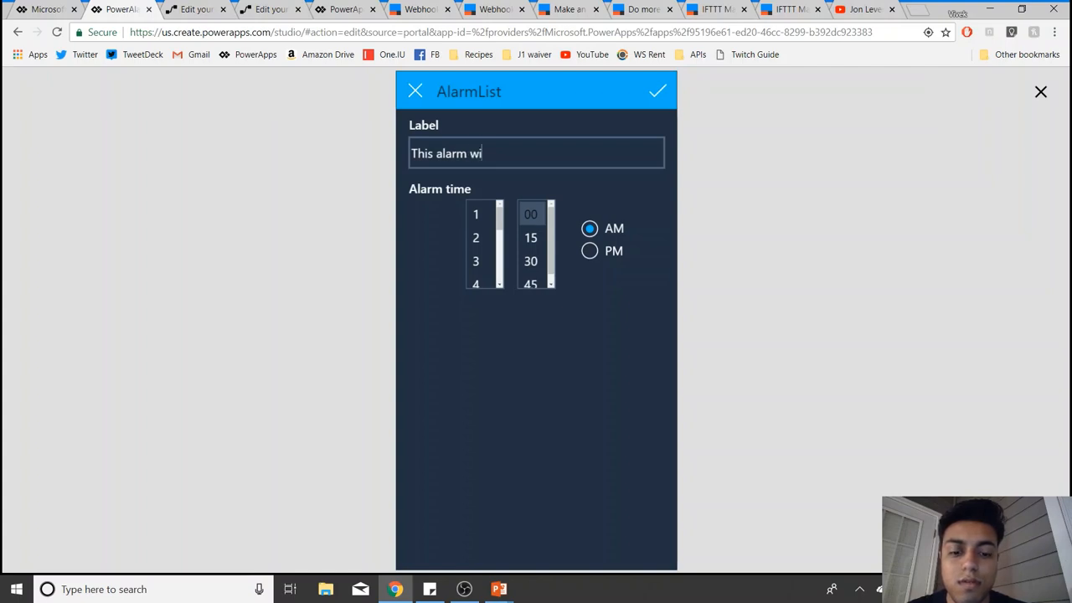
text(ll make a ph)
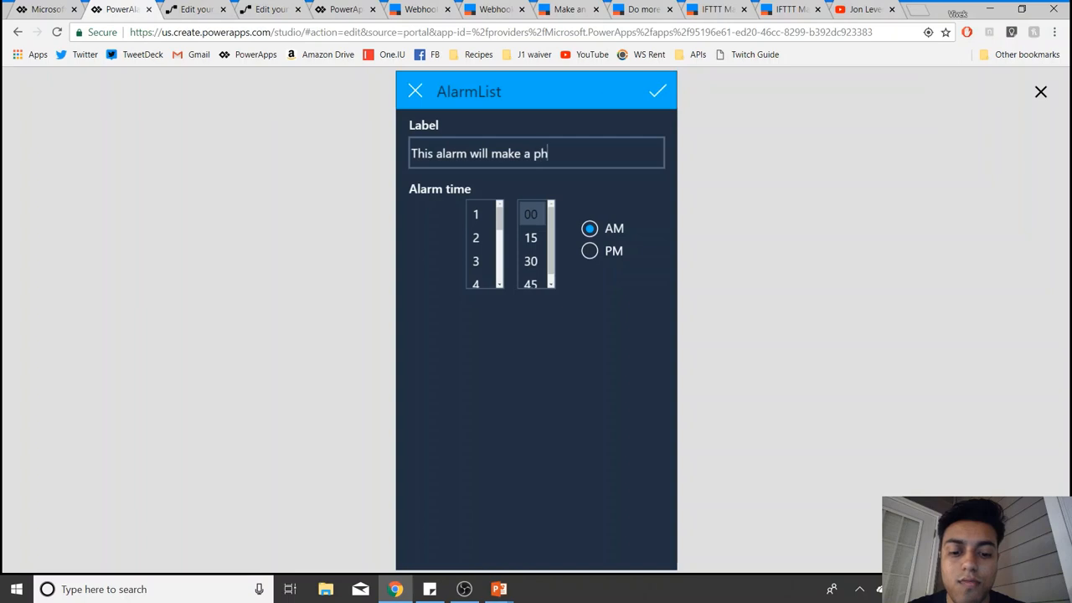
text(one call)
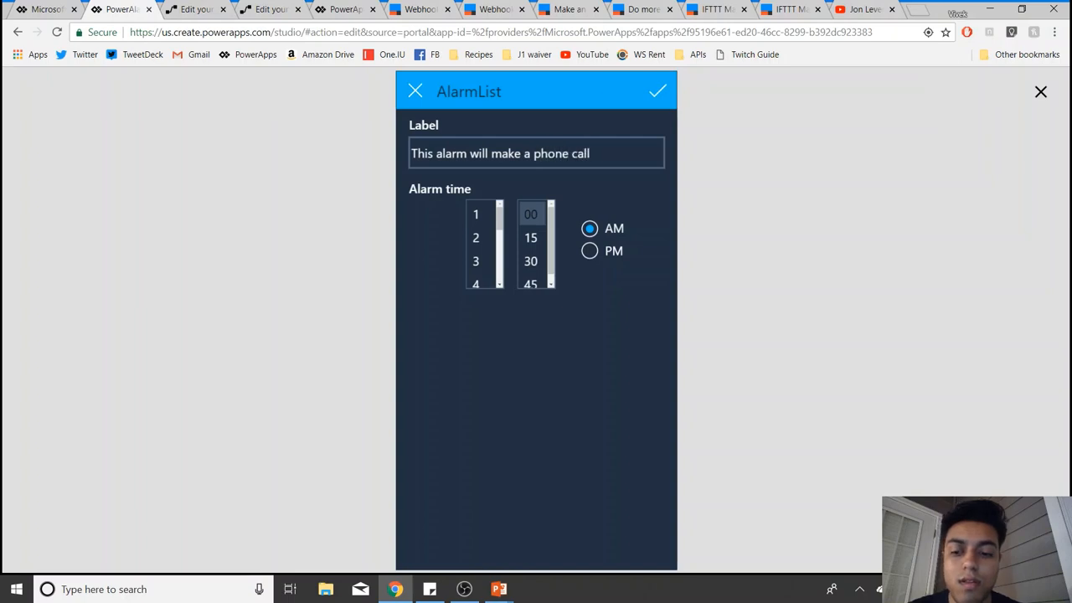
text(!)
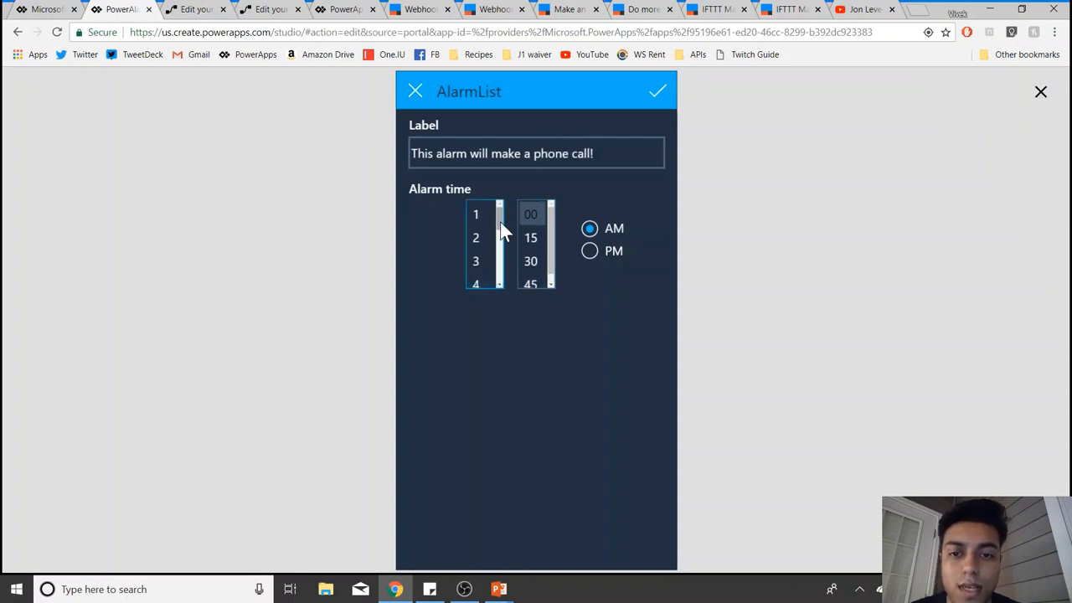
Step: Set the alarm time to 9:15 PM and save it to the alarm list
scroll(down, 3)
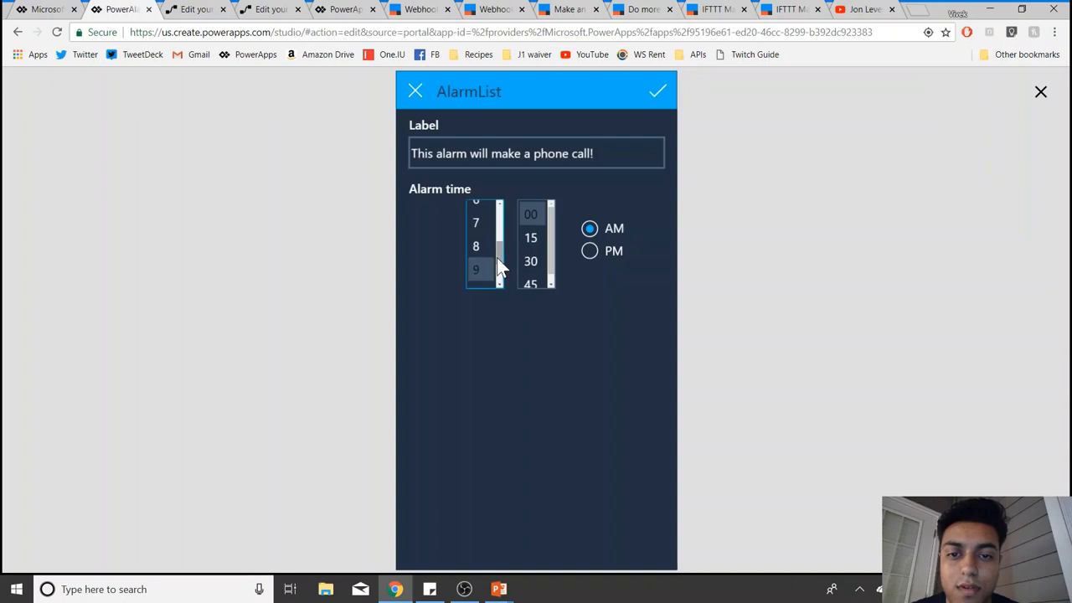
click(529, 237)
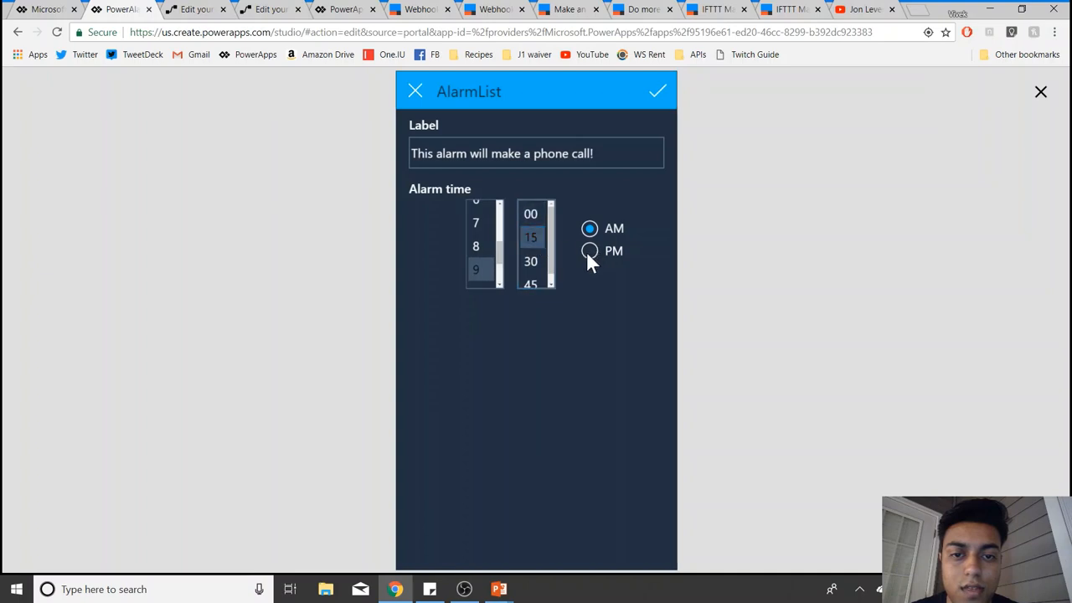
click(589, 251)
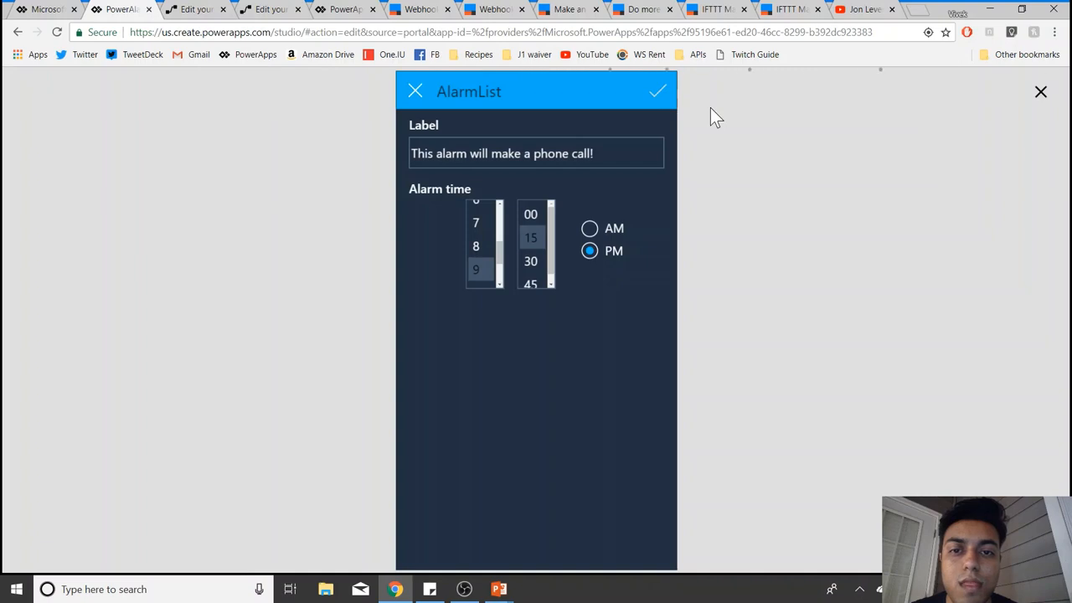
click(657, 90)
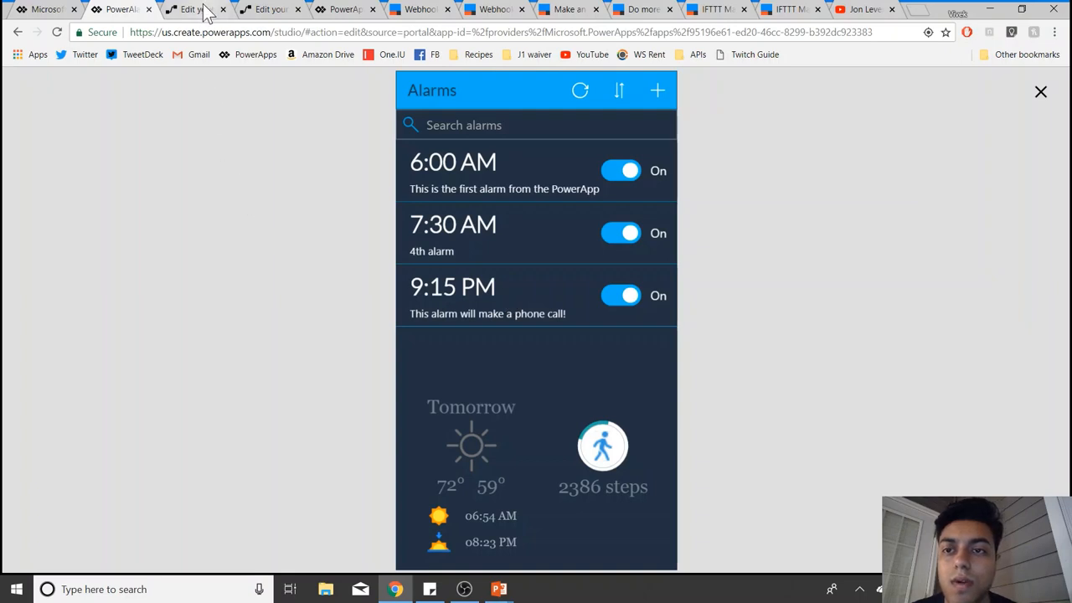
mouse_move(192, 10)
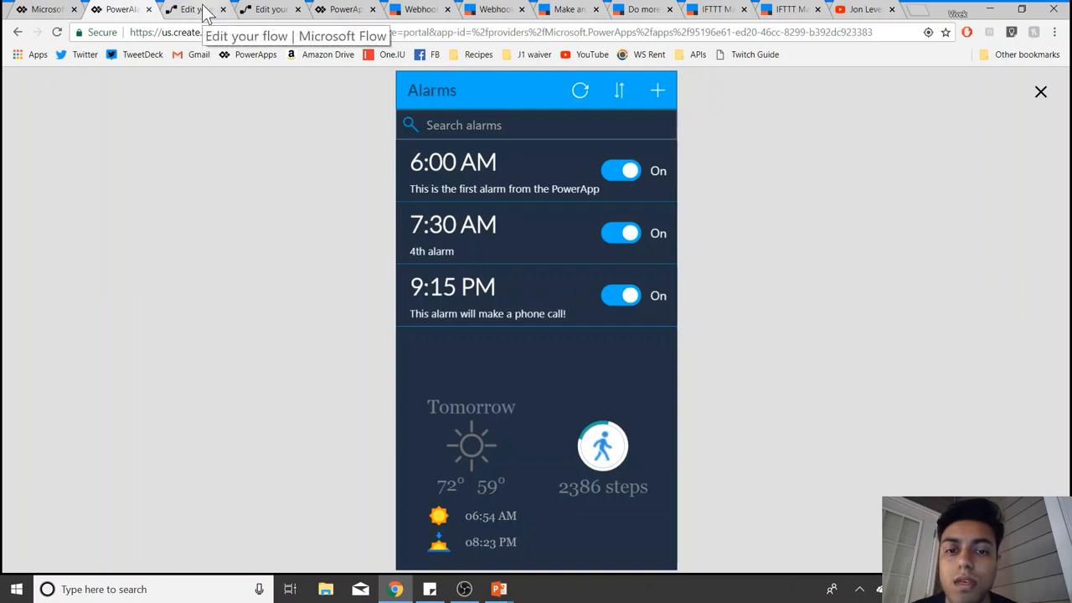
Step: Show the Alarm App flow editor with its PowerApps trigger, Delay until and HTTP POST steps
click(187, 10)
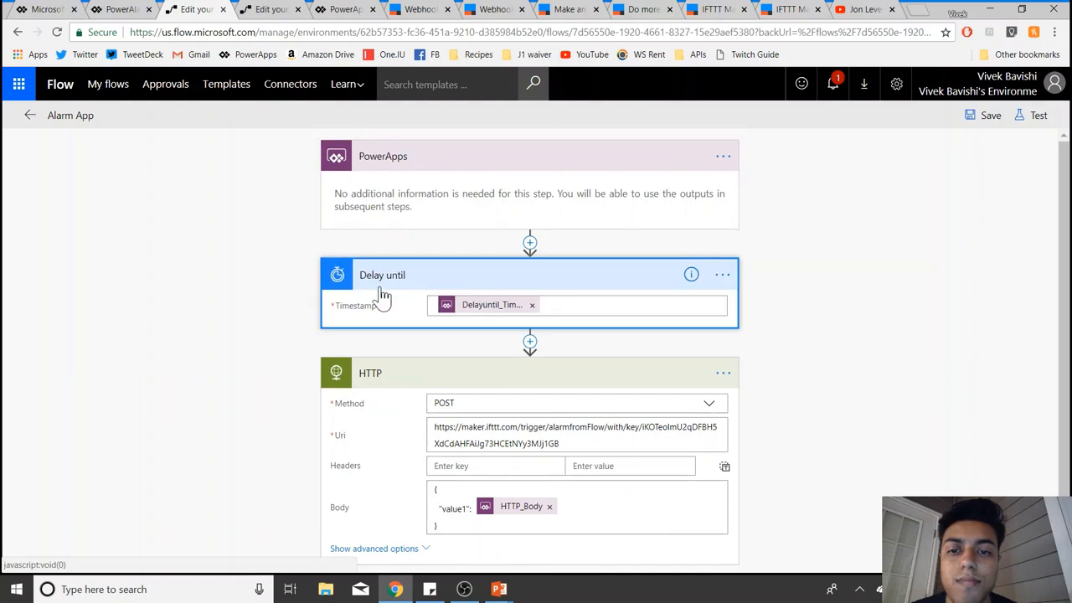
mouse_move(387, 293)
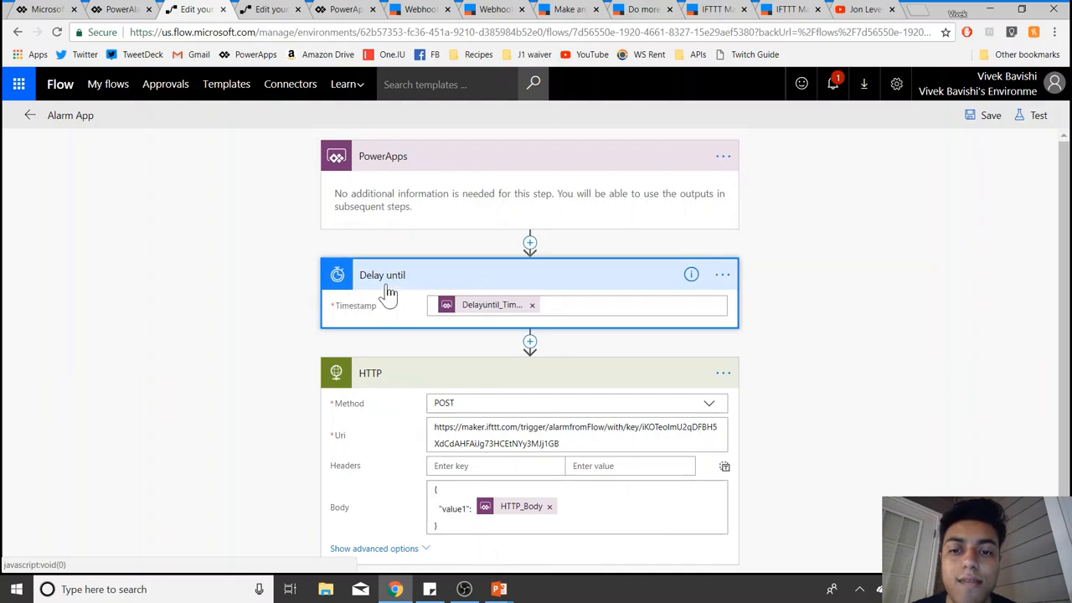
mouse_move(401, 281)
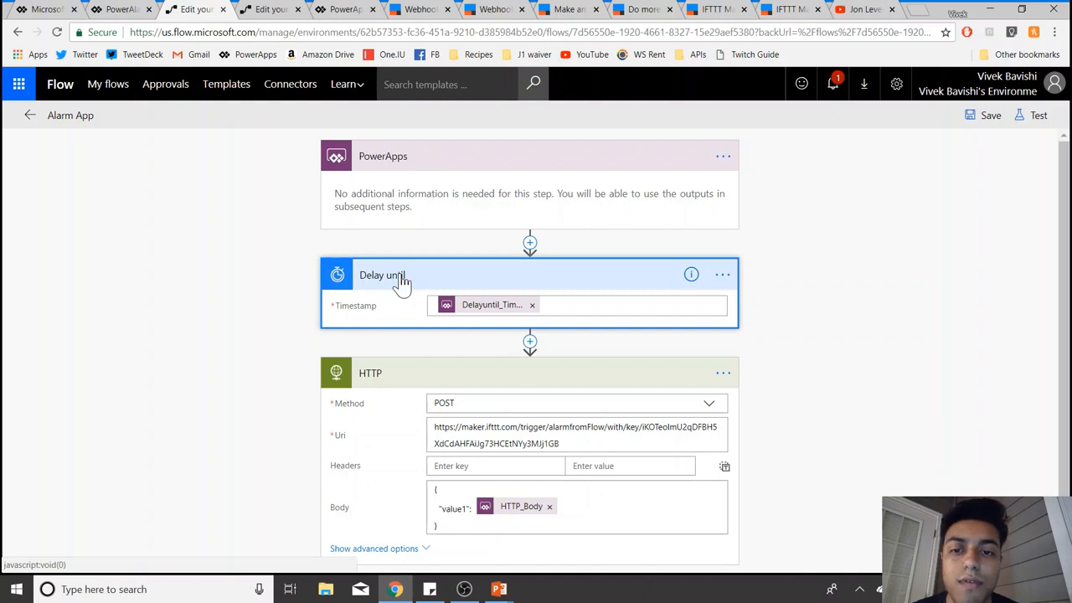
mouse_move(442, 322)
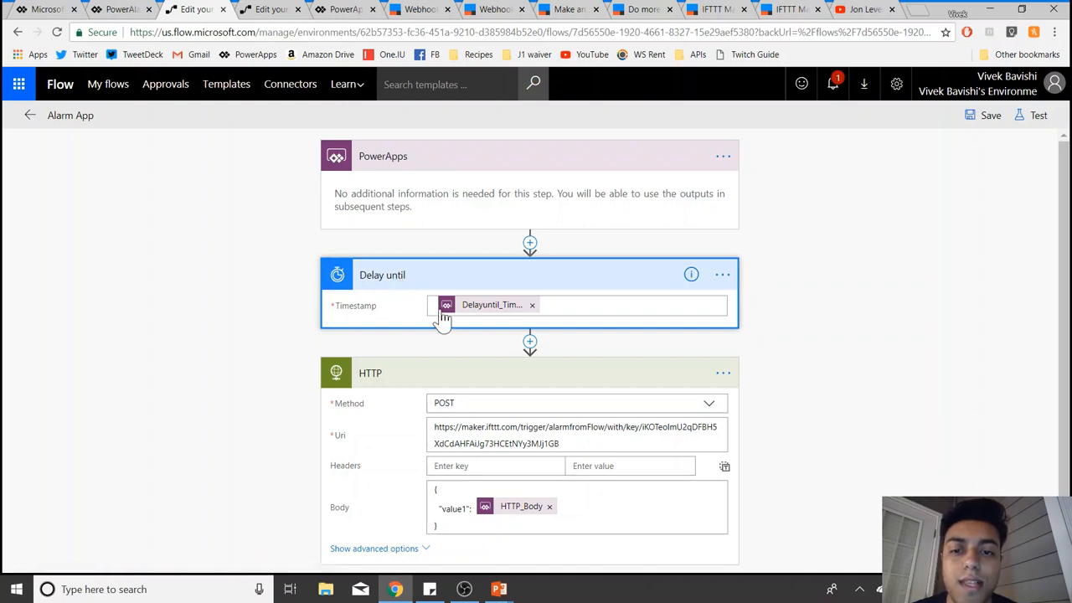
mouse_move(489, 316)
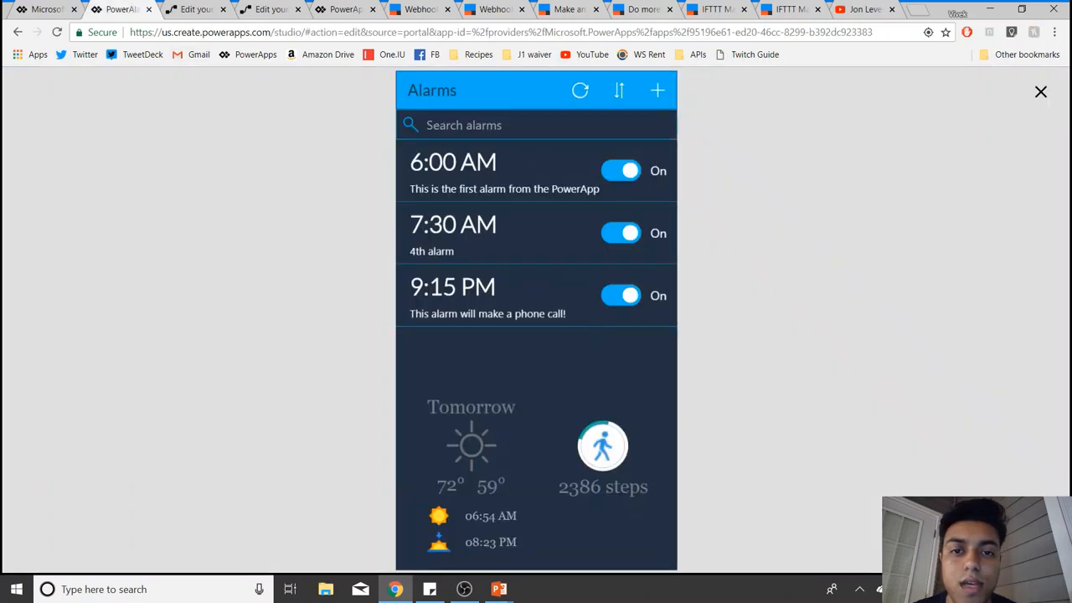
mouse_move(659, 90)
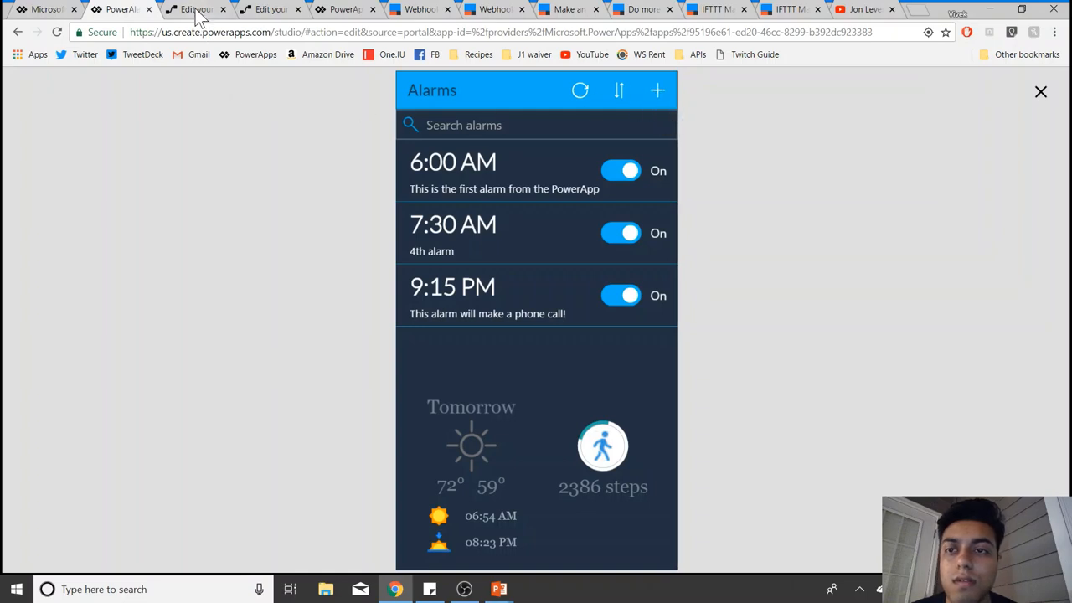
click(192, 10)
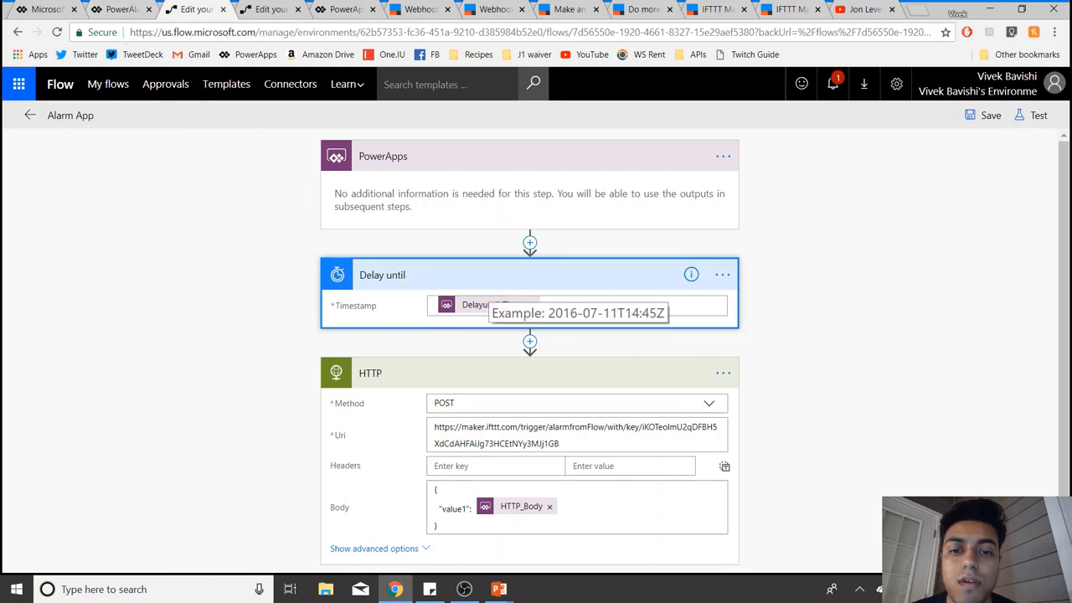
scroll(down, 3)
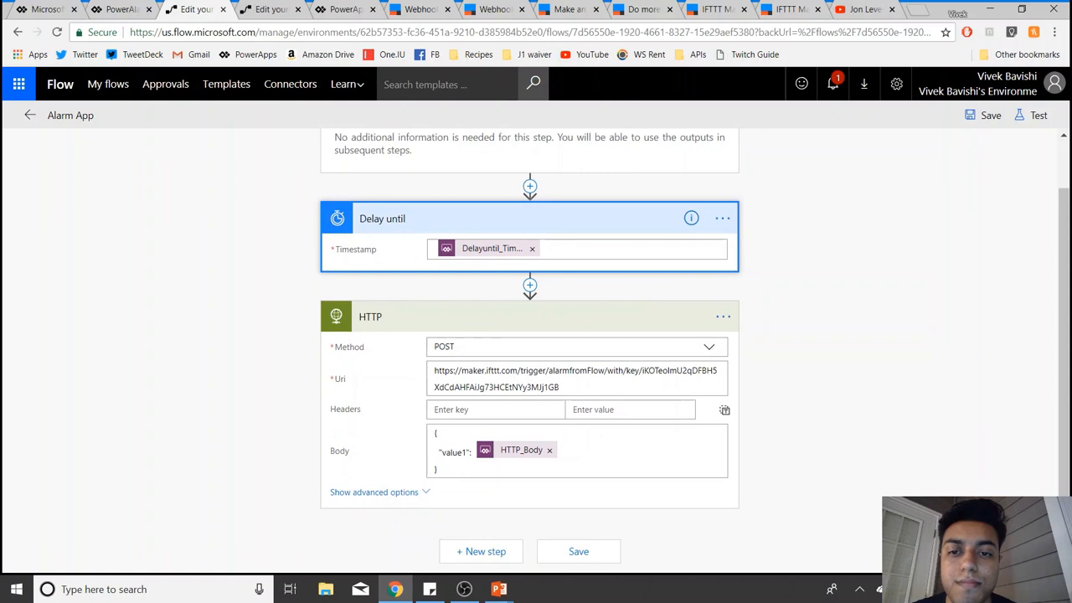
mouse_move(569, 288)
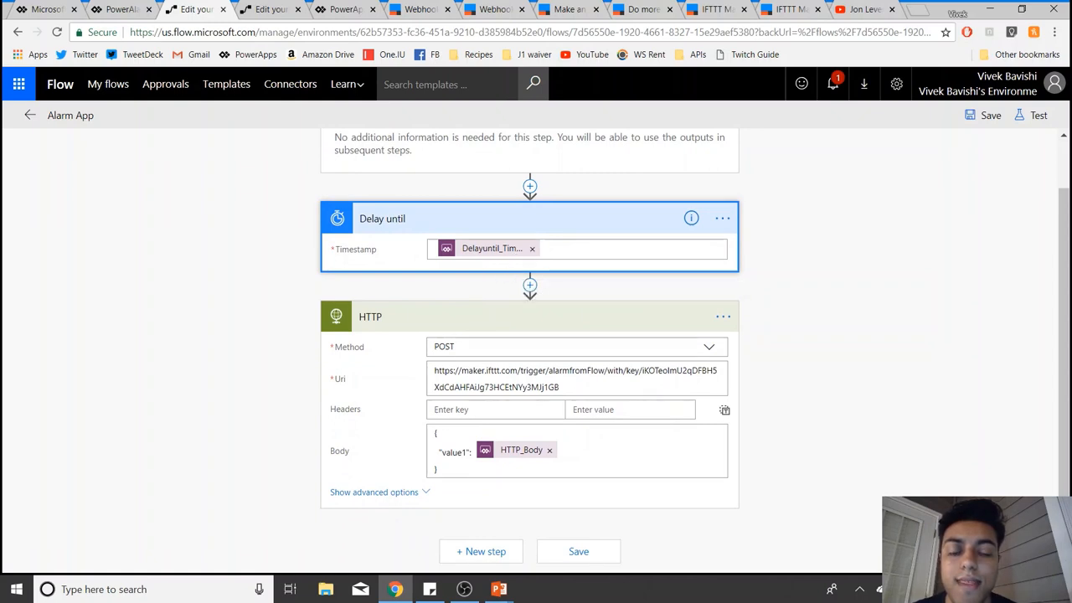
mouse_move(393, 358)
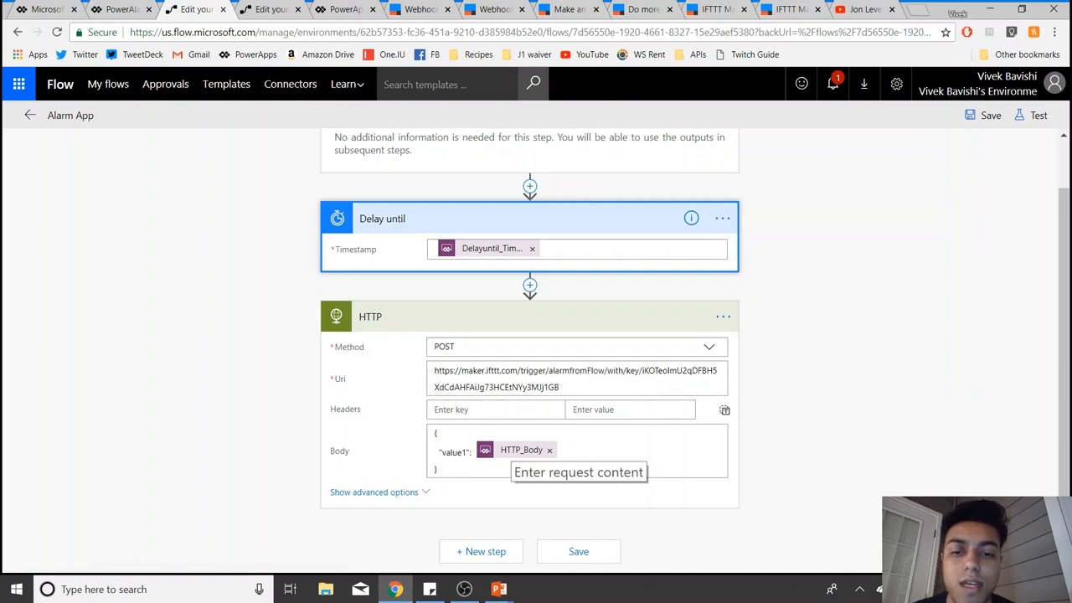
mouse_move(520, 449)
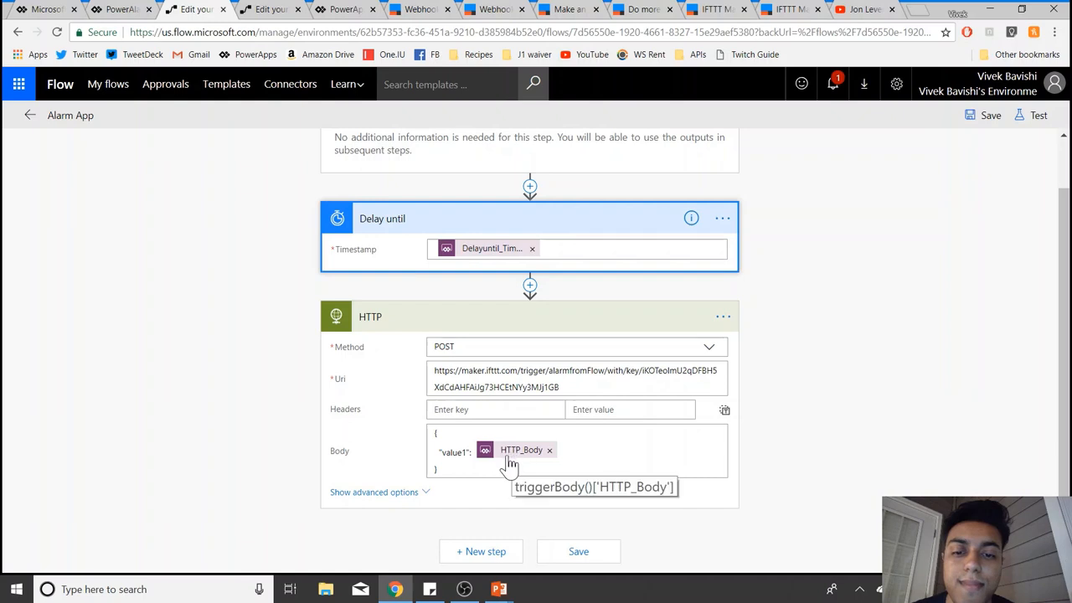
mouse_move(534, 462)
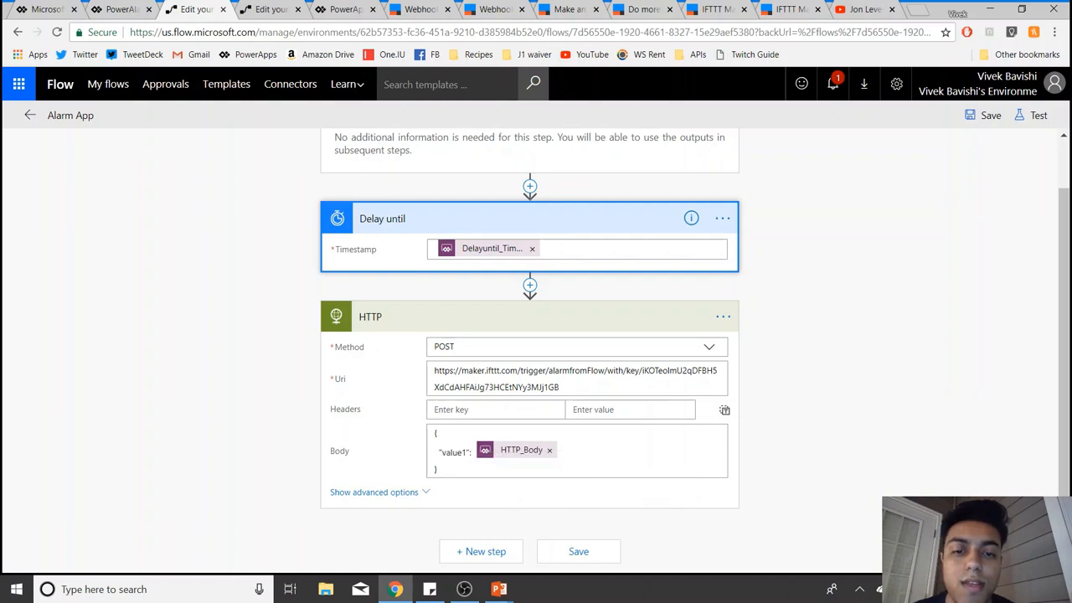
click(711, 10)
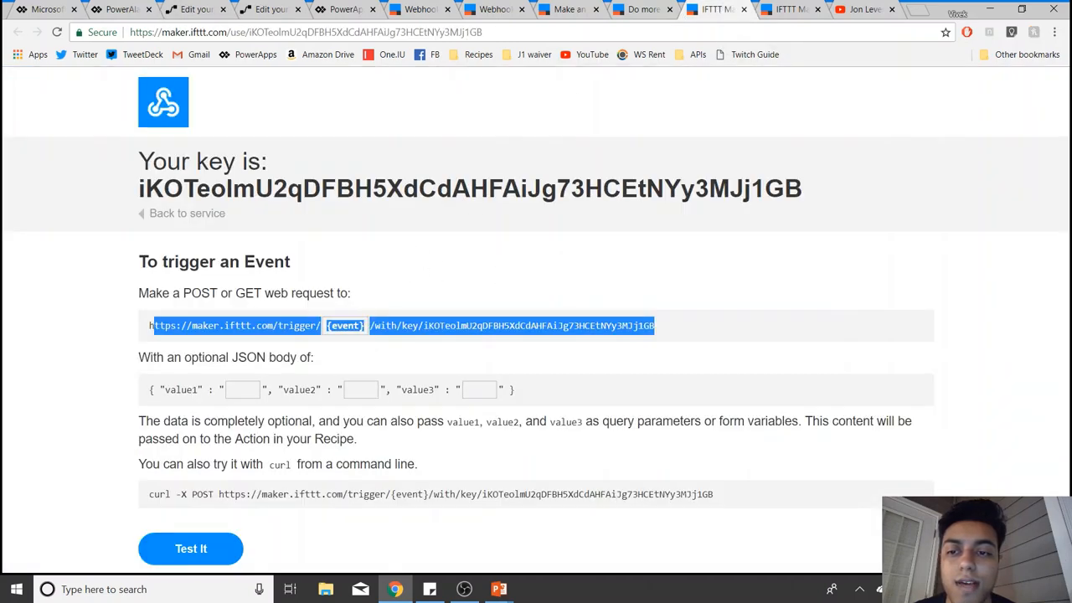
mouse_move(207, 391)
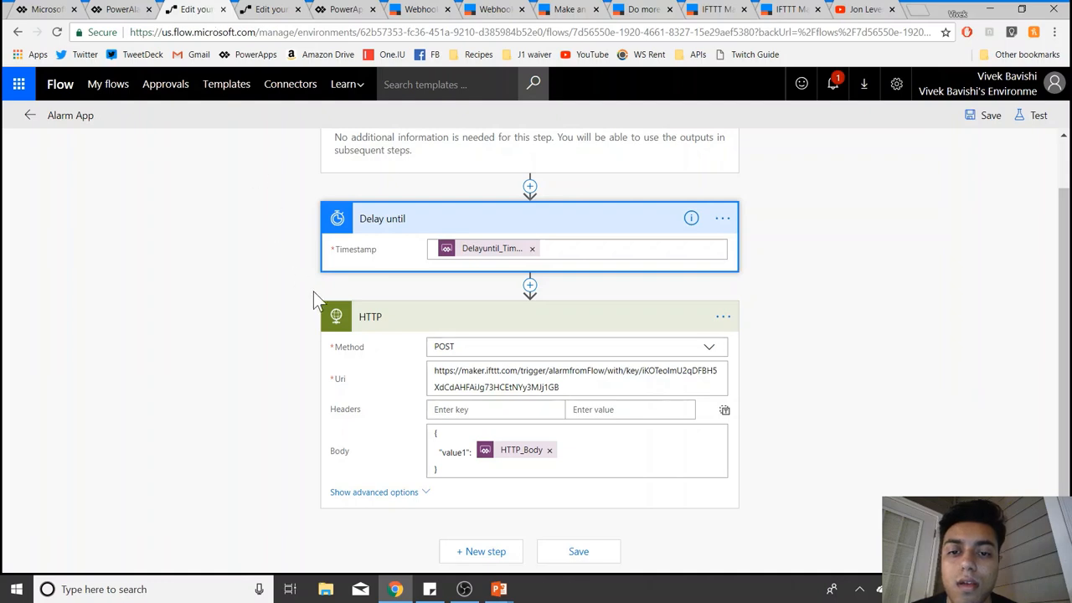
mouse_move(787, 384)
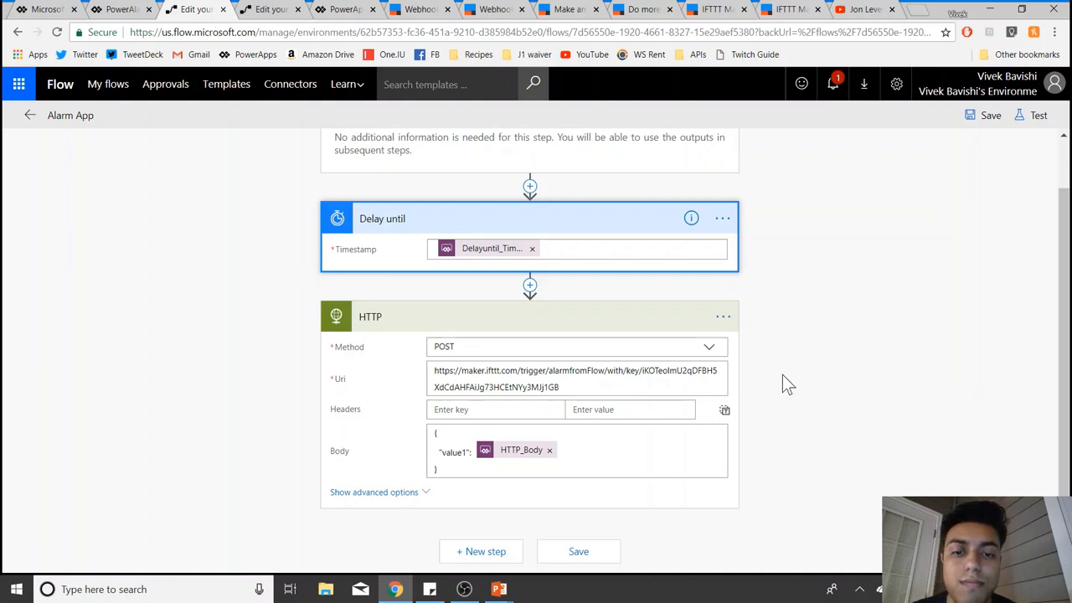
Step: Switch from the flow back to the PowerApps alarm list showing the 6:00 AM, 7:30 AM and 9:15 PM alarms
scroll(up, 3)
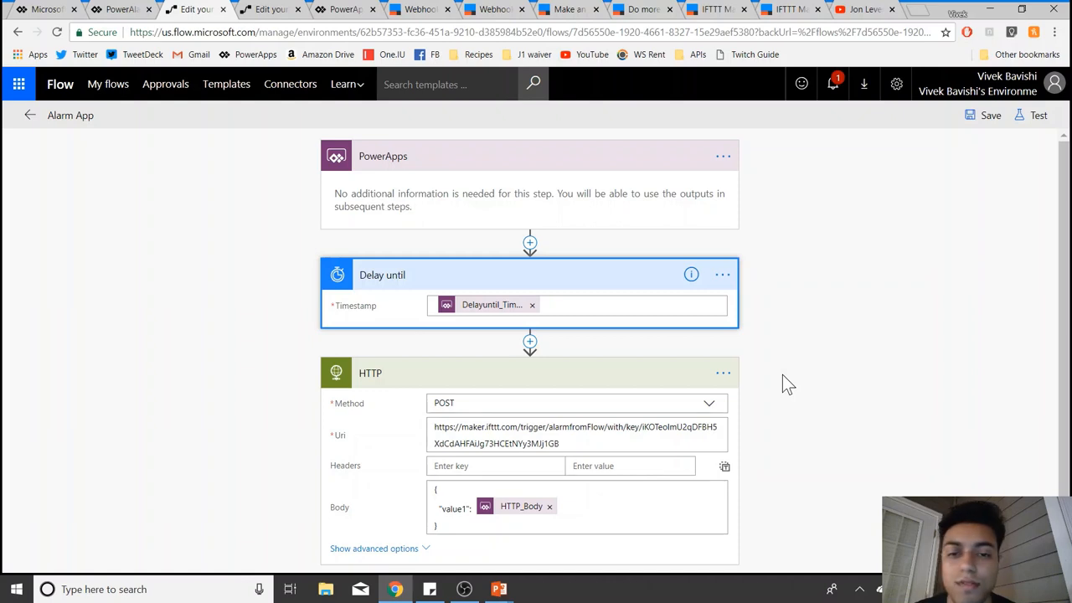
mouse_move(794, 338)
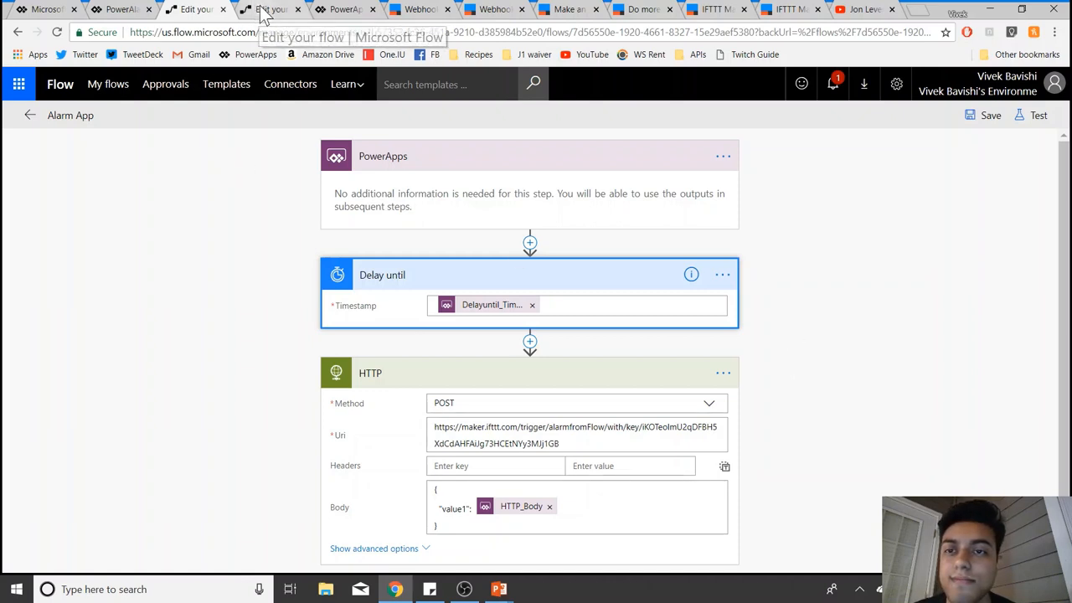
click(121, 10)
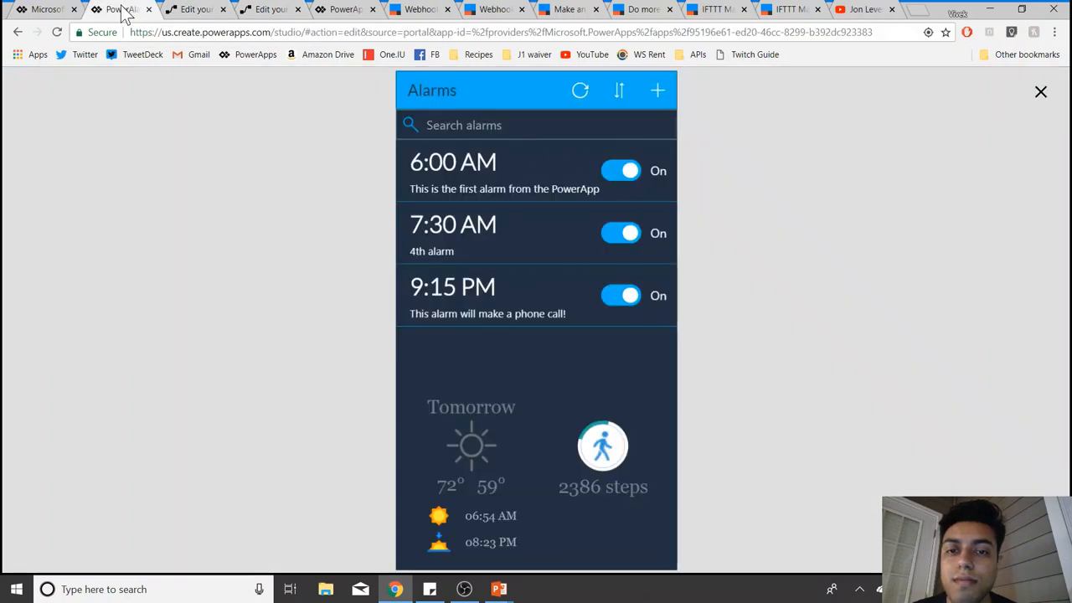
mouse_move(305, 268)
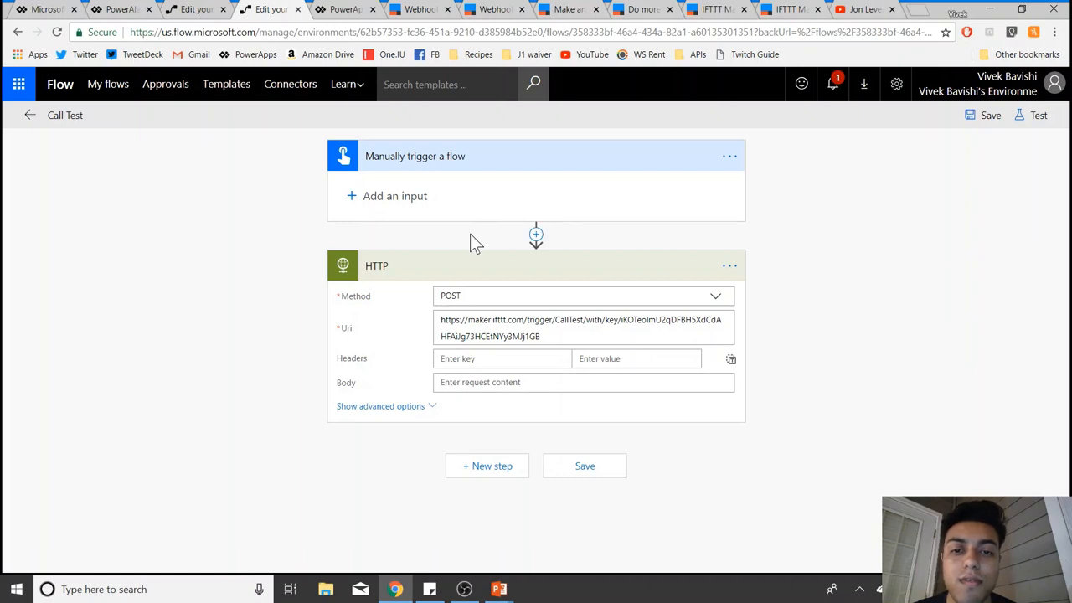
mouse_move(802, 281)
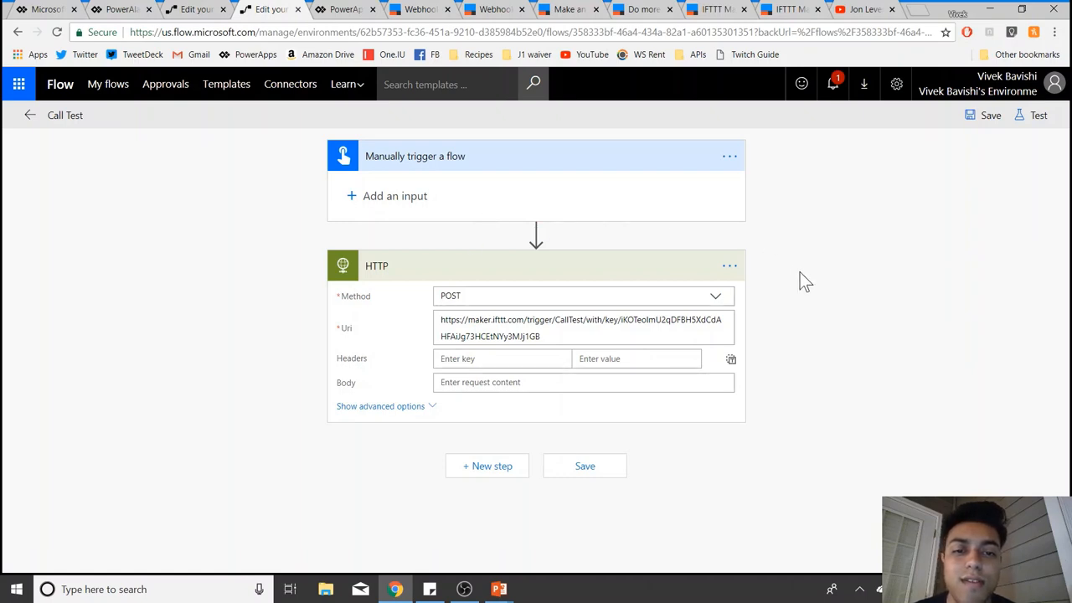
mouse_move(722, 251)
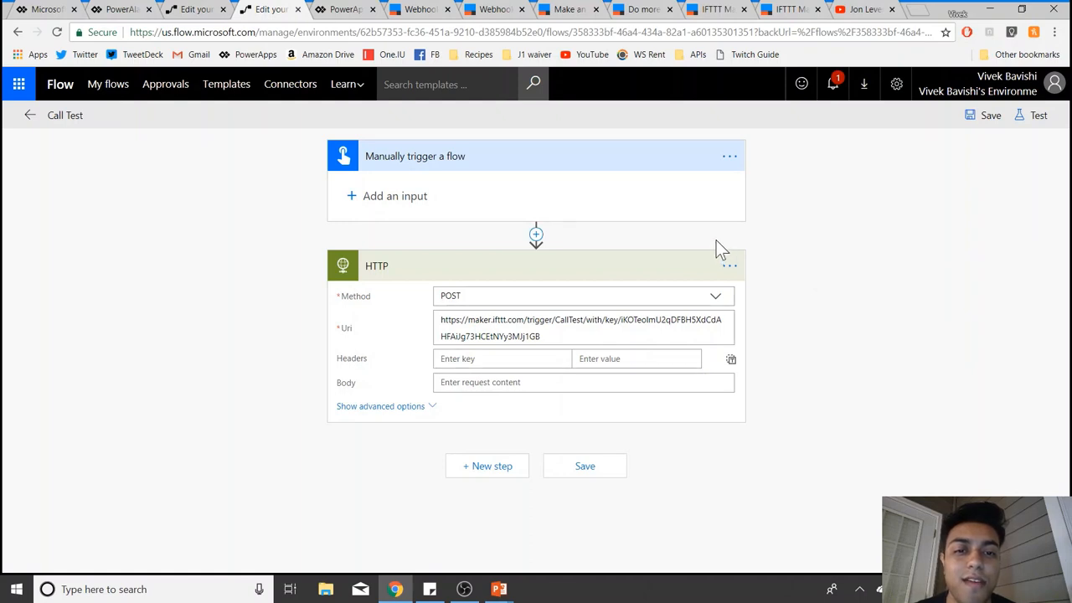
mouse_move(801, 259)
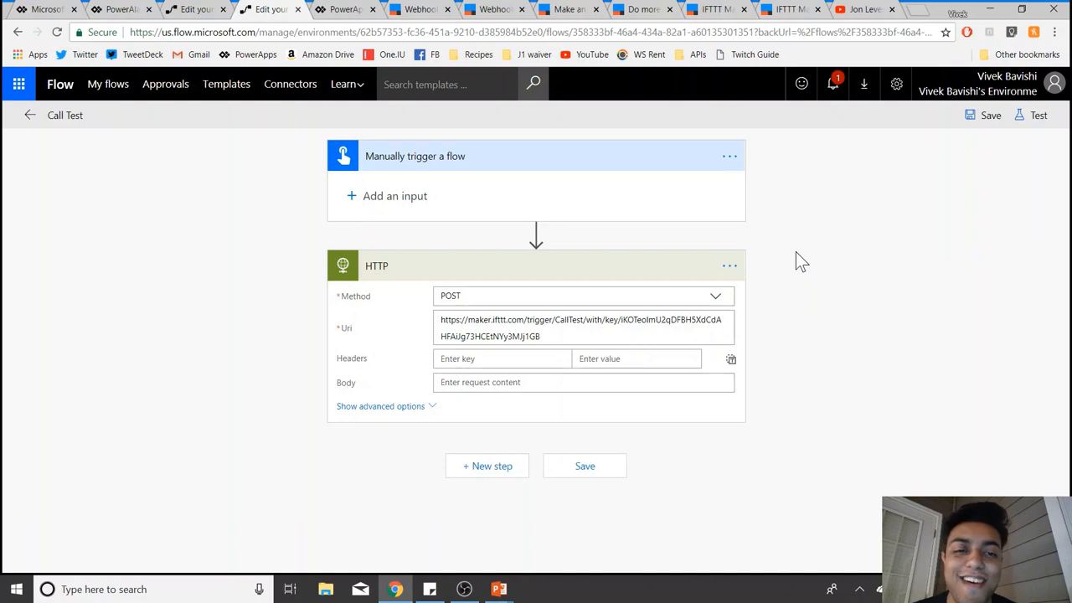
mouse_move(686, 238)
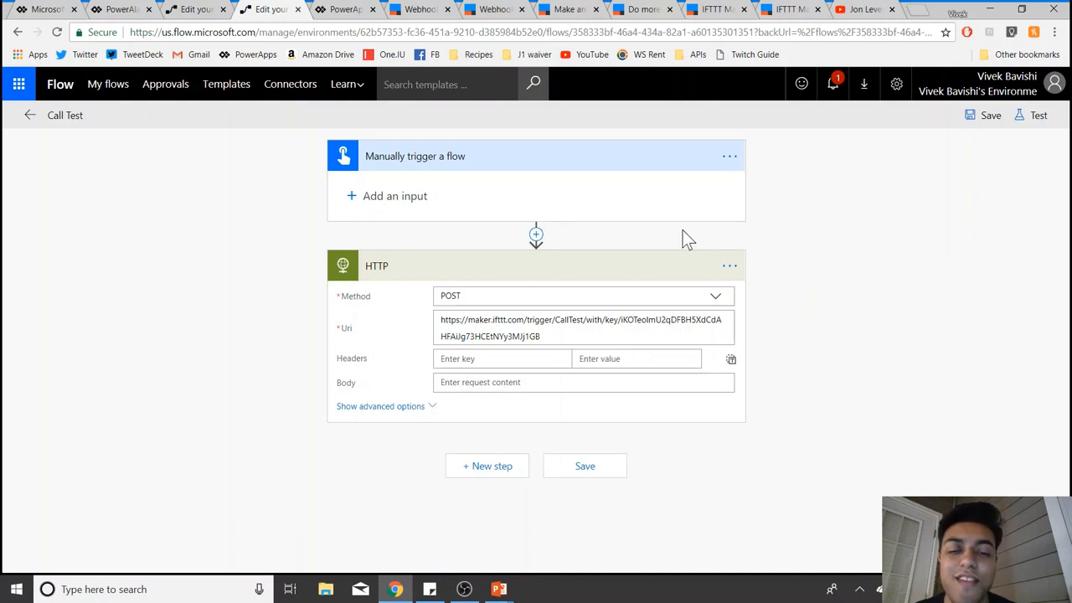
mouse_move(644, 241)
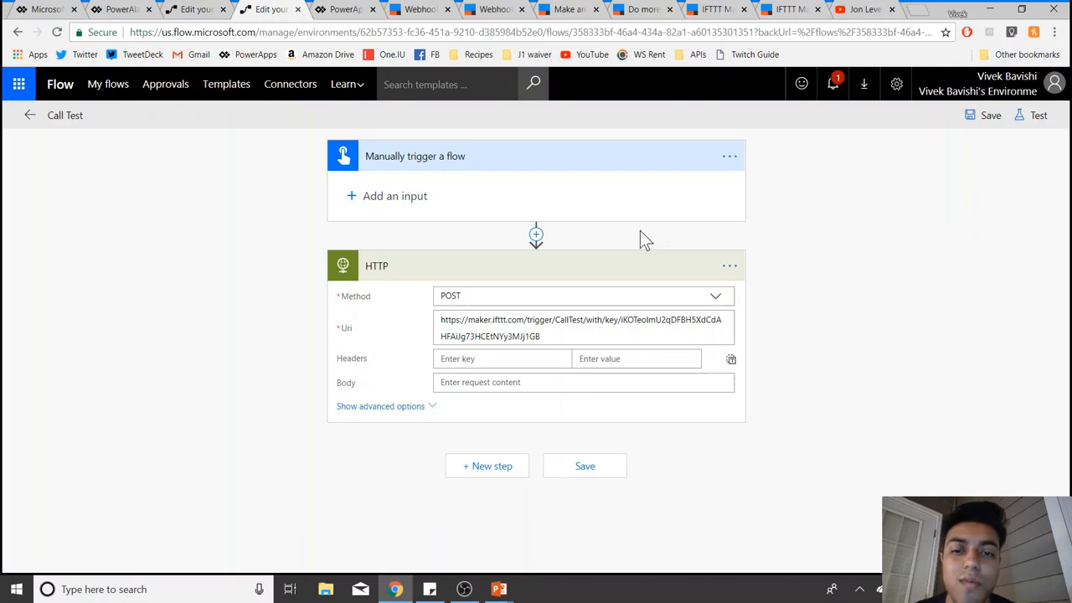
mouse_move(803, 271)
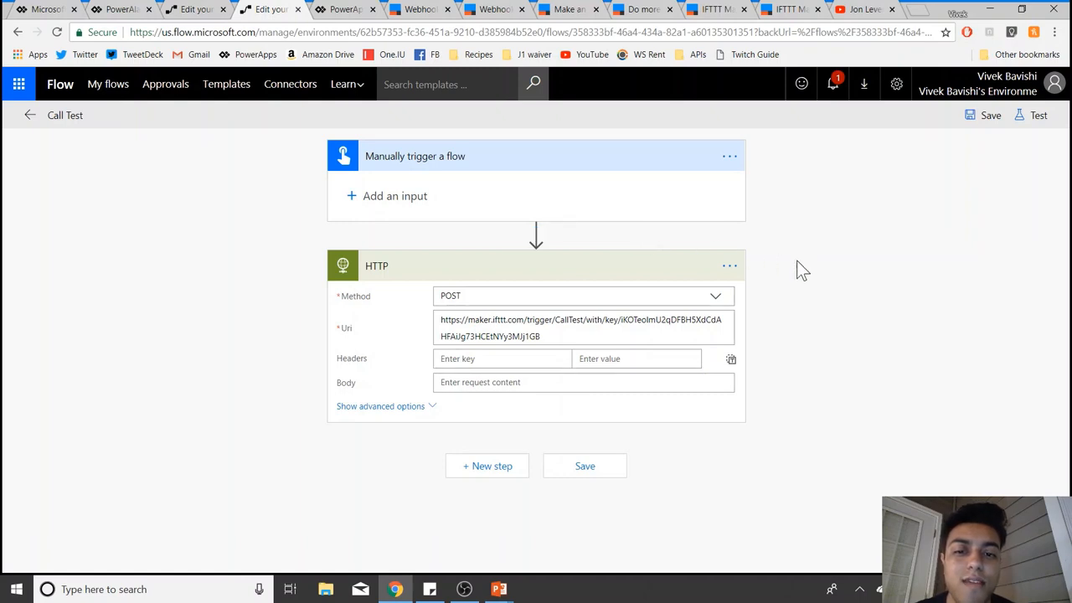
mouse_move(618, 231)
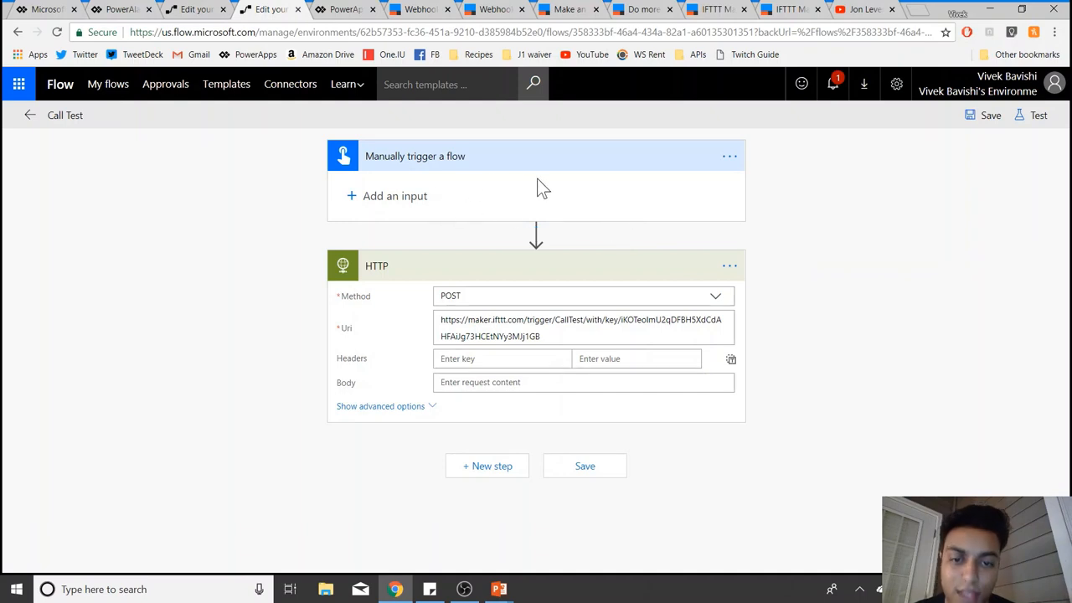
mouse_move(802, 288)
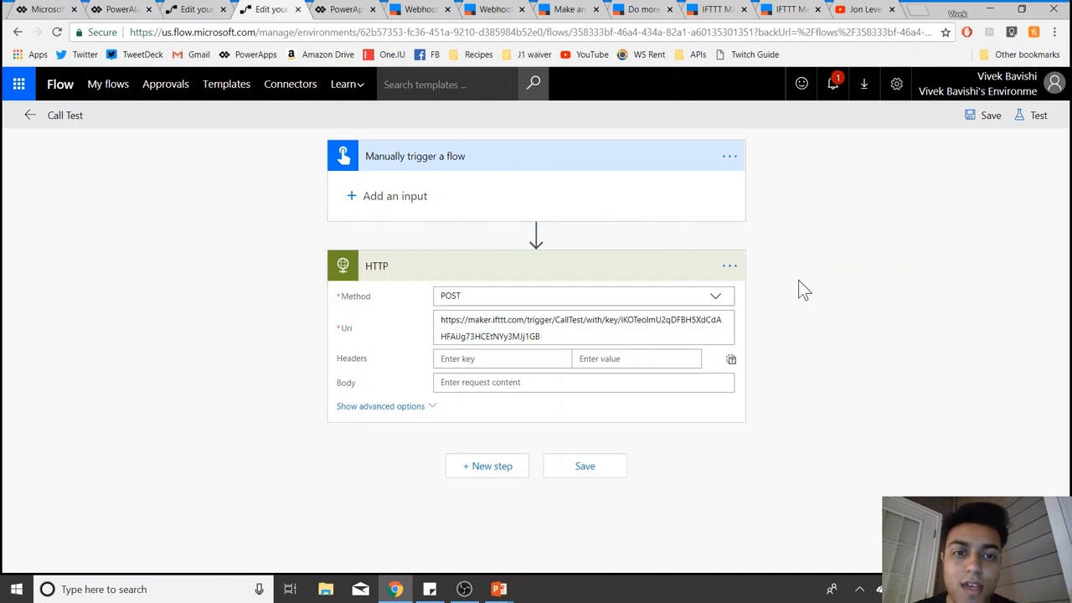